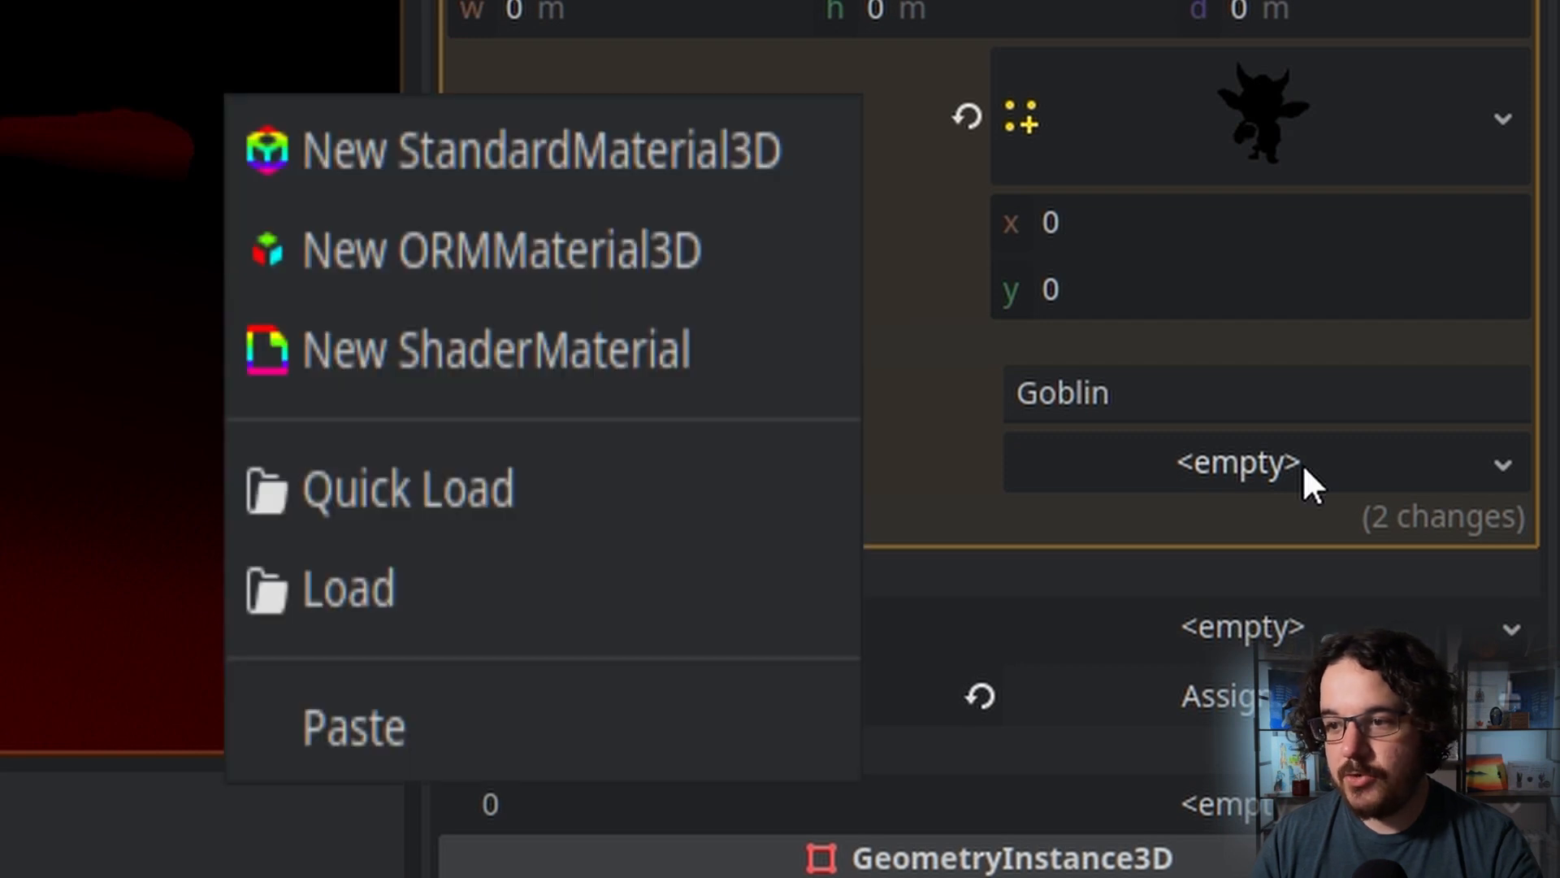
# Give the Goblin a new ShaderMaterial with enemy.gdshader setting ALBEDO = vec3(0.5,0.5,0.5)
pyautogui.click(494, 348)
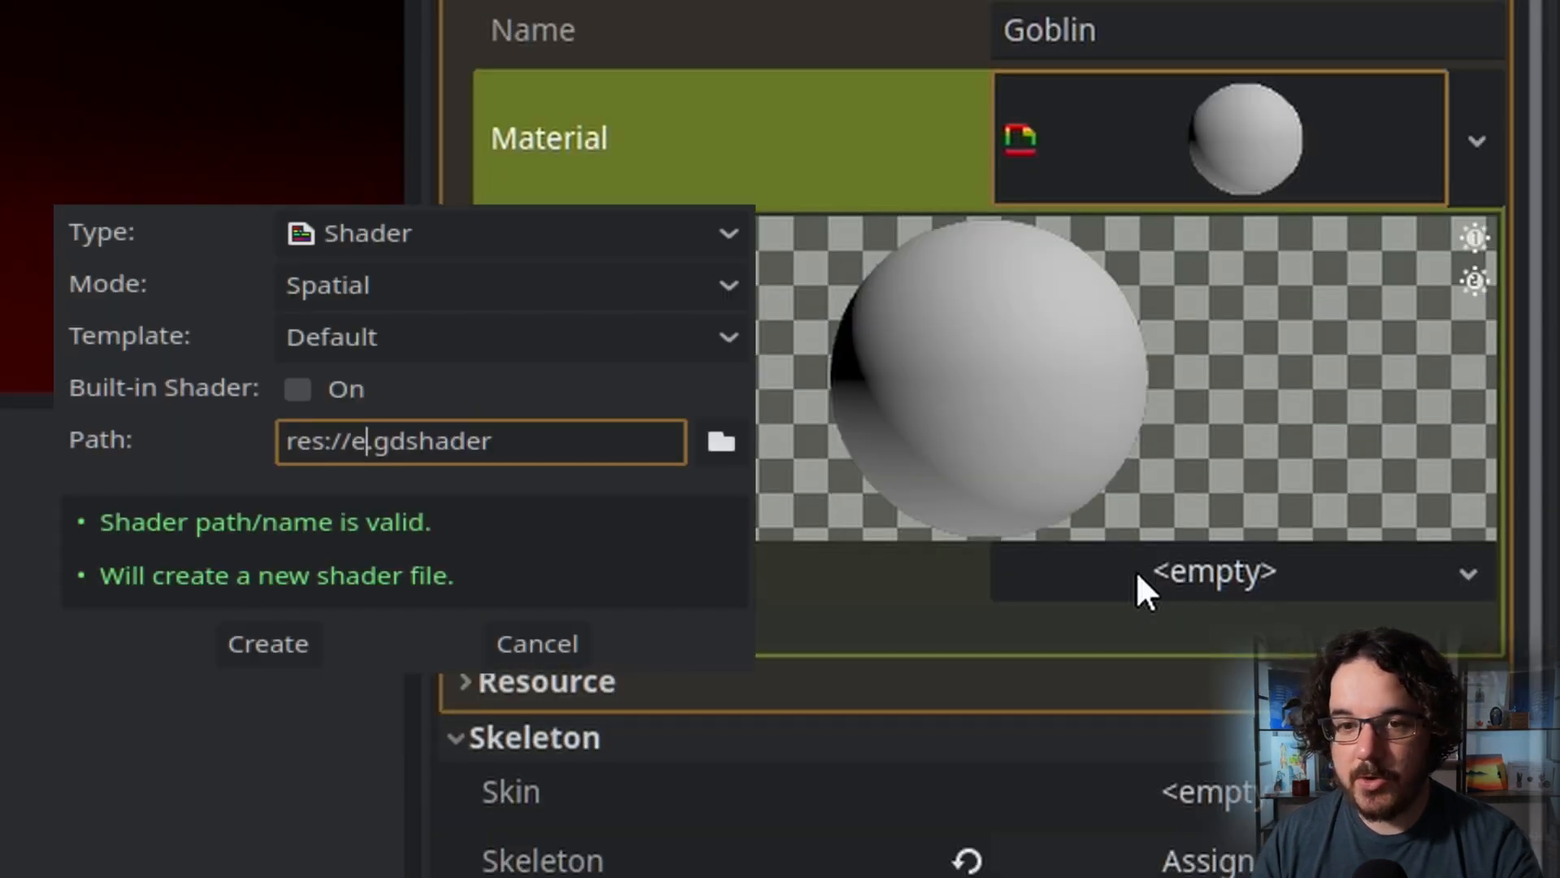
pyautogui.click(266, 643)
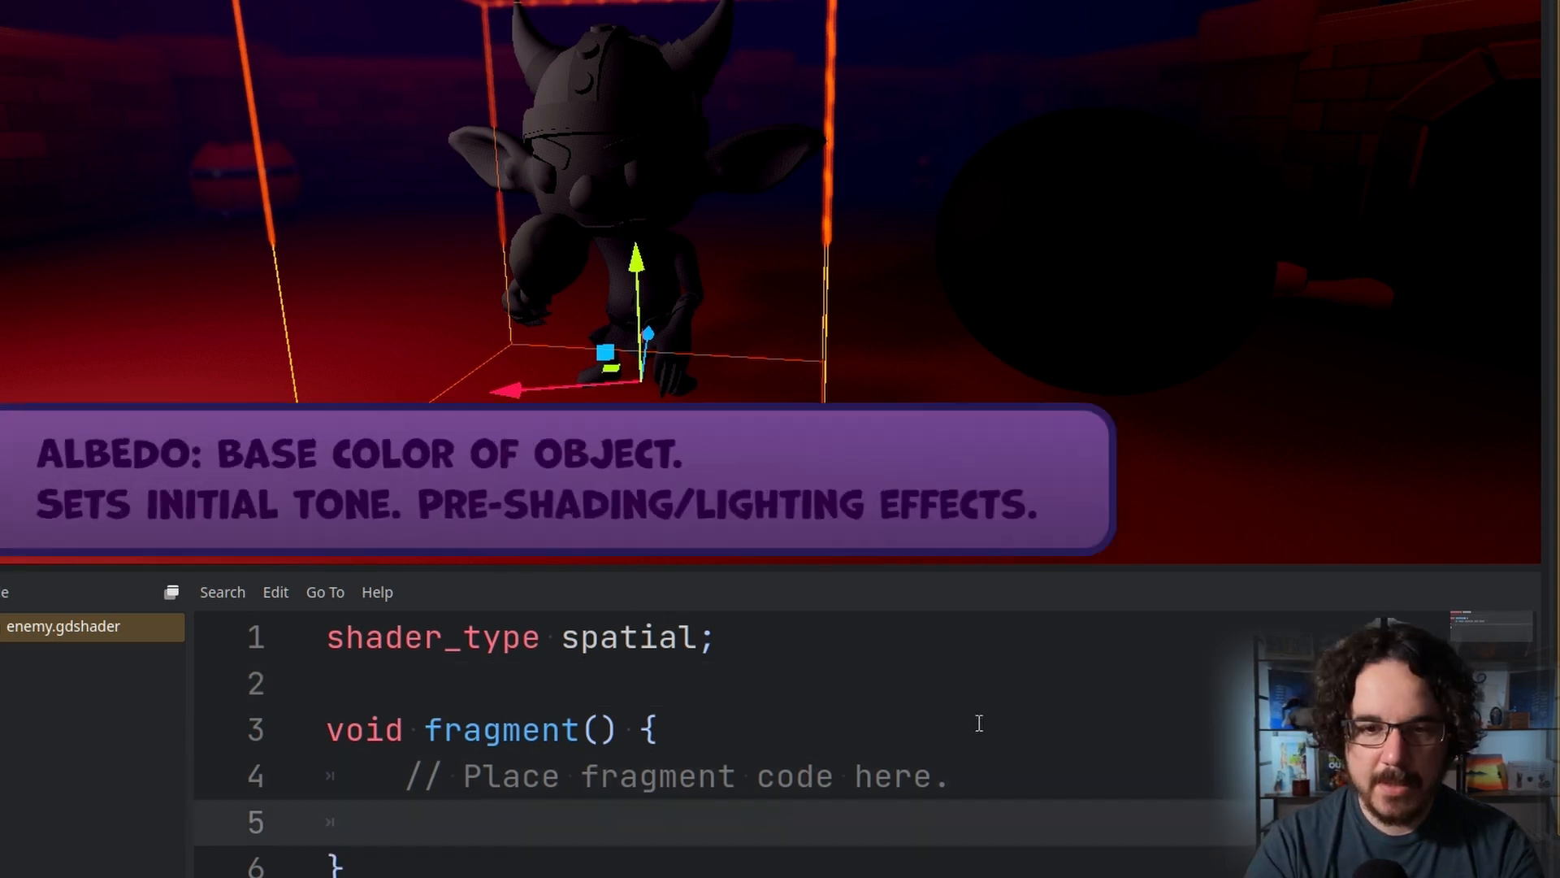
pyautogui.write('ALBEDO =')
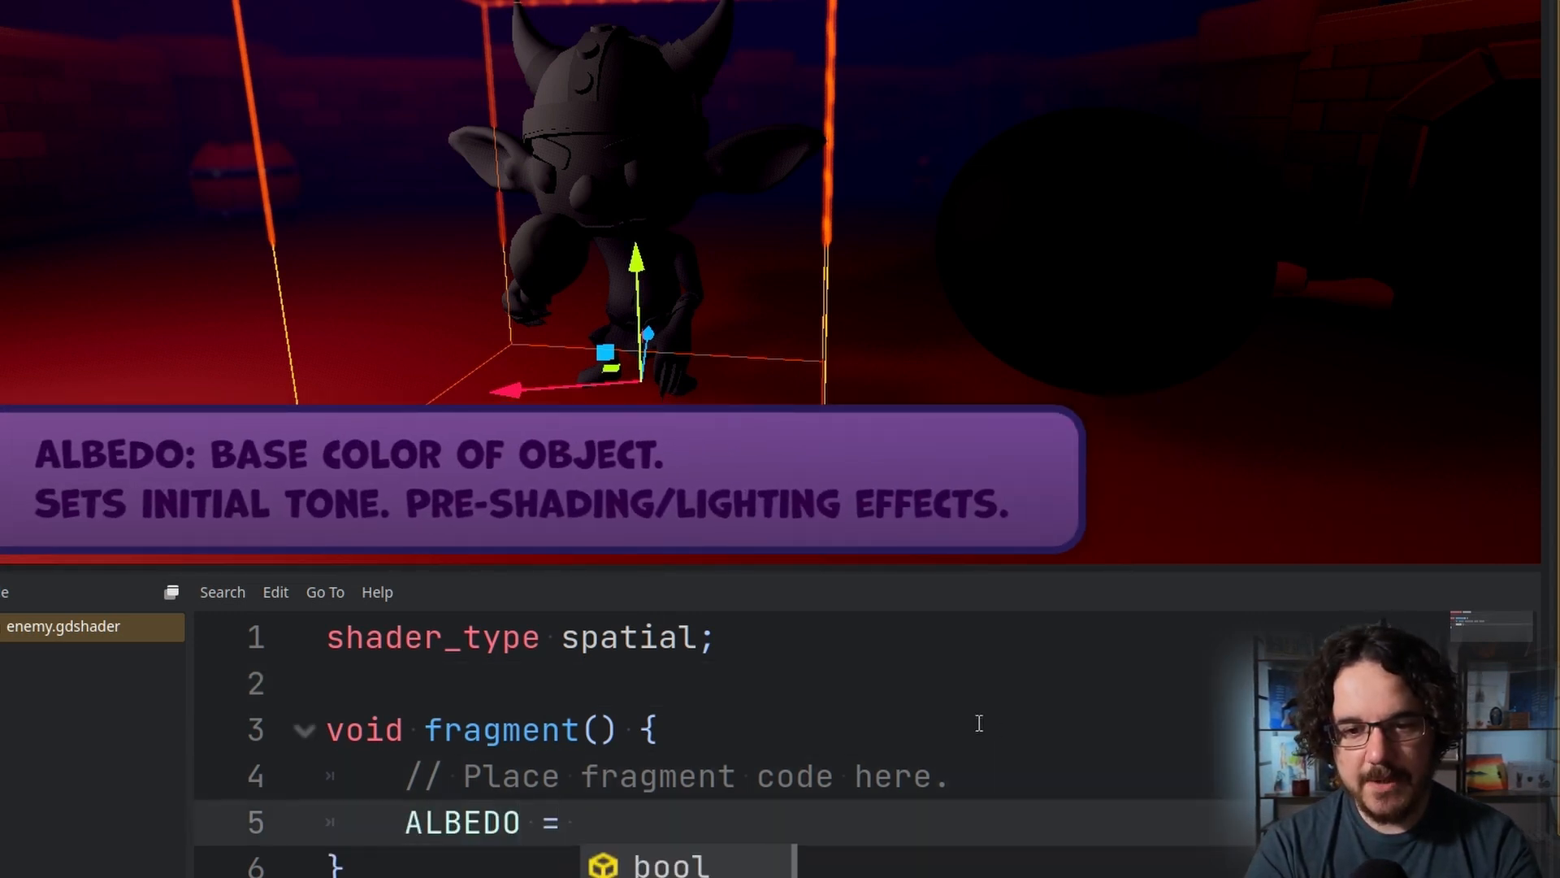
pyautogui.write('vec3(0.5,')
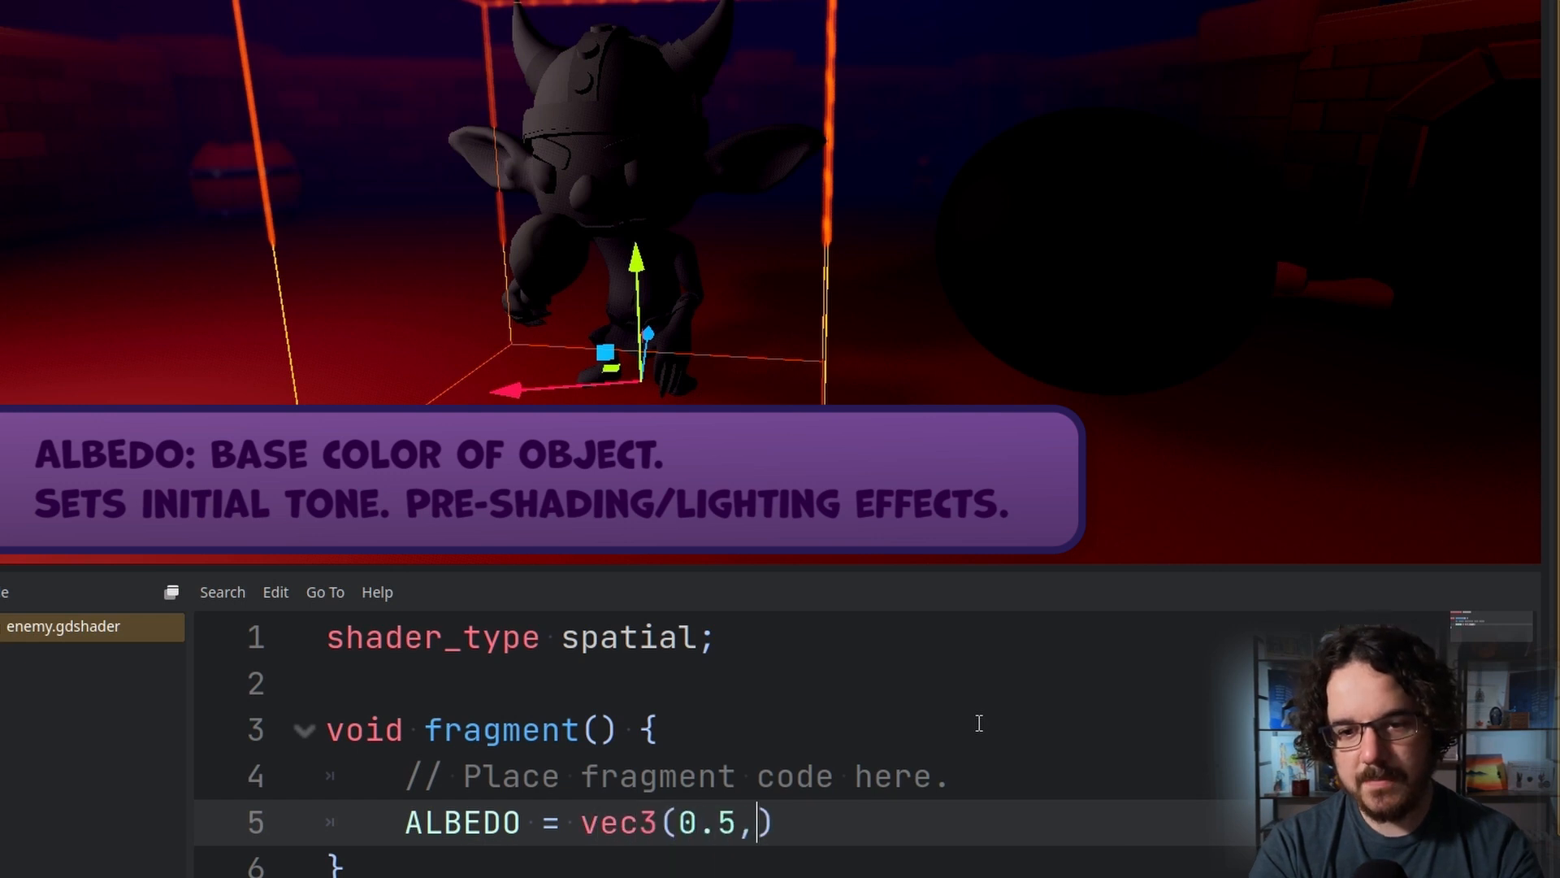
pyautogui.write('0.5,0.5);')
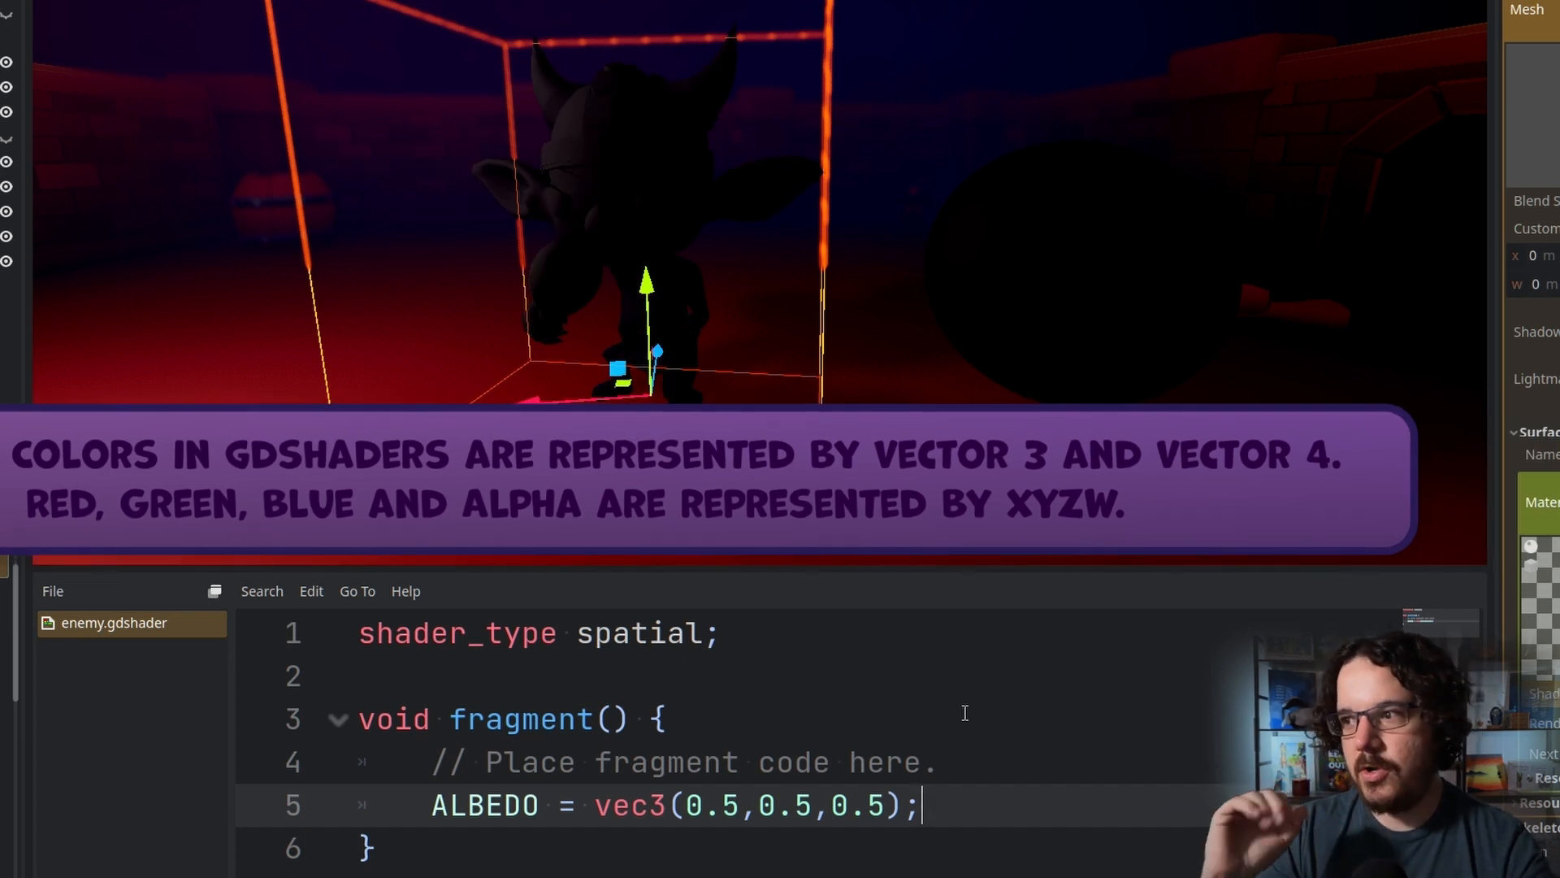
pyautogui.moveTo(545, 251)
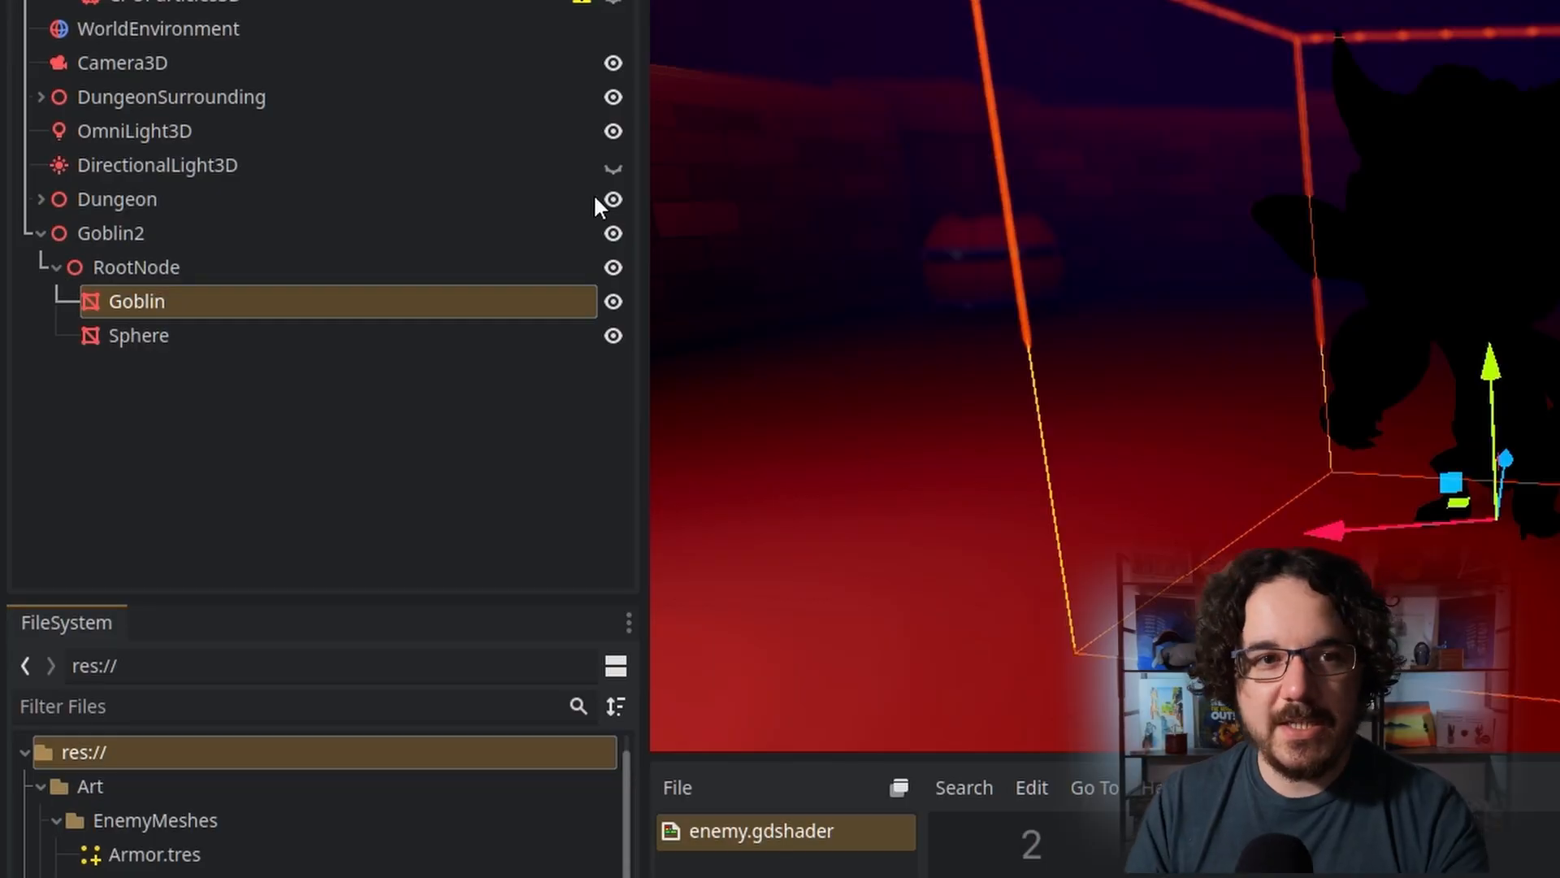
# Select the OmniLight3D and add a light() function with DIFFUSE_LIGHT = vec3(0.5,0.5,0.5)
pyautogui.click(135, 130)
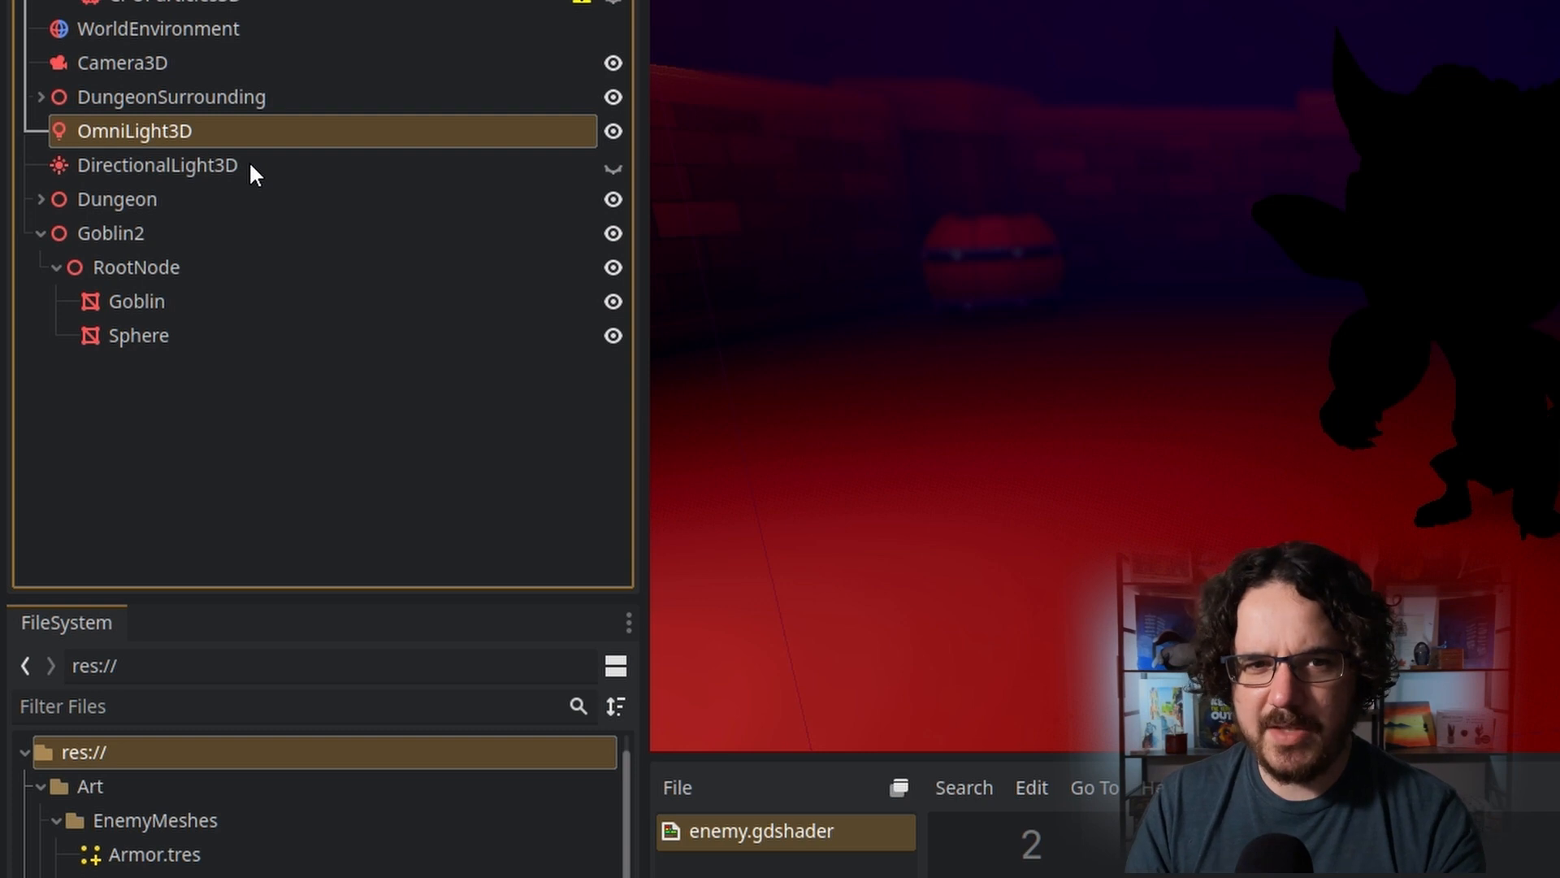
pyautogui.click(156, 164)
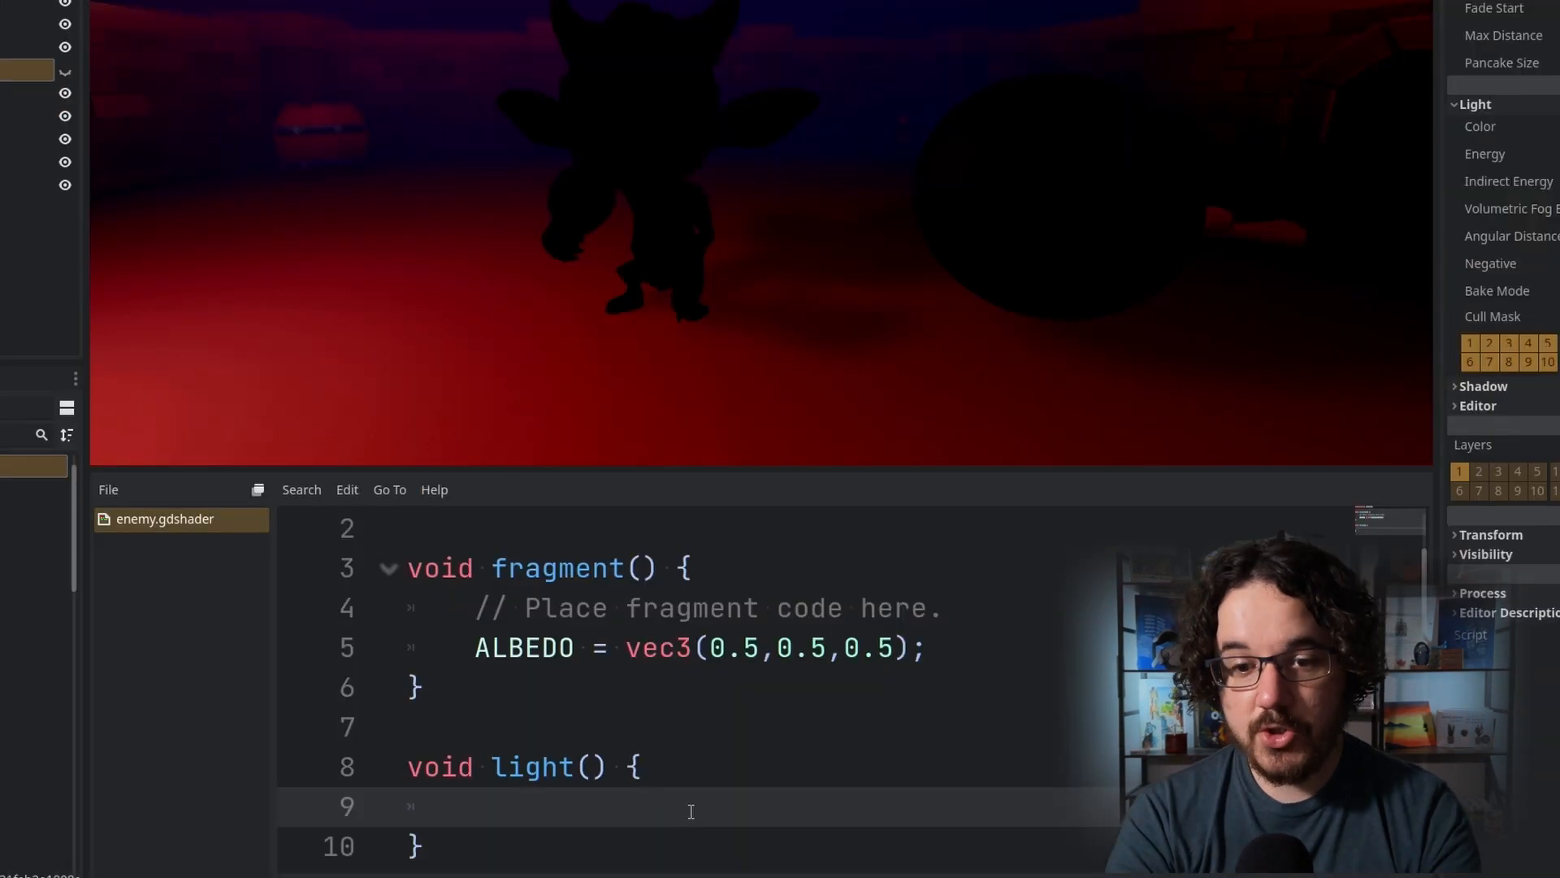
pyautogui.write('DIFFUSE_LIGHT')
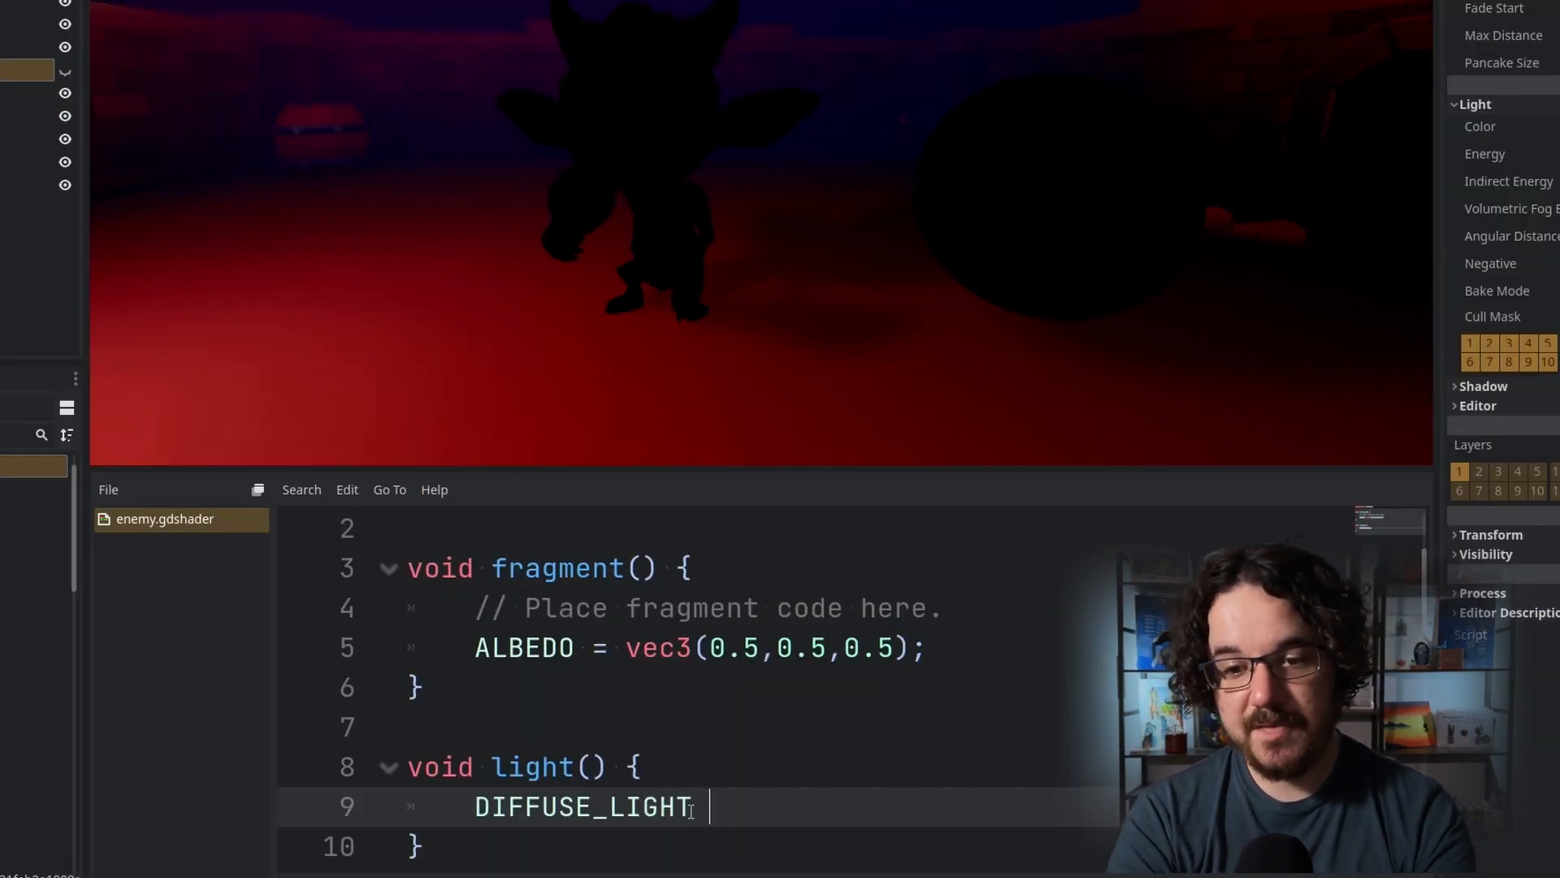
pyautogui.write('= vec3(0.5,0')
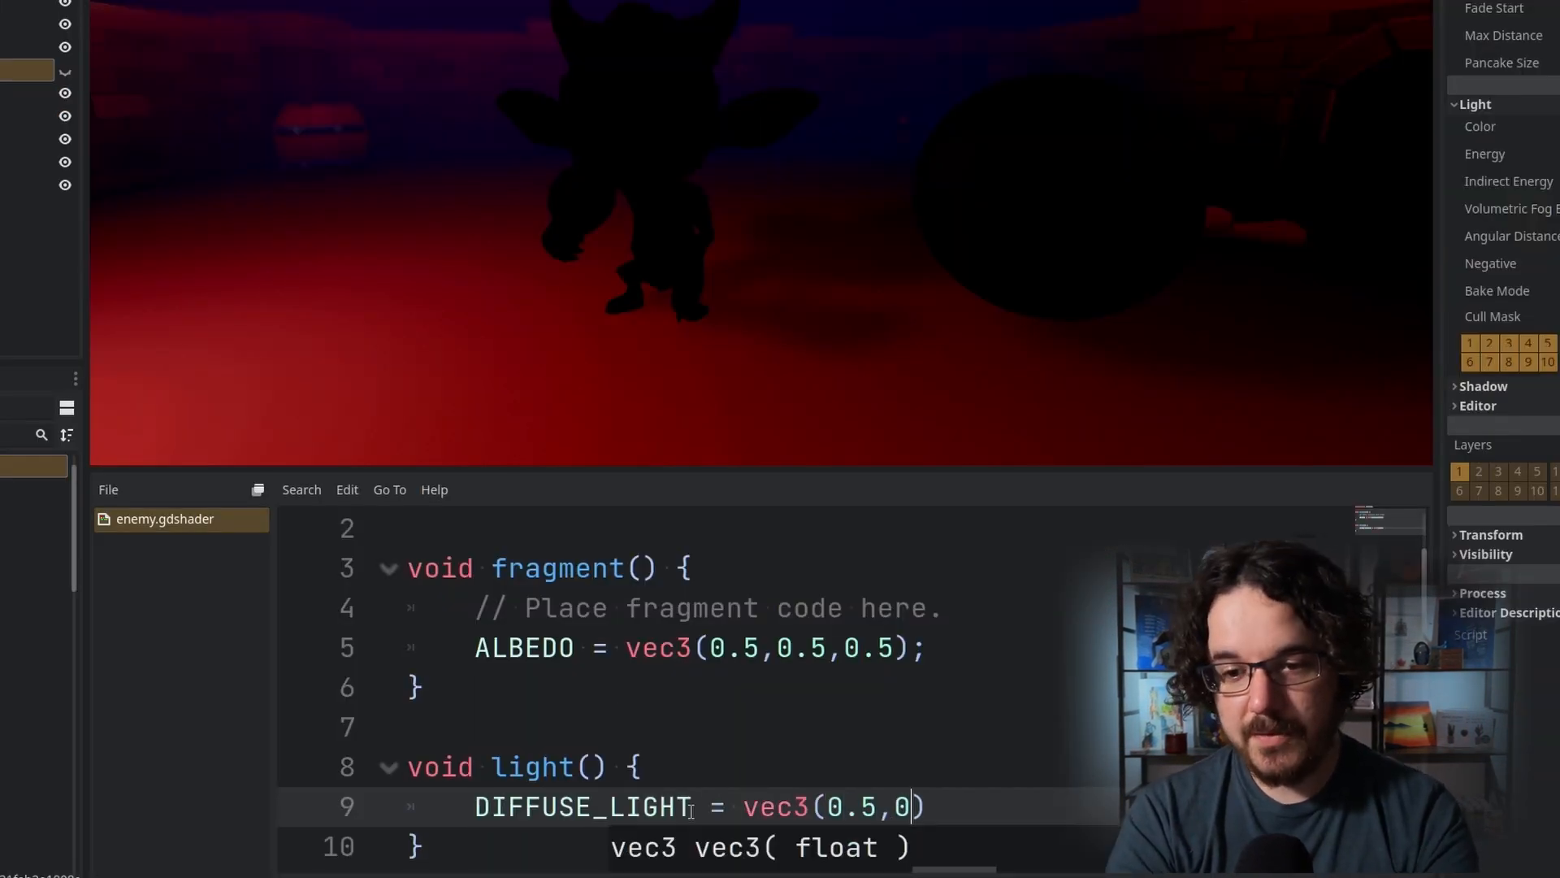
pyautogui.write('.5,0.5)')
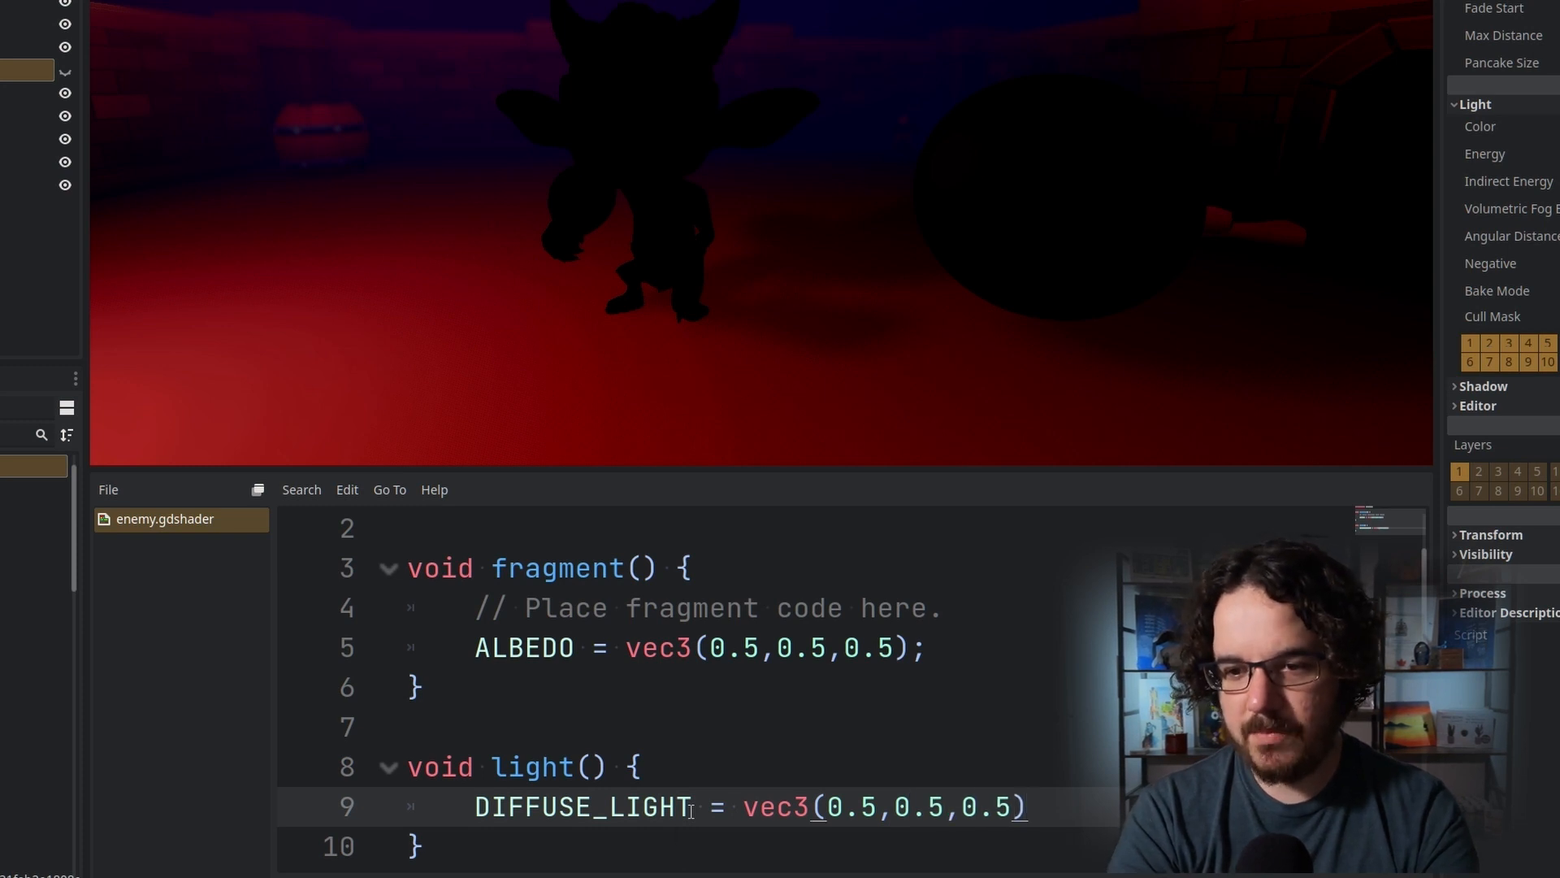
pyautogui.write(';')
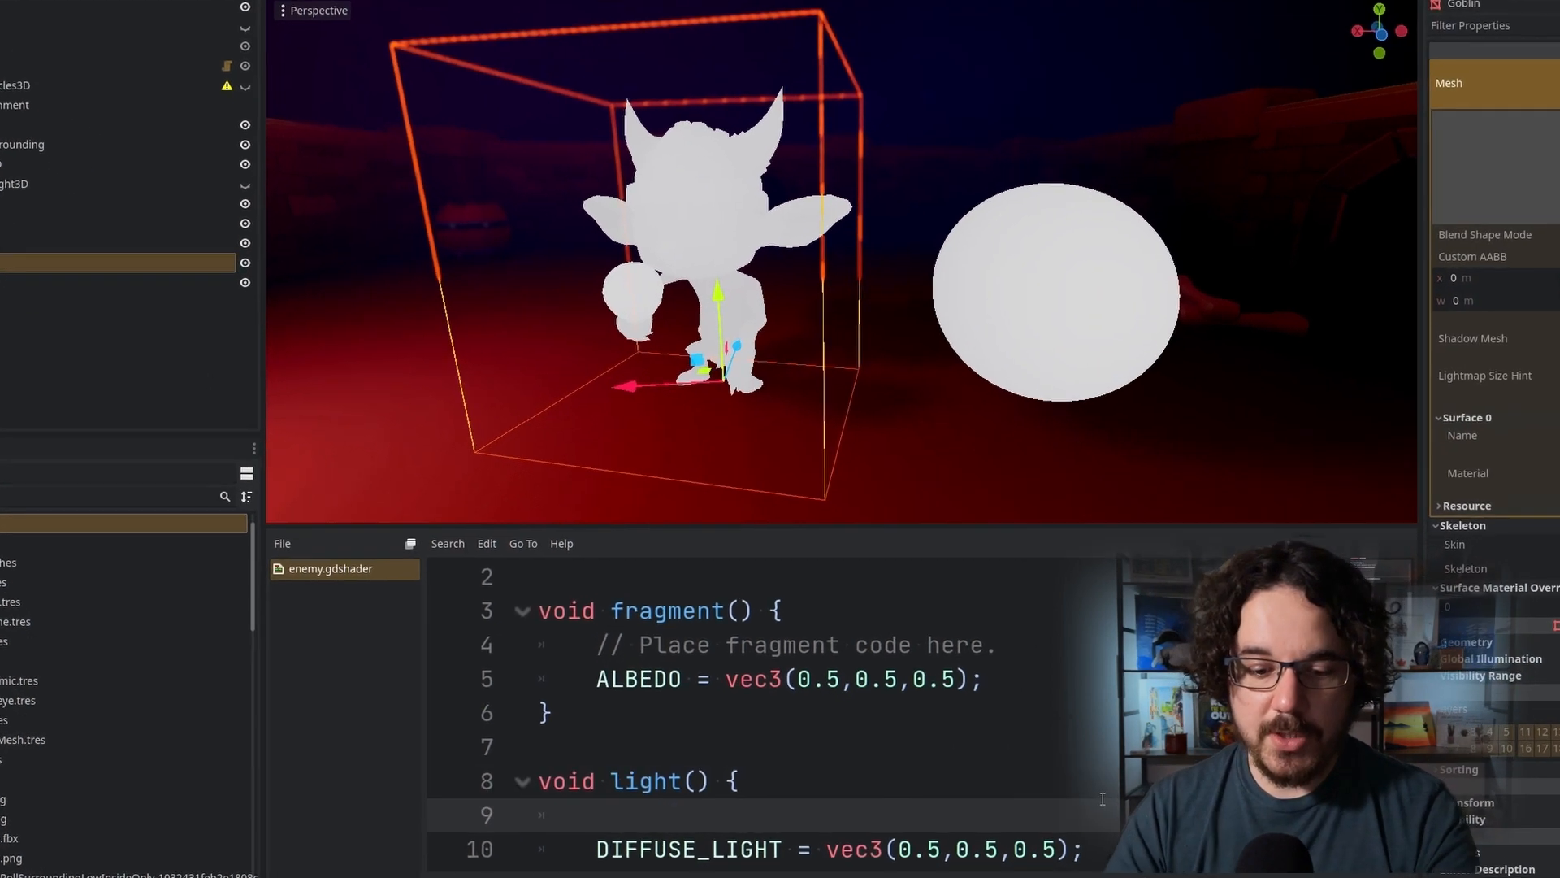
# Compute float dotp = dot(NORMAL,LIGHT) and set DIFFUSE_LIGHT to vec3(1,1,1) * dotp
pyautogui.write('fldot')
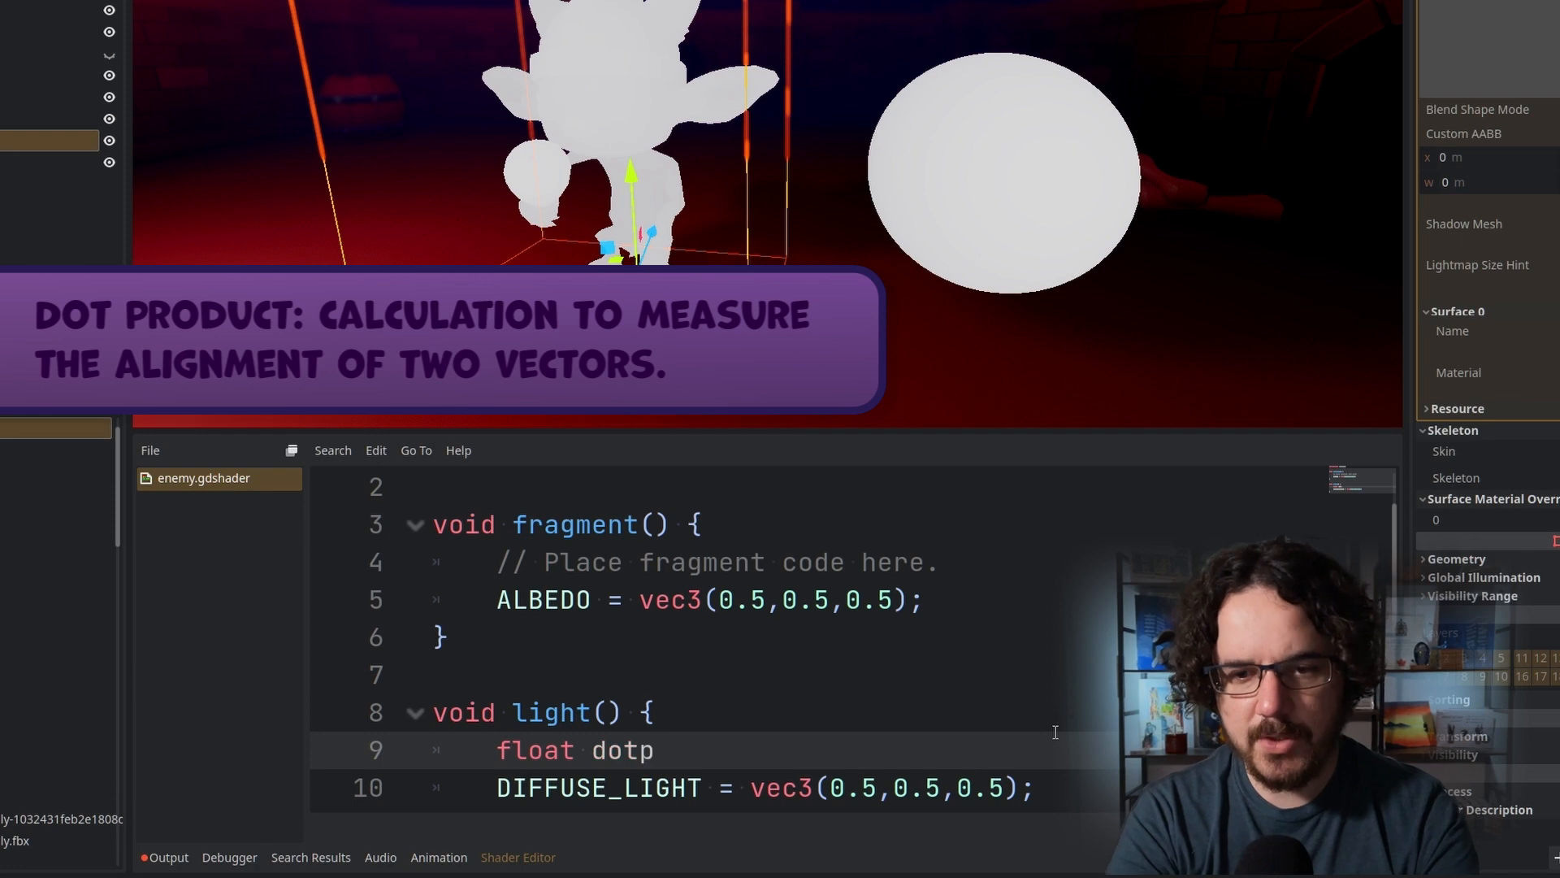
pyautogui.write('= dot(normal')
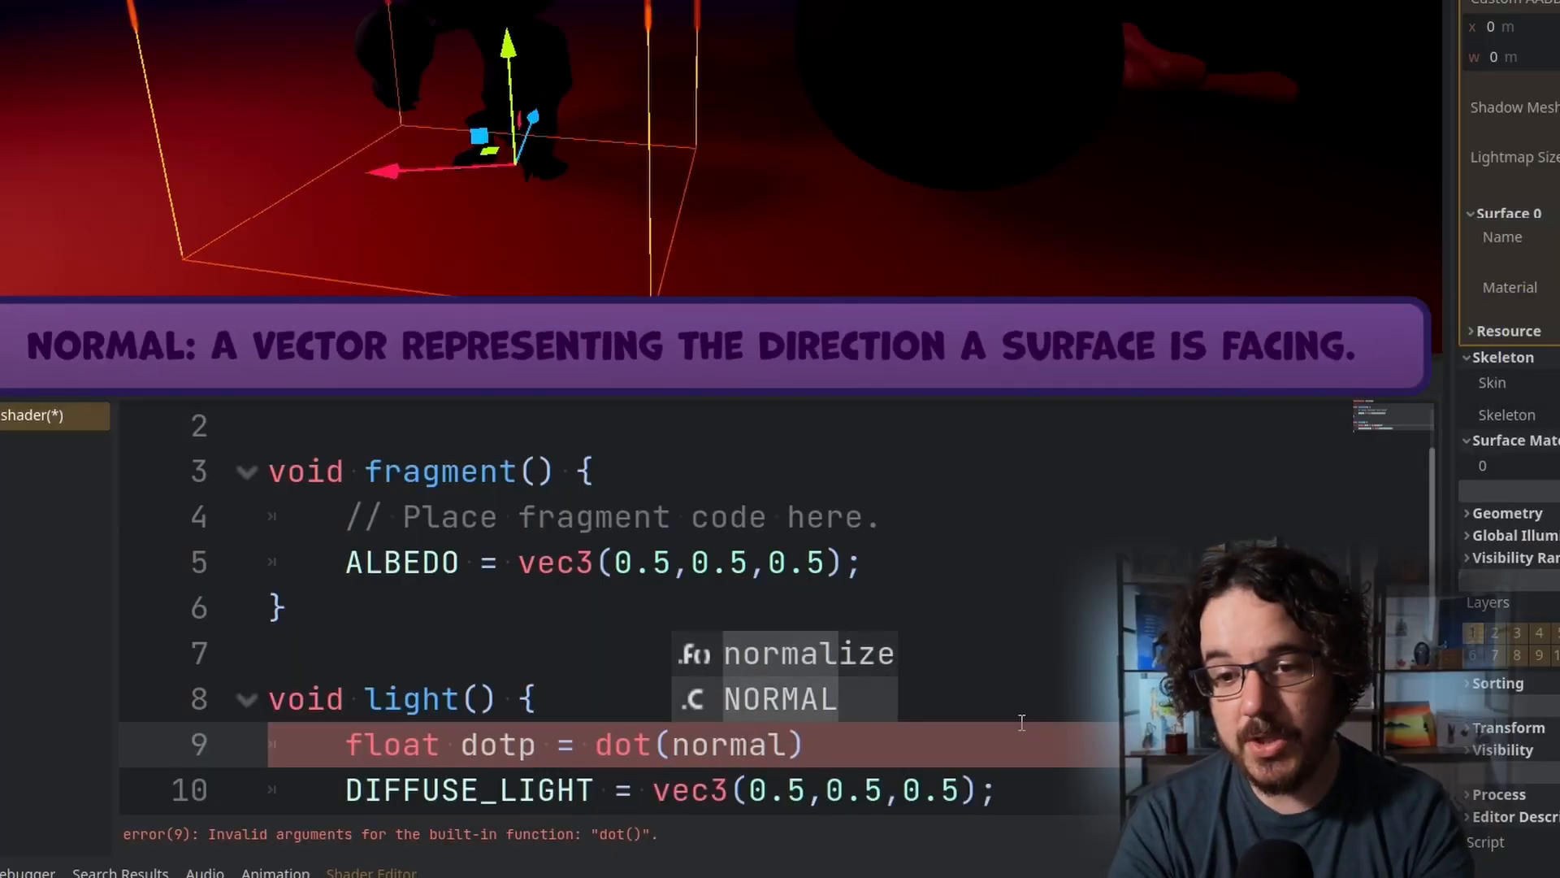
pyautogui.click(780, 697)
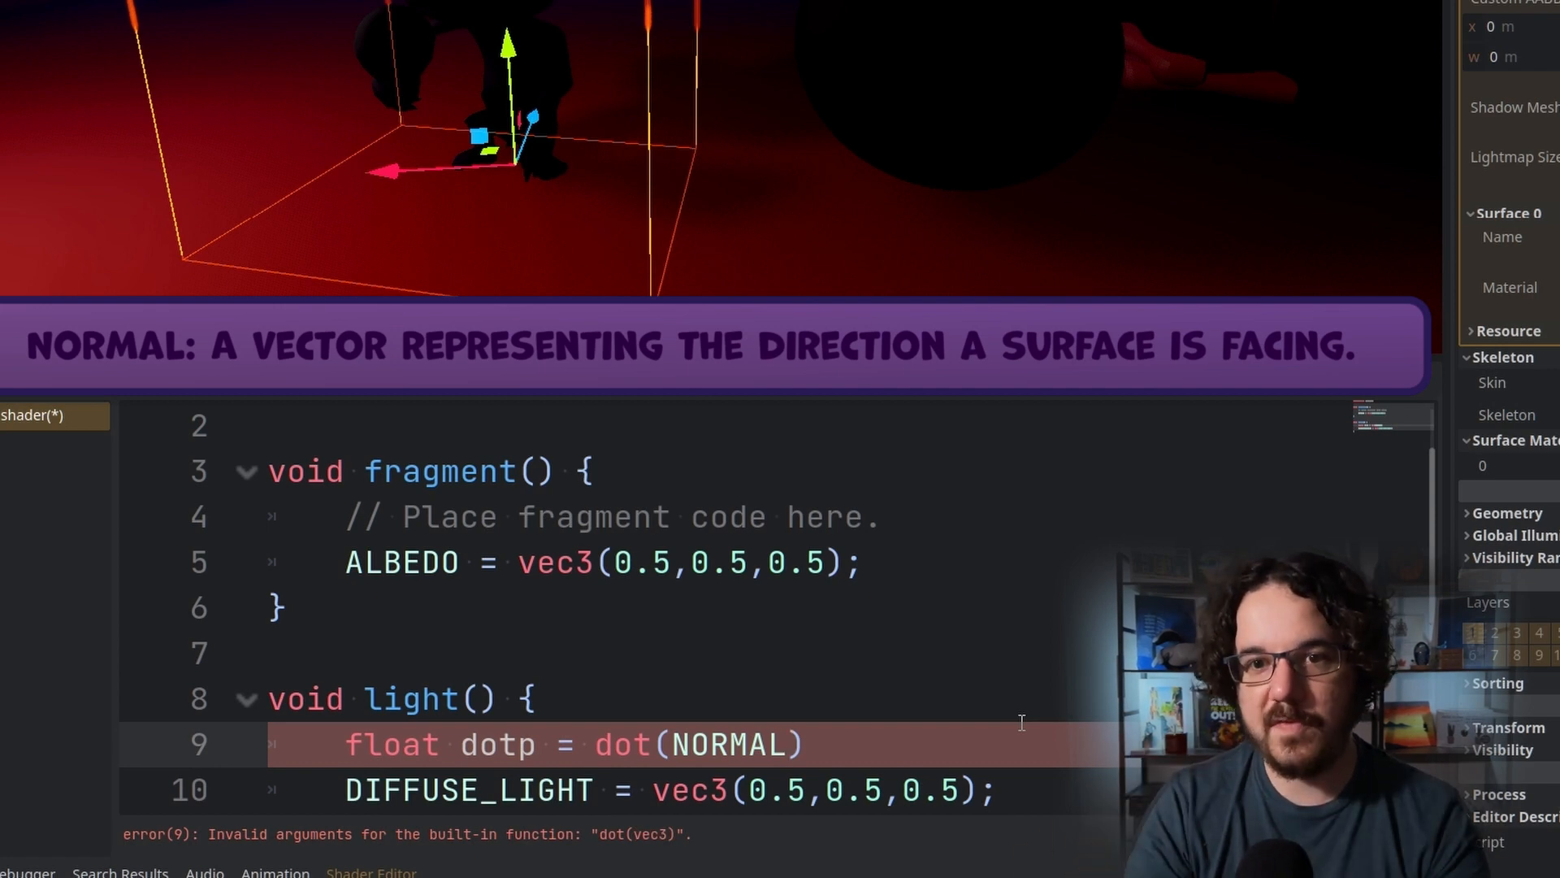
pyautogui.write(',ligh')
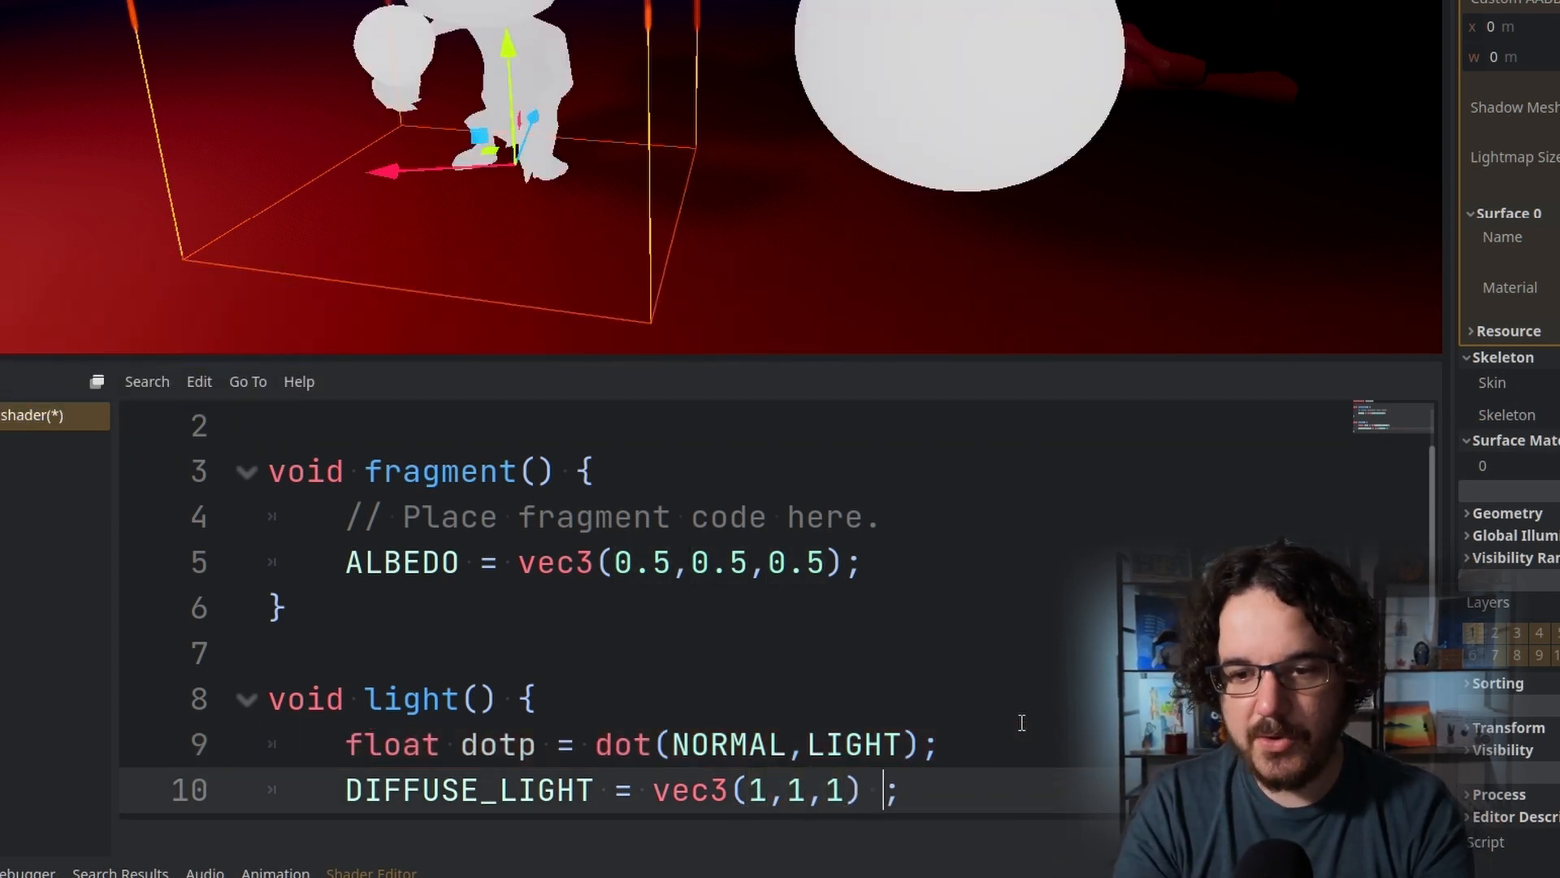
pyautogui.write('* dotp')
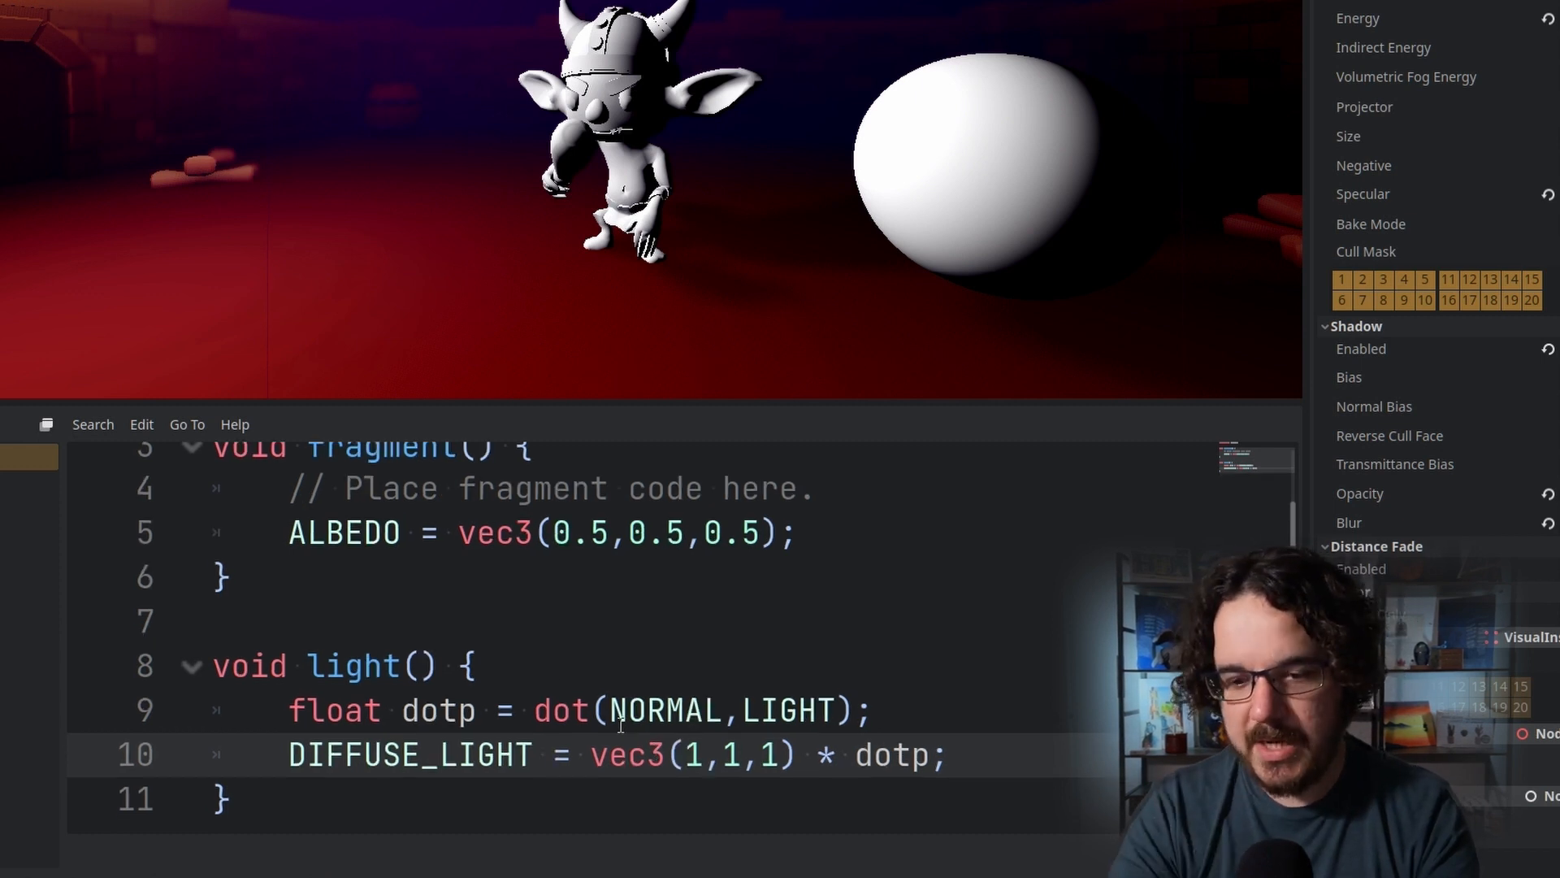
# Accumulate DIFFUSE_LIGHT with += and remap dotp as dot(NORMAL,LIGHT) * 0.5 + 0.5
pyautogui.write('++')
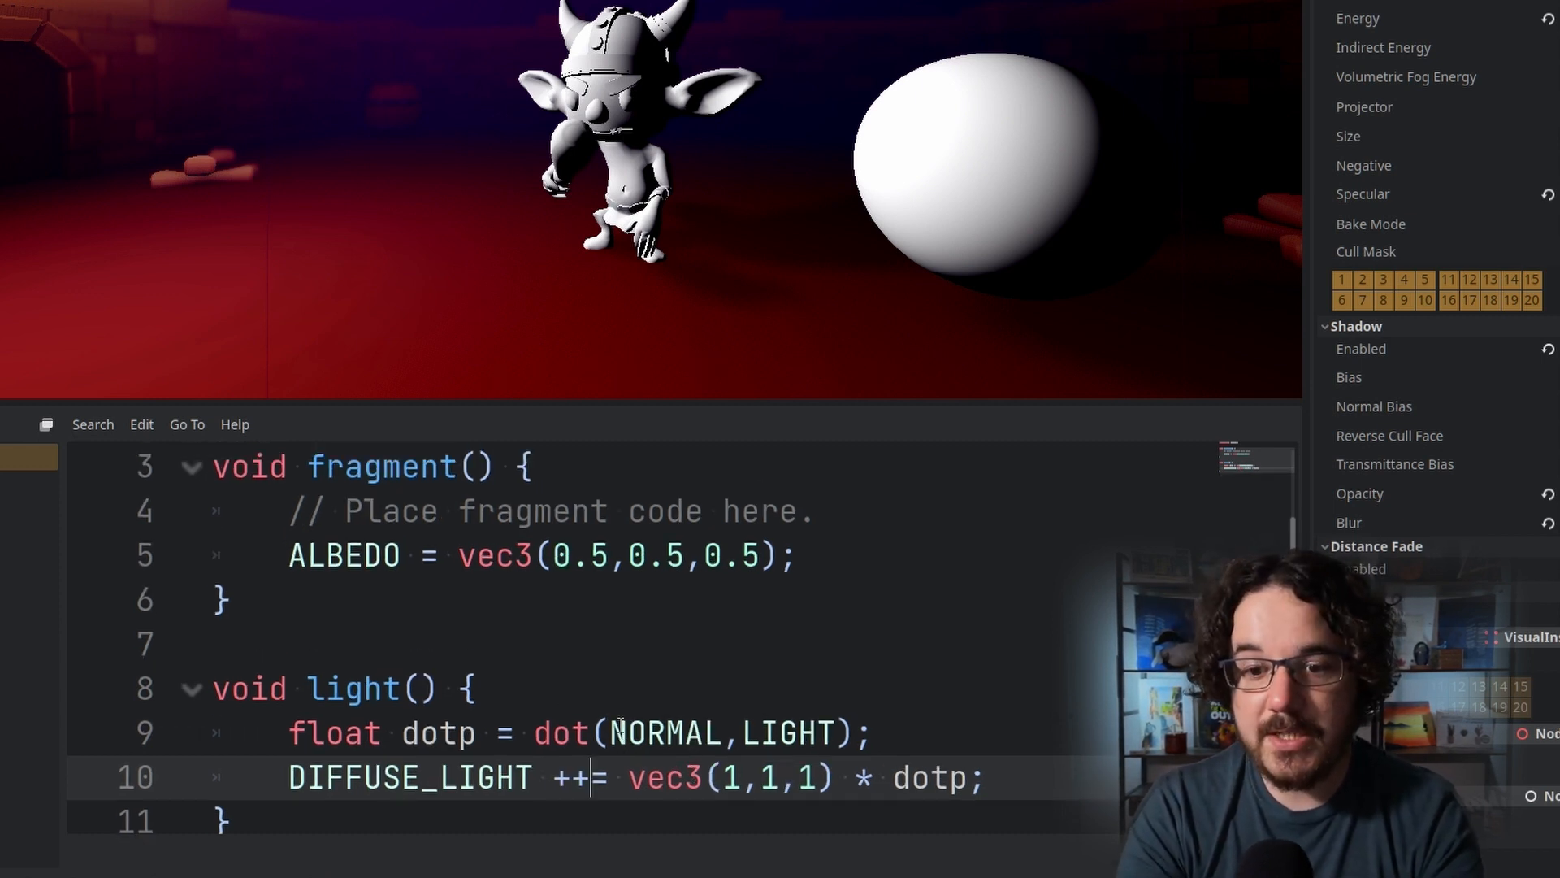
pyautogui.press('Backspace')
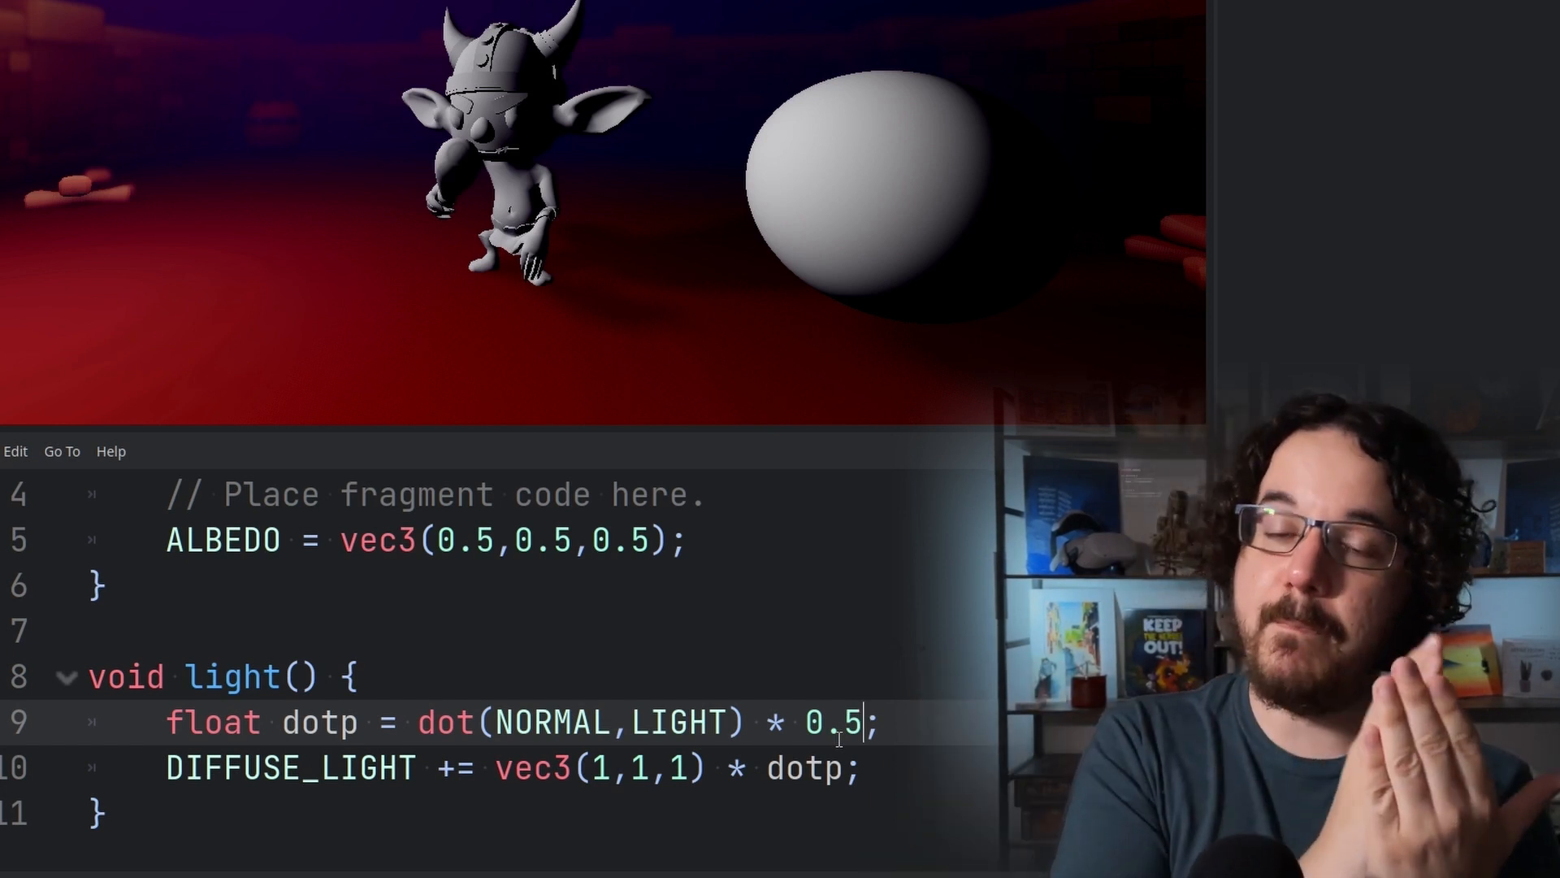
pyautogui.write('+ 0.5')
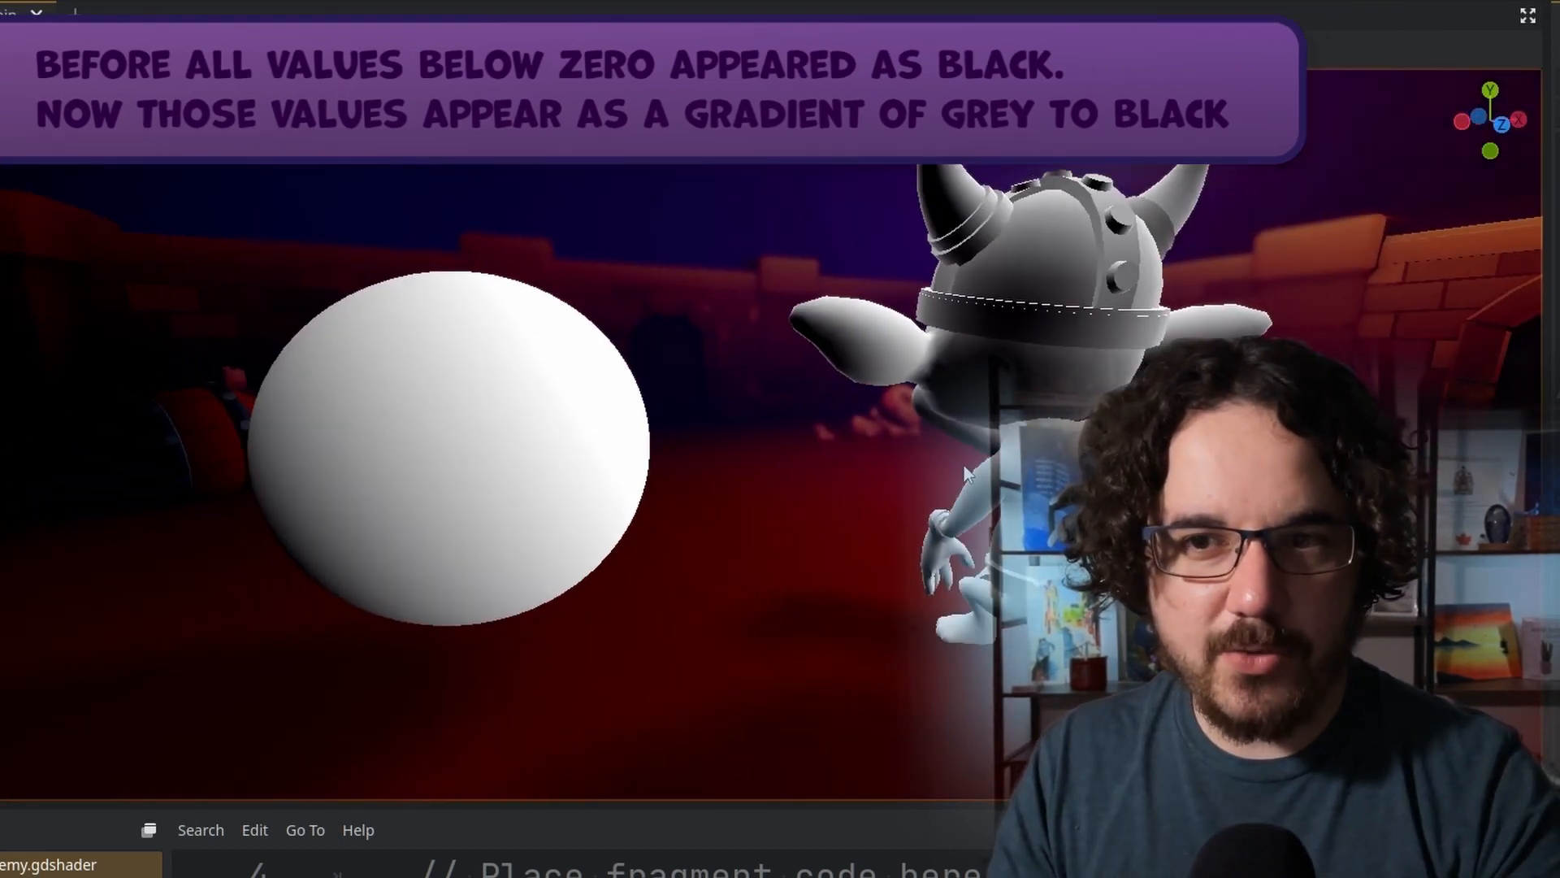
pyautogui.moveTo(369, 478)
pyautogui.write('uniform')
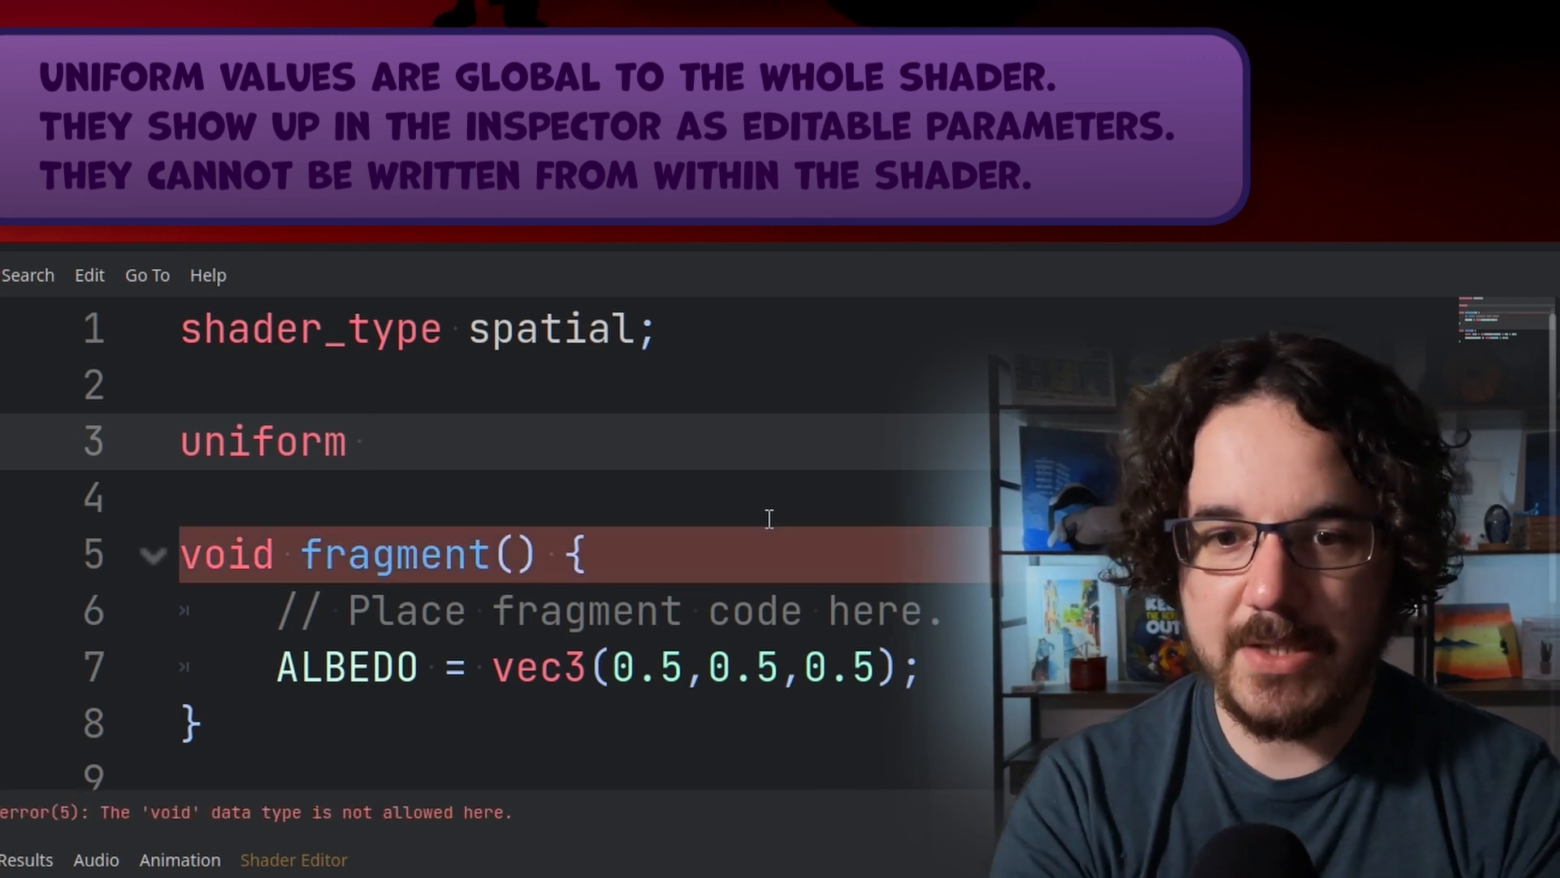
# Declare uniform sampler2D toonramp : source_color and reveal it in the material's Shader Parameters
pyautogui.write('sampler2D')
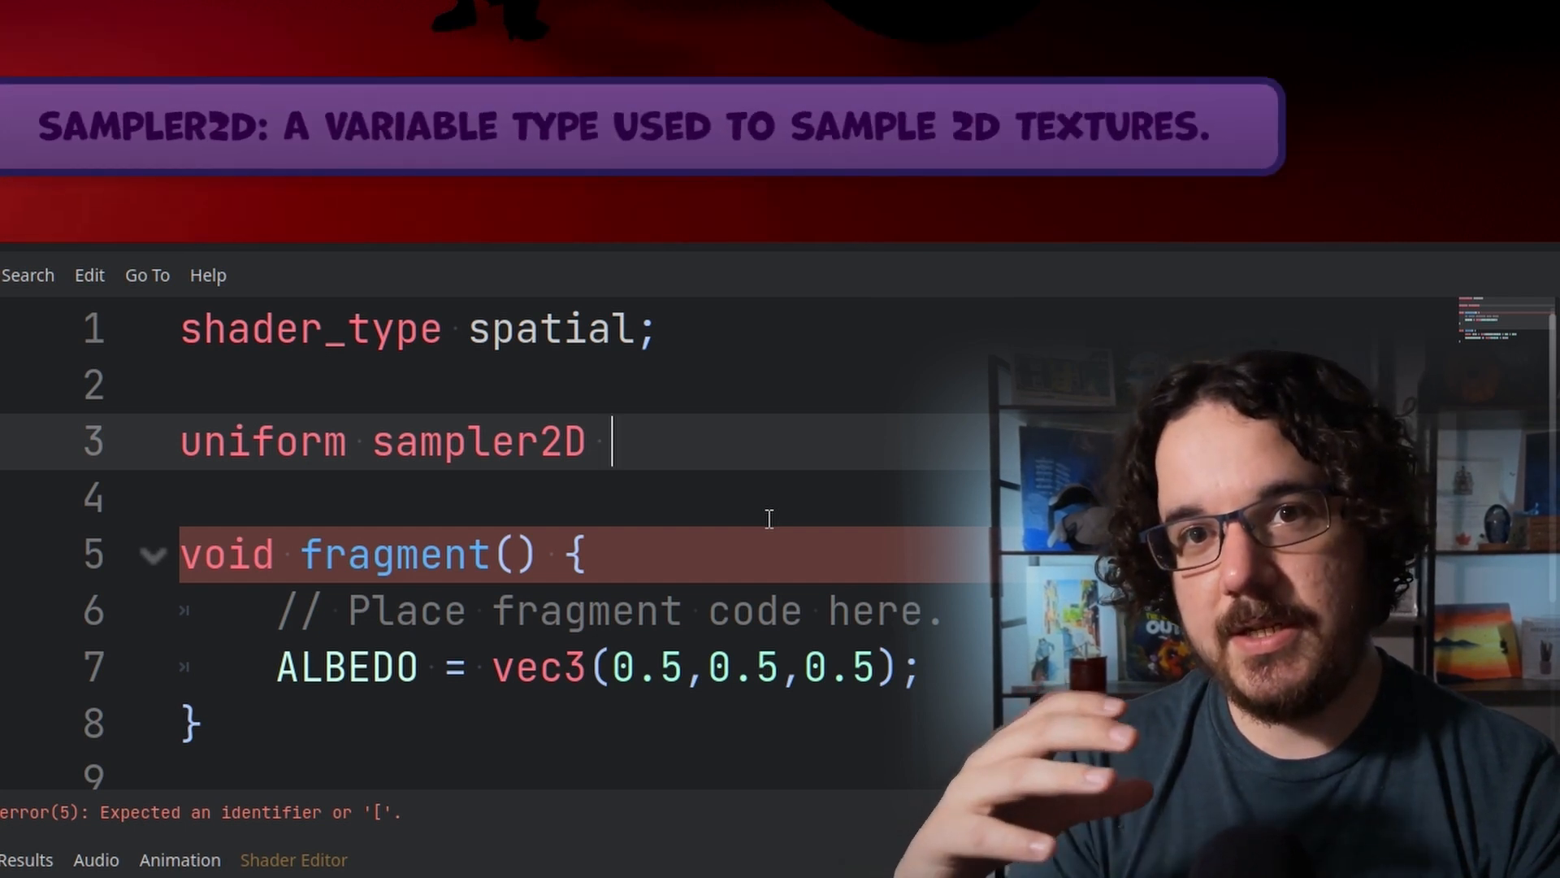
pyautogui.write('toonramp :')
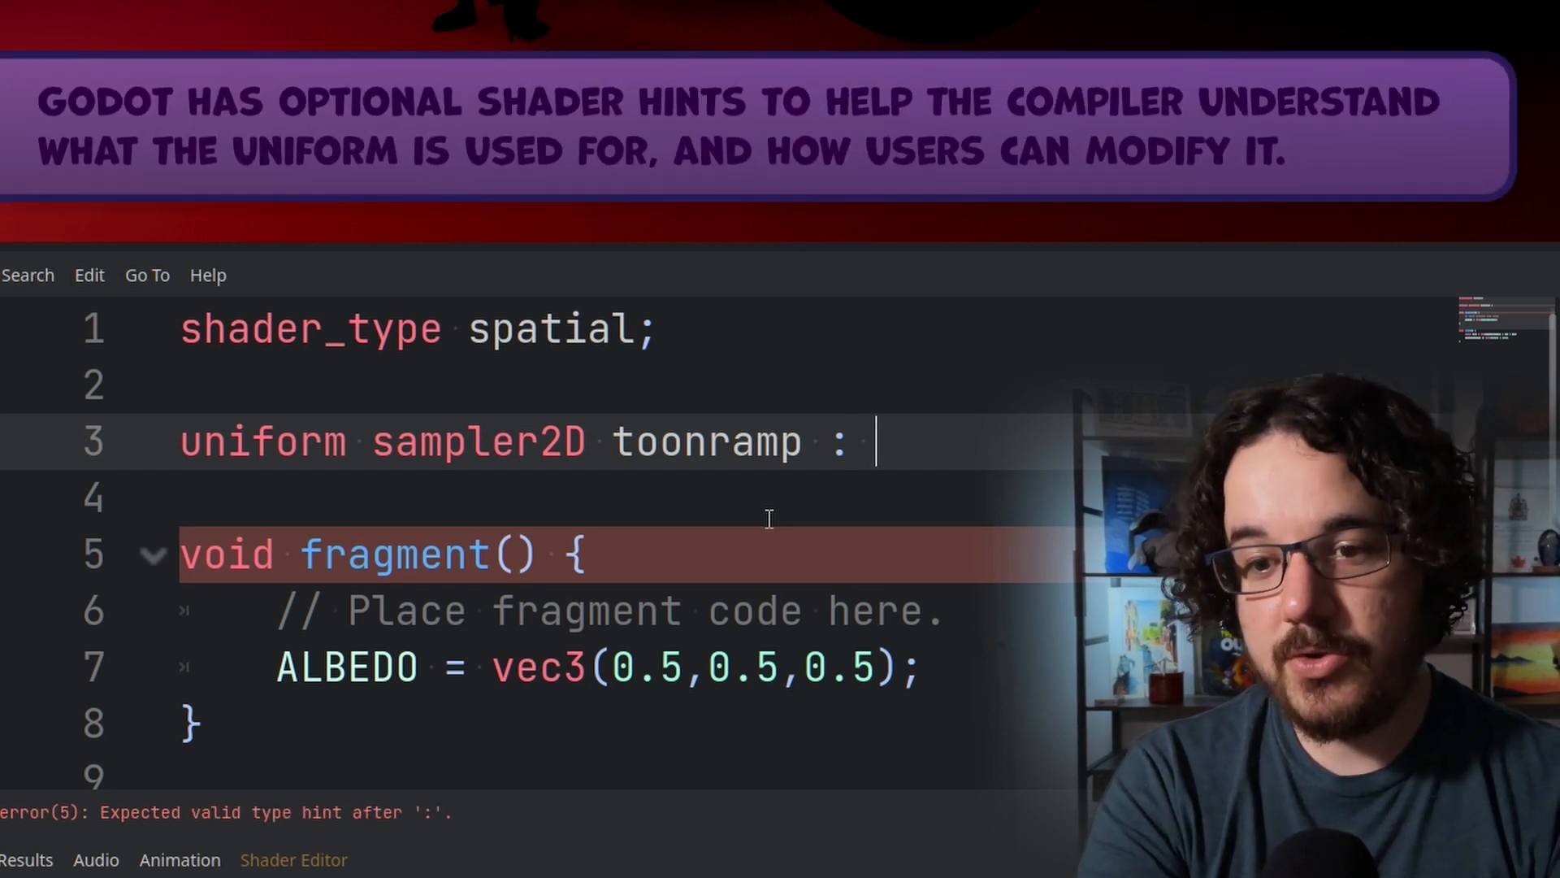
pyautogui.write('source_color')
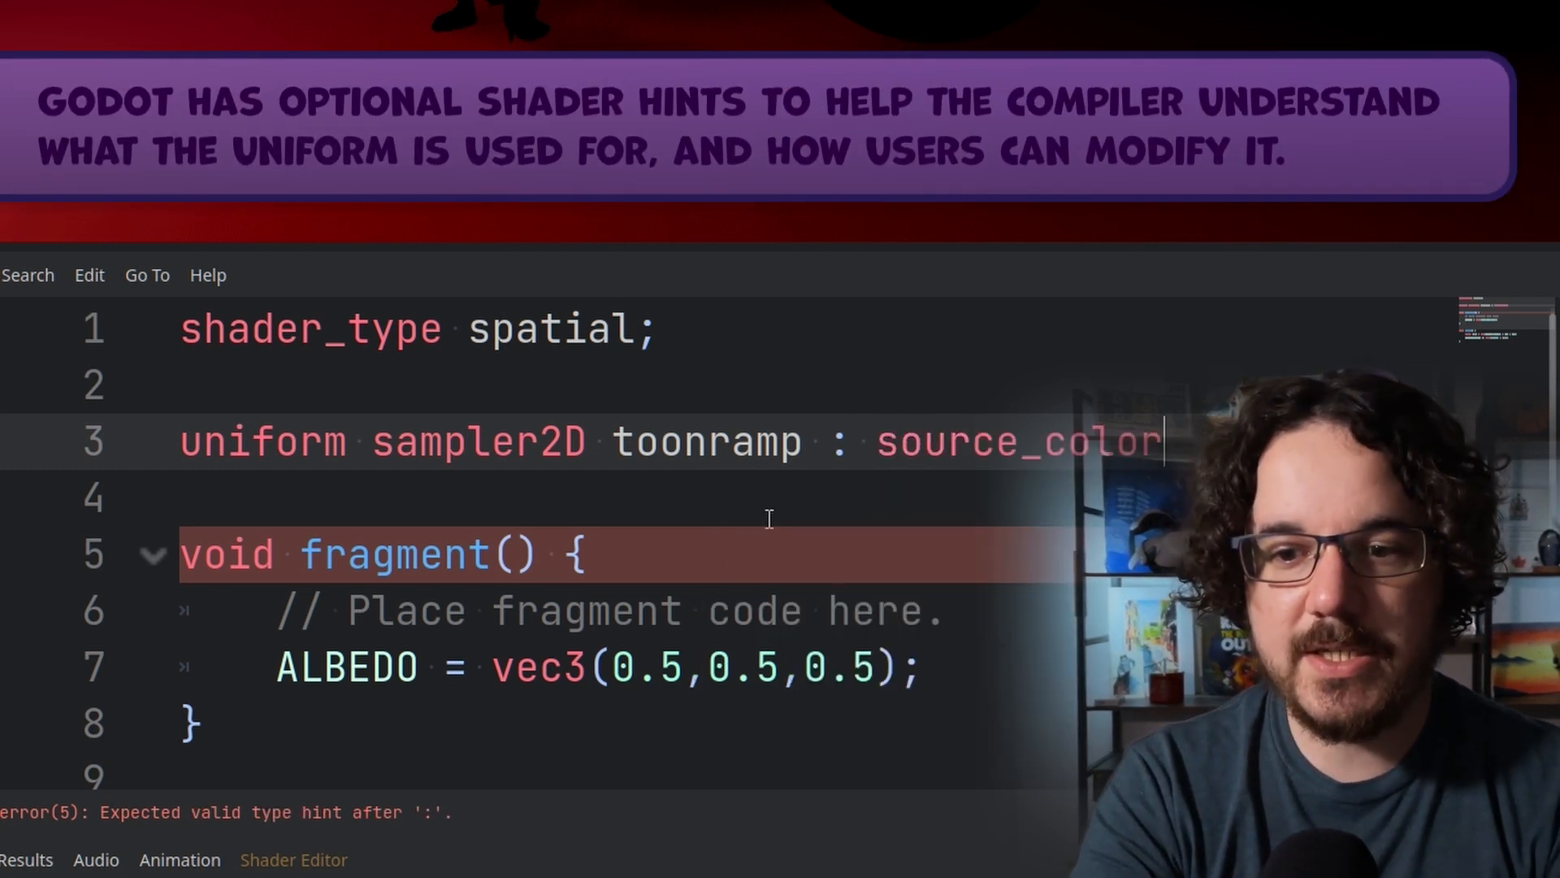
pyautogui.write(';')
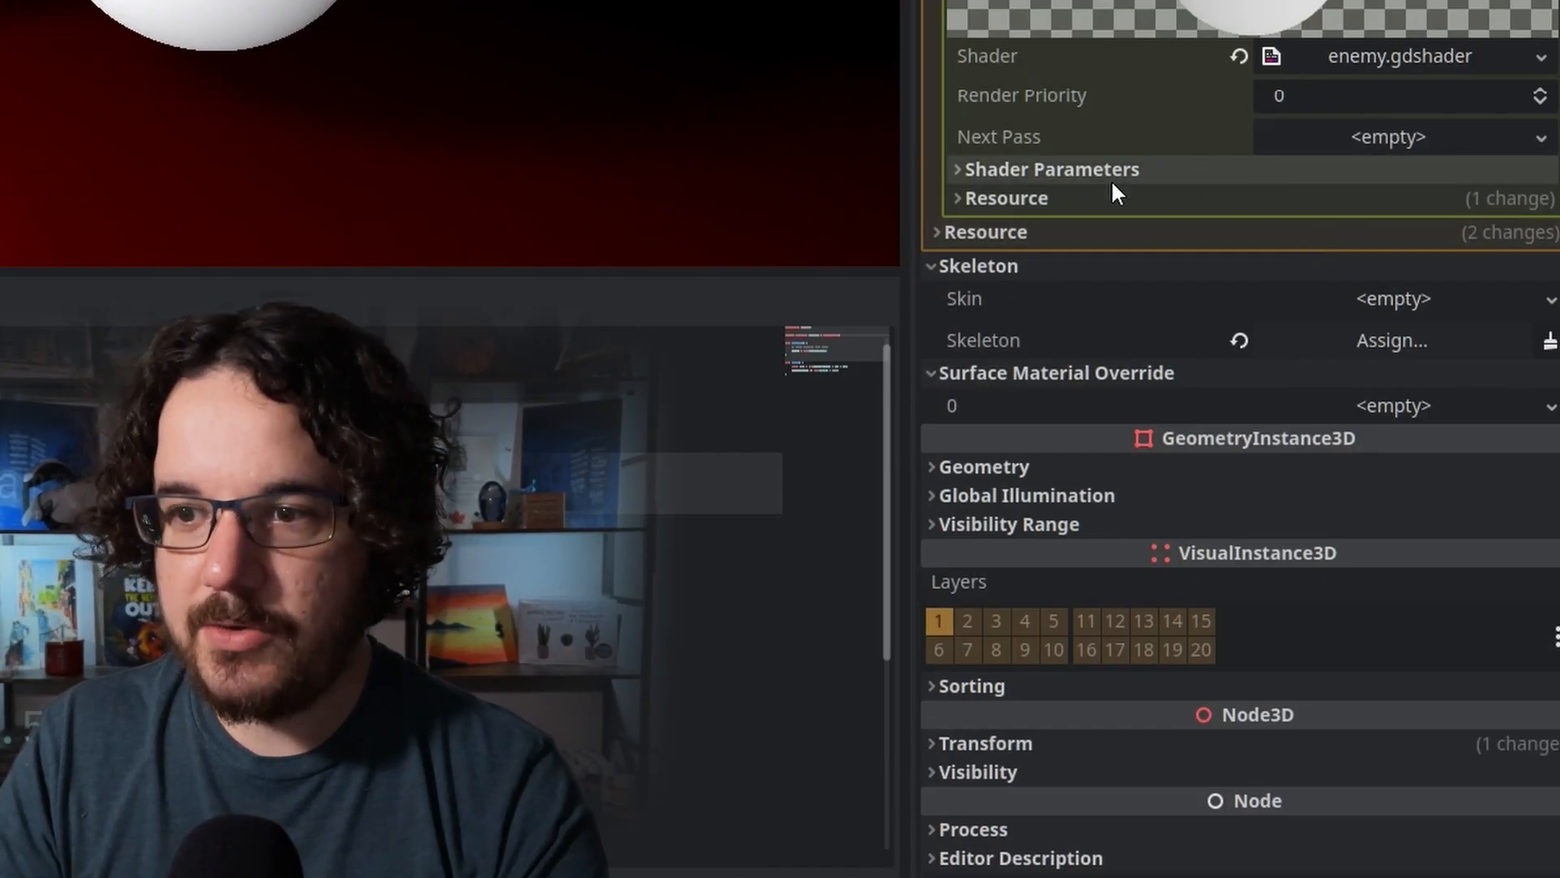
pyautogui.click(1053, 169)
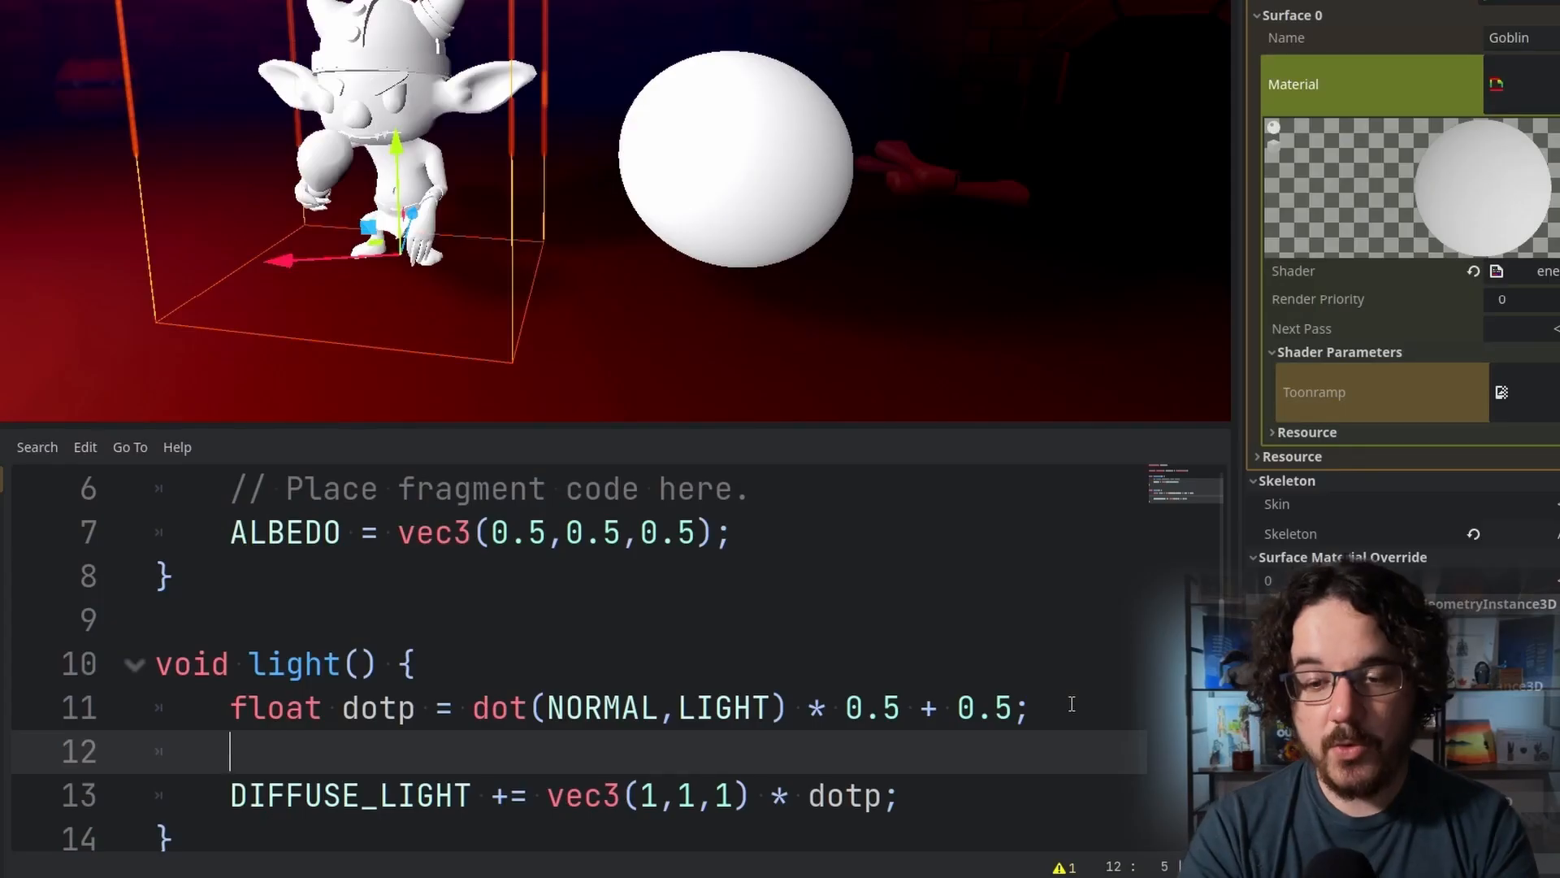
# Sample vec3 ramp = texture(toonramp, vec2(dotp,0)).xyz and multiply DIFFUSE_LIGHT by ramp
pyautogui.write('vec3 ramp = texture')
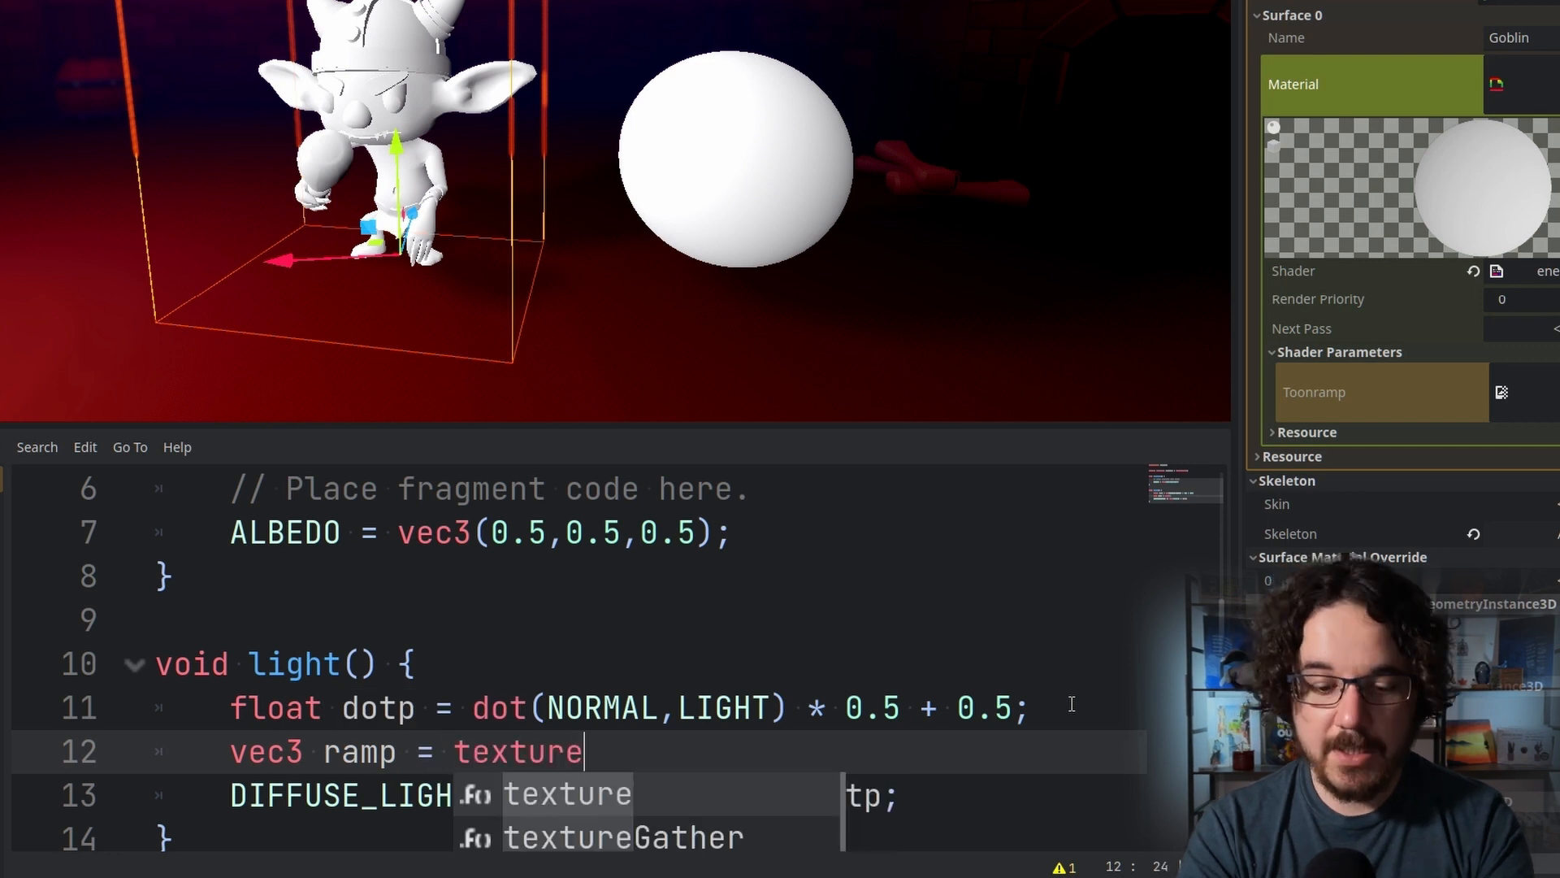
pyautogui.write('(toonramp,')
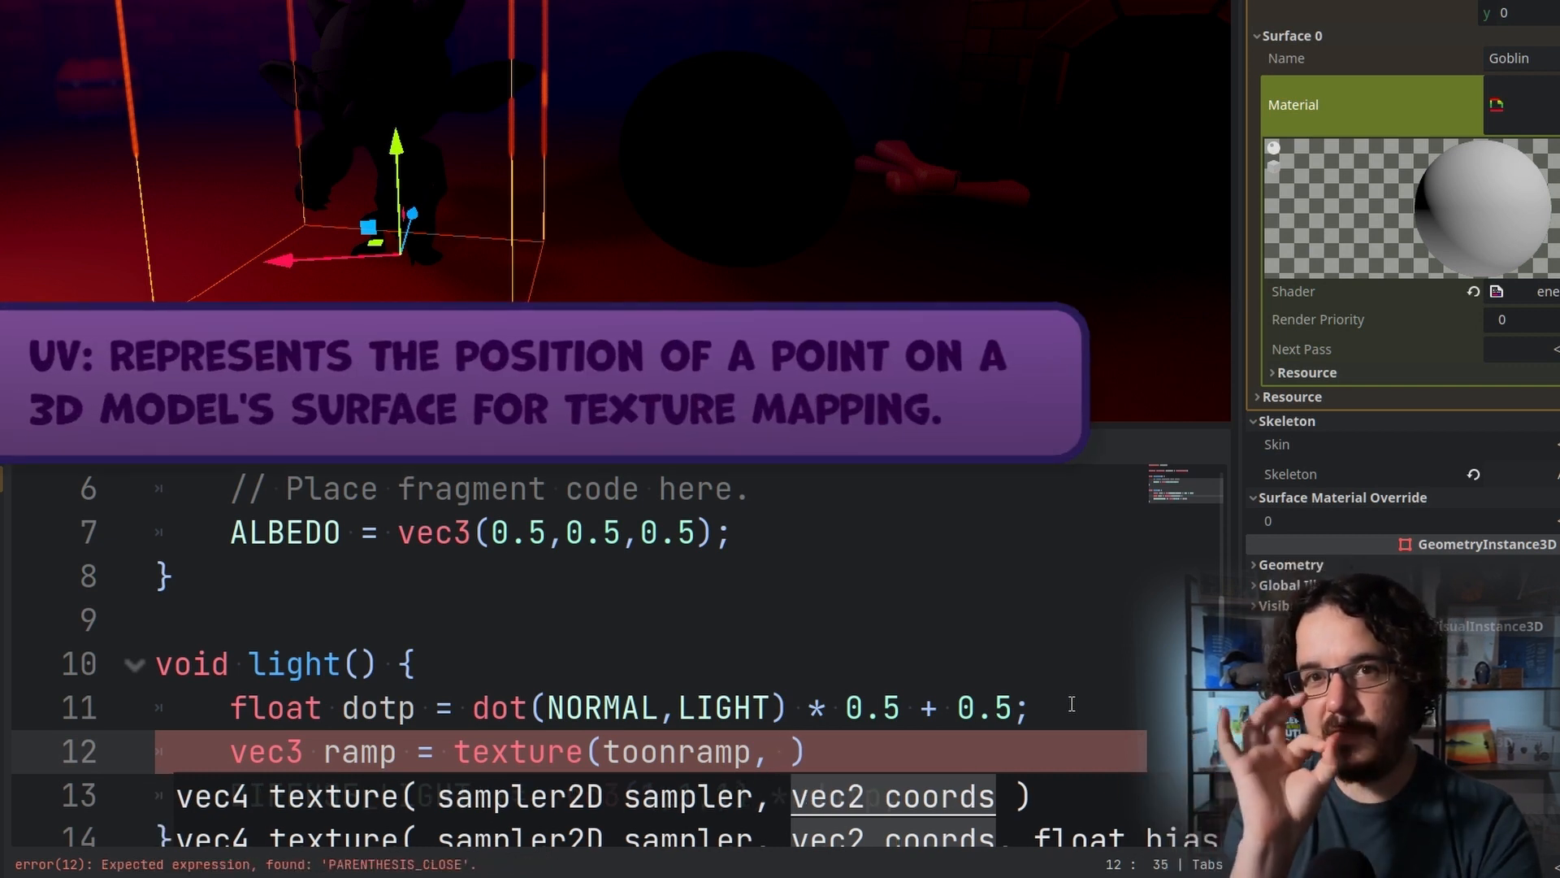
pyautogui.write('vec3')
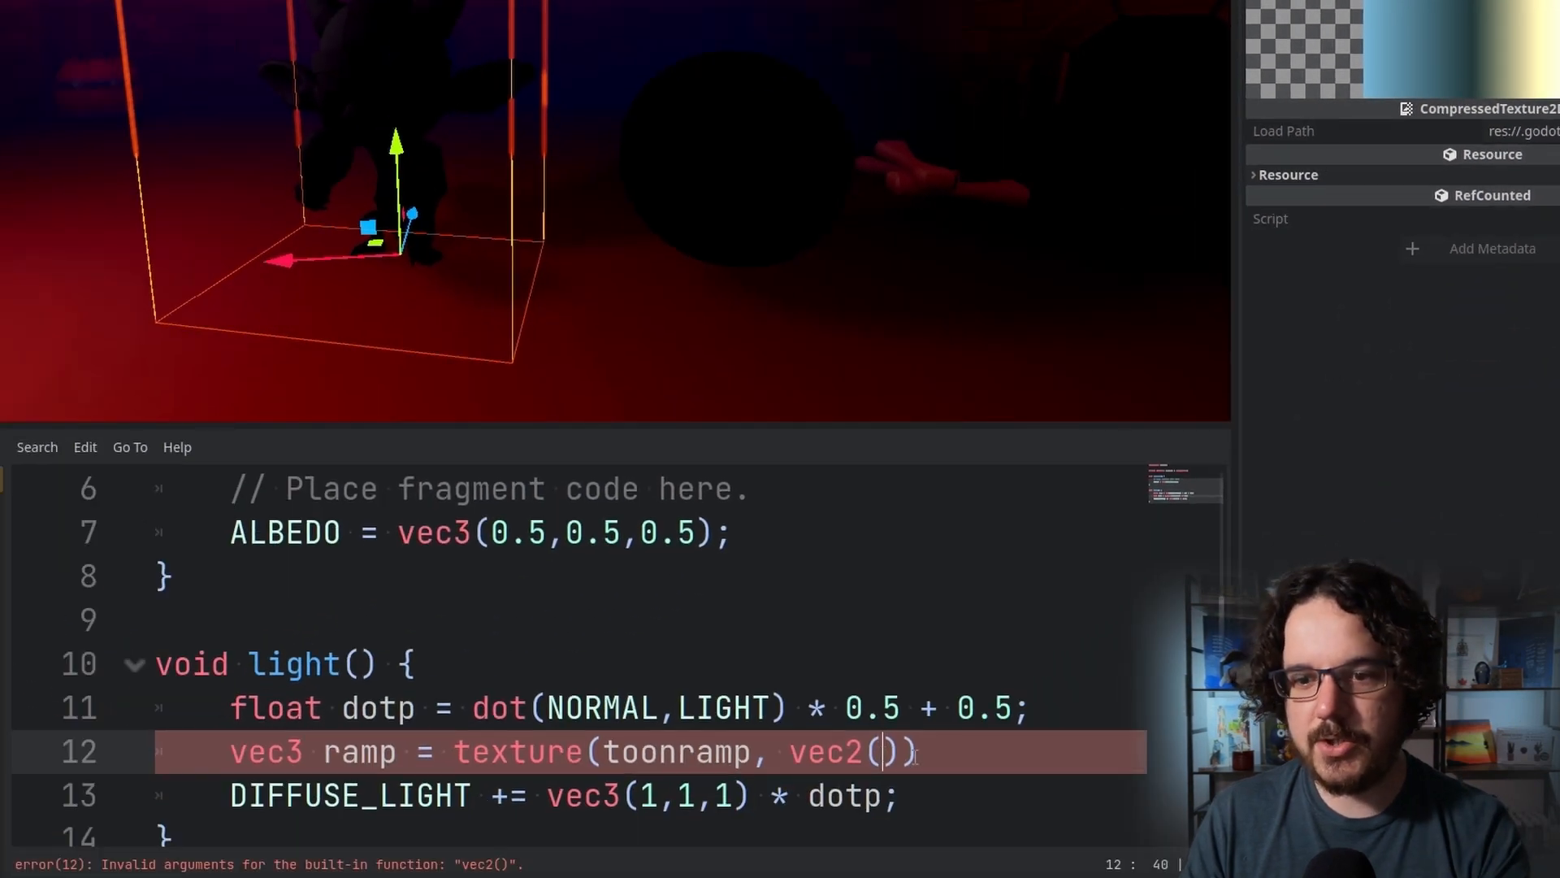
pyautogui.write('dotp')
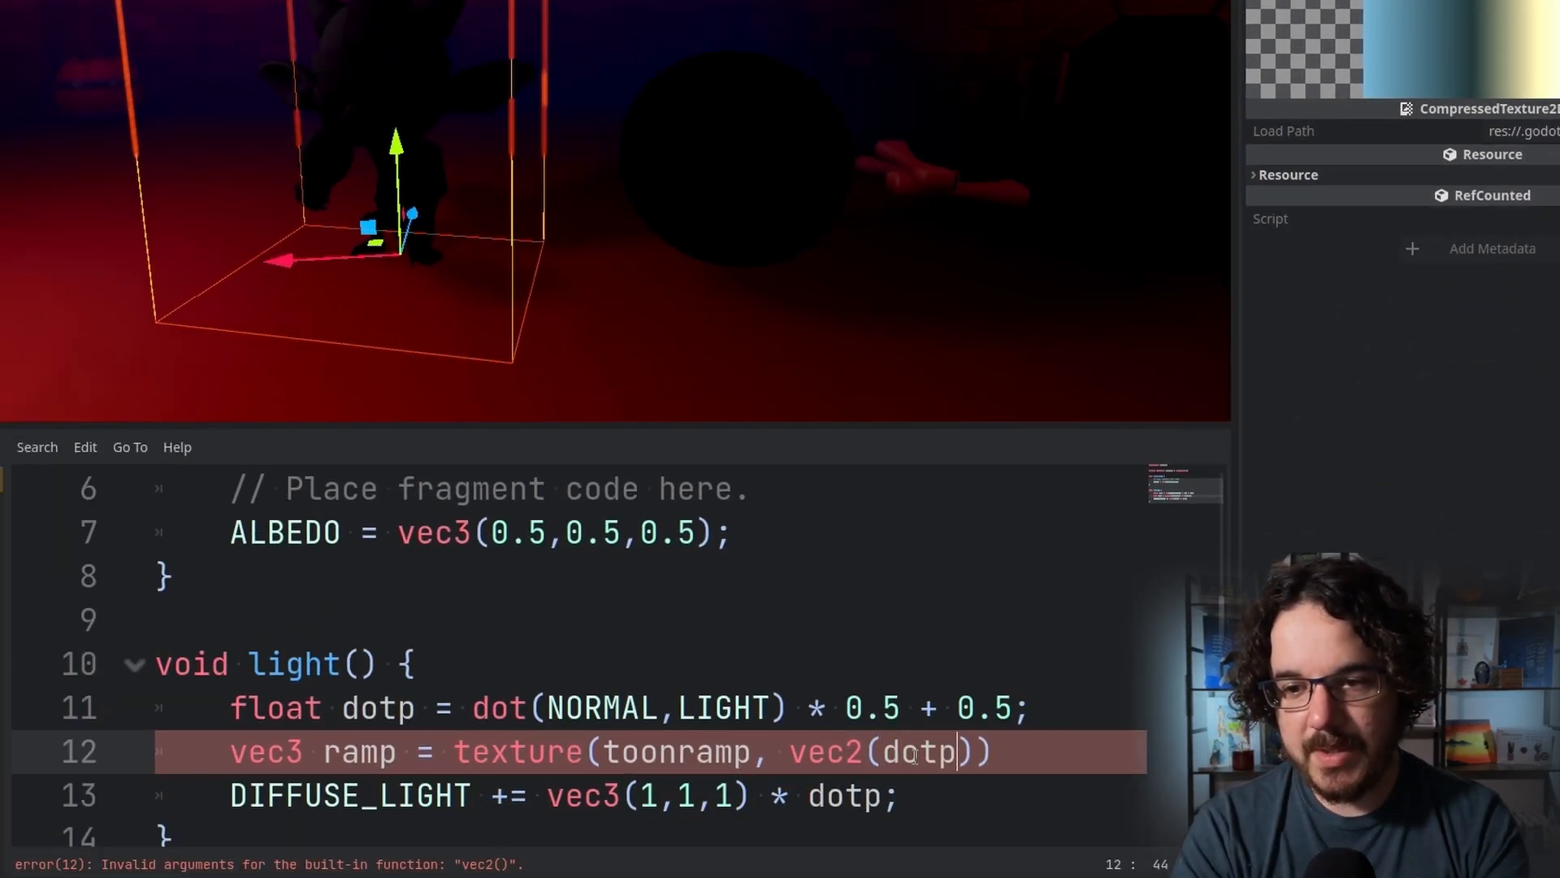
pyautogui.write(',0')
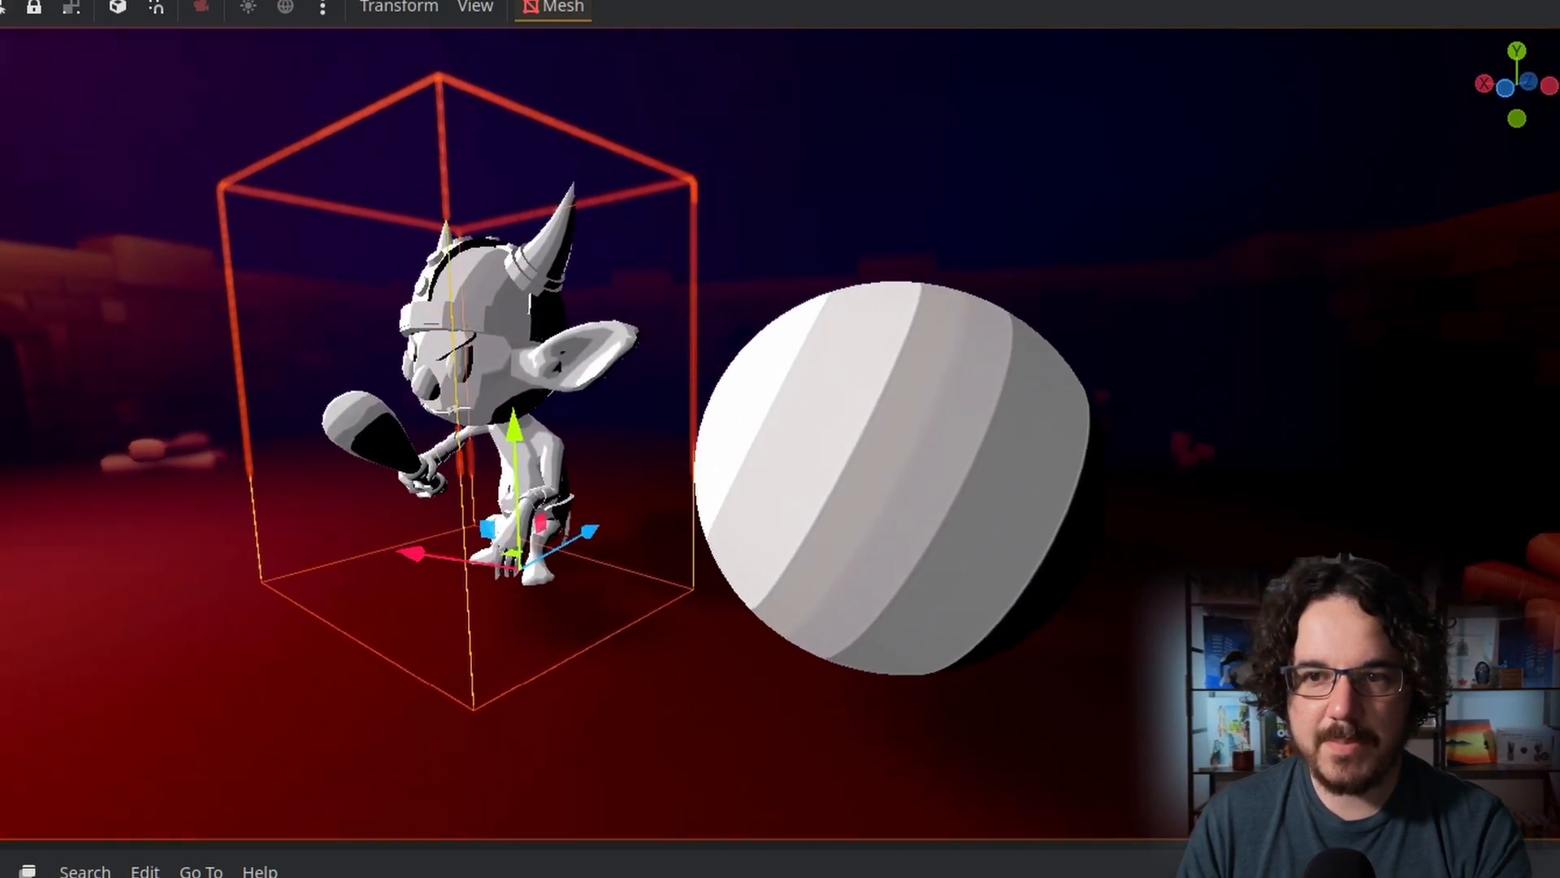
# Clamp dotp with clamp(dotp,0.02,0.98) before the ramp texture lookup
pyautogui.moveTo(697, 398); pyautogui.dragTo(676, 299)
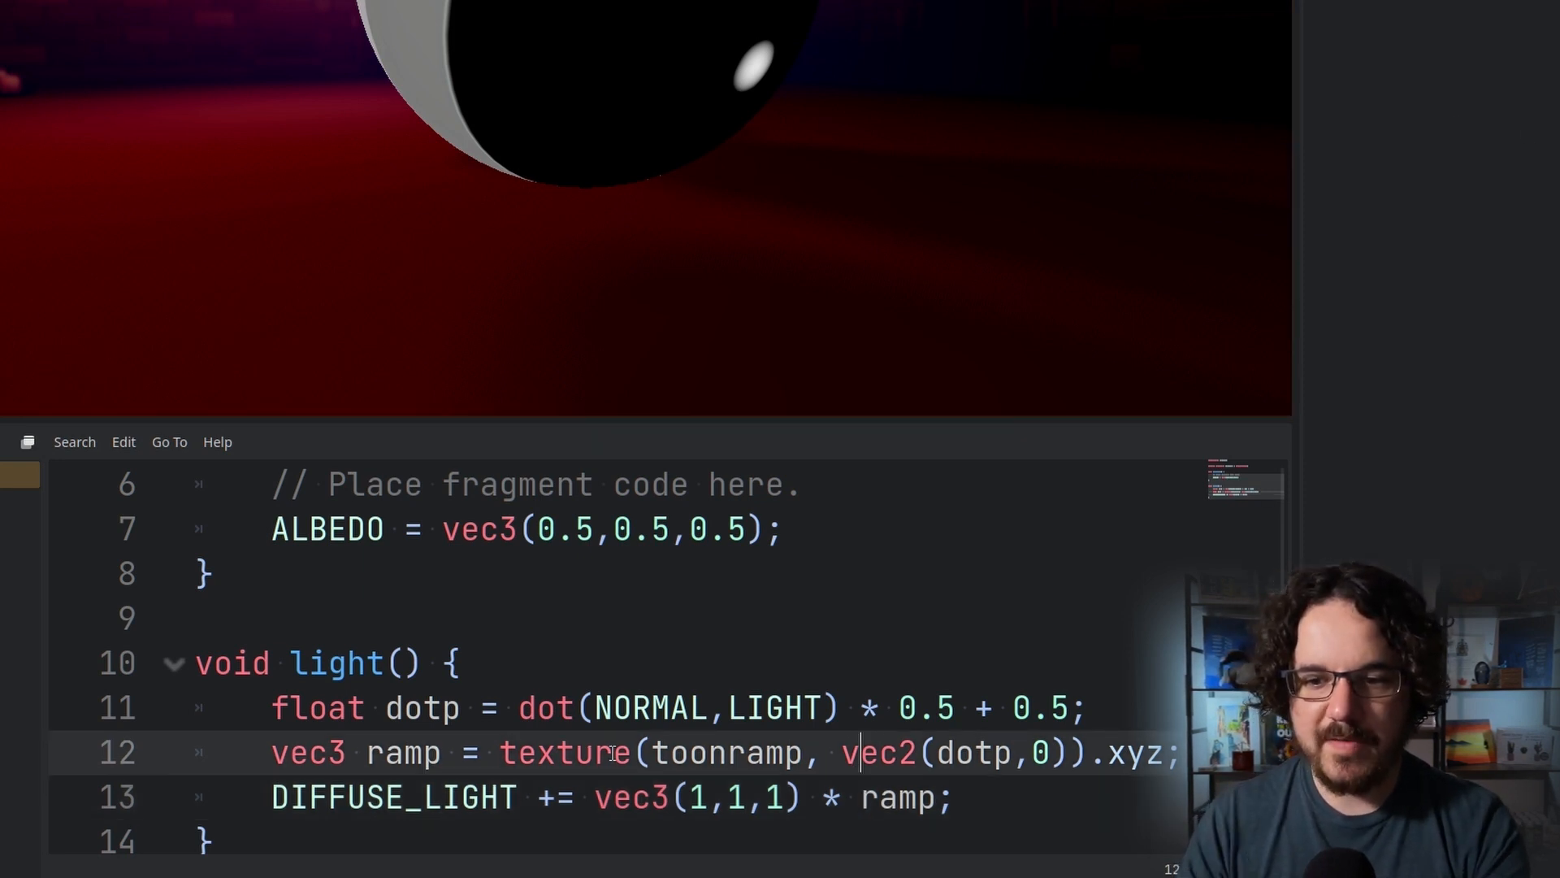
pyautogui.write('clamp(')
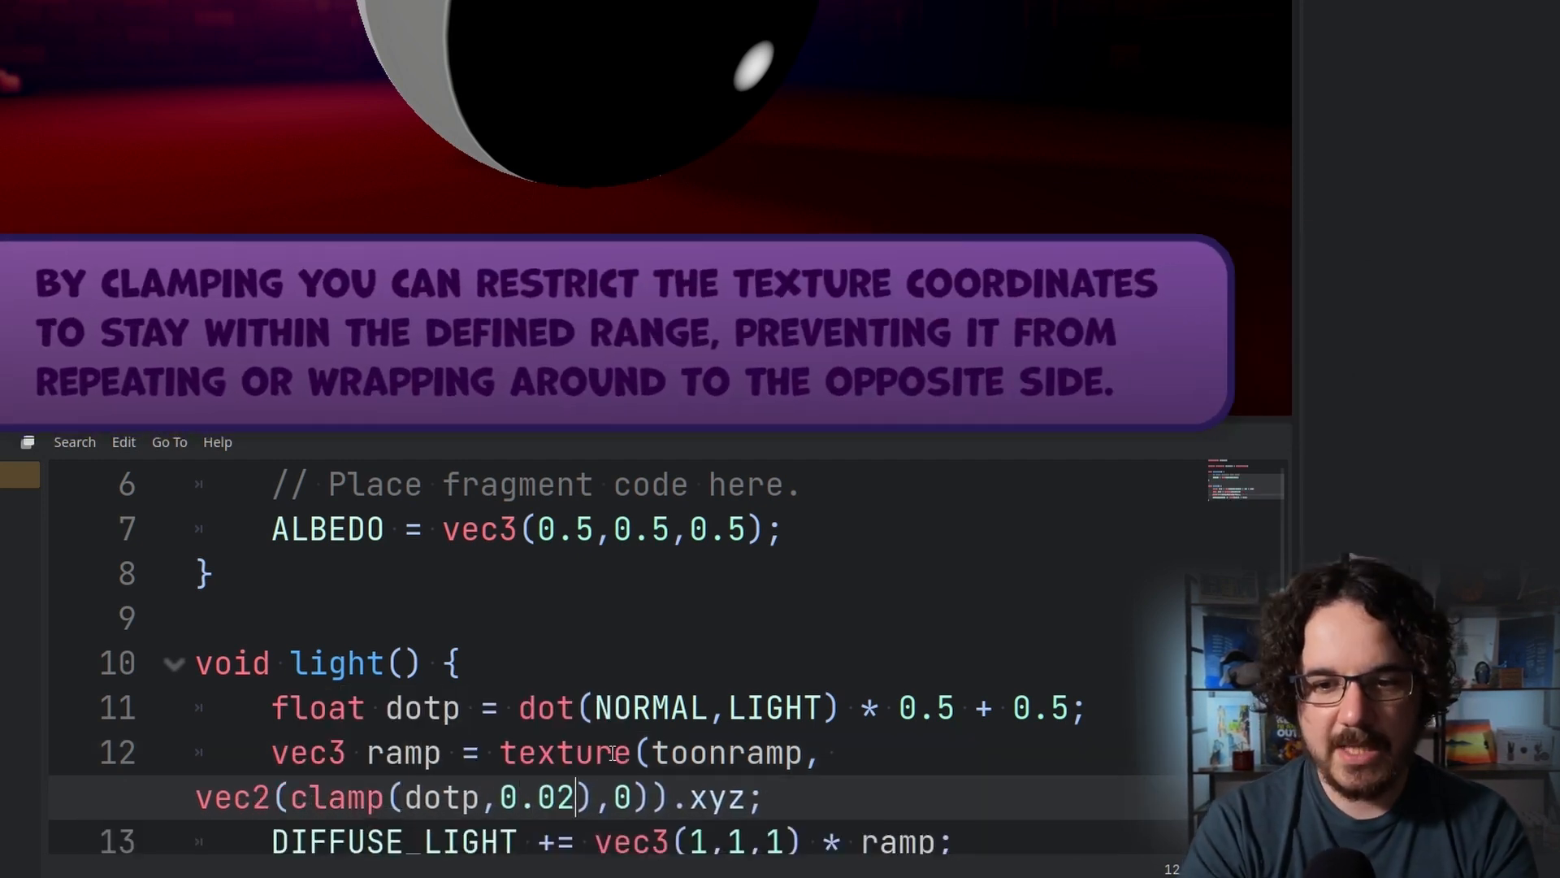
pyautogui.write('0.98);')
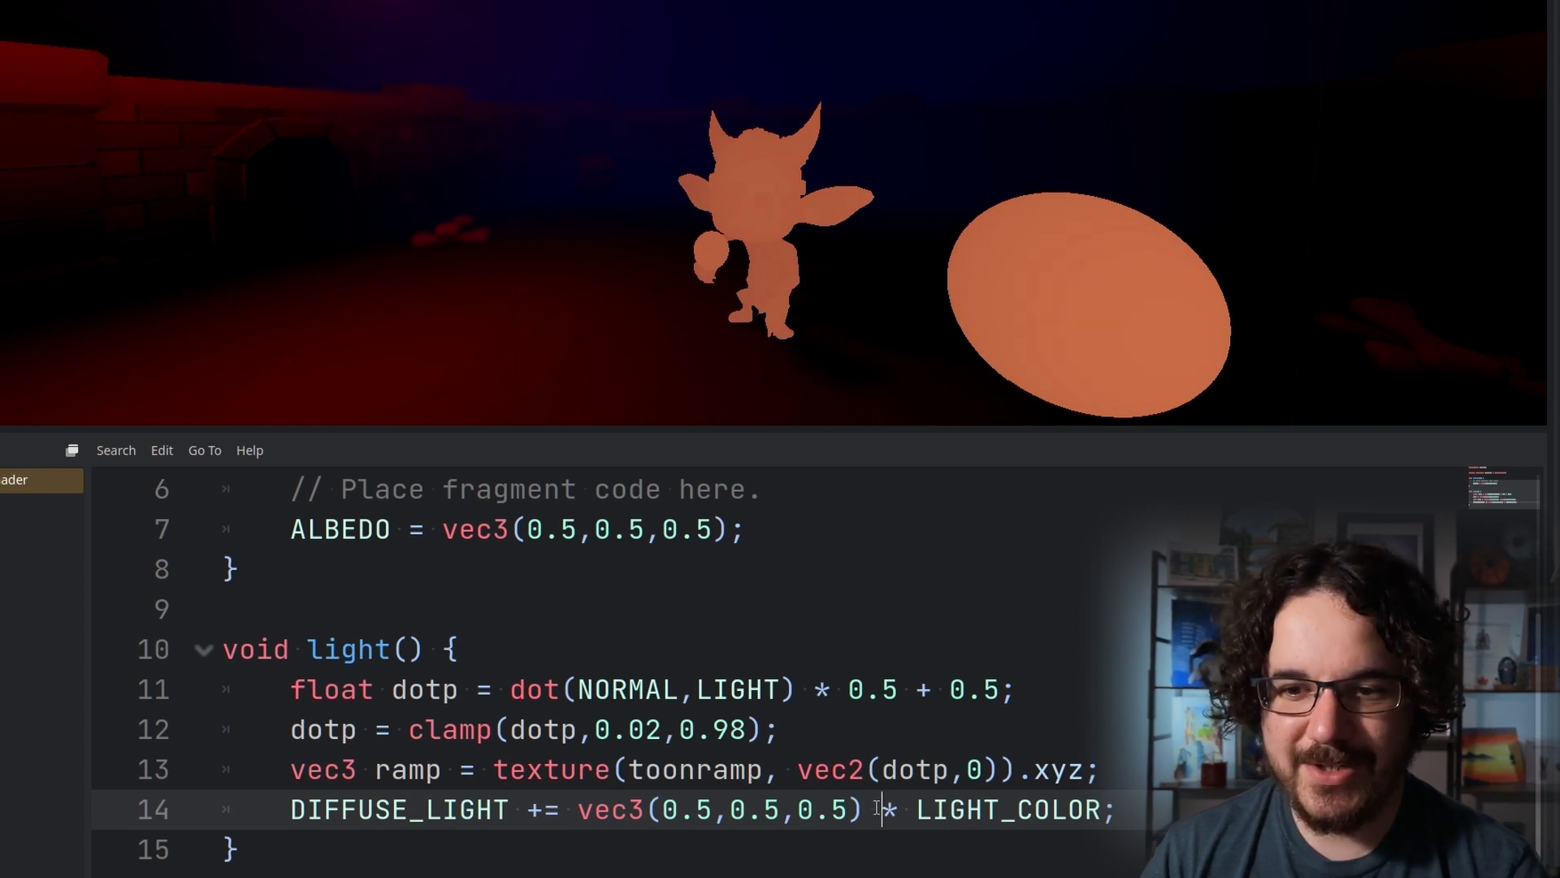
# Make DIFFUSE_LIGHT += LIGHT_COLOR * ramp * (ATTENUATION * 2.0)
pyautogui.write('At')
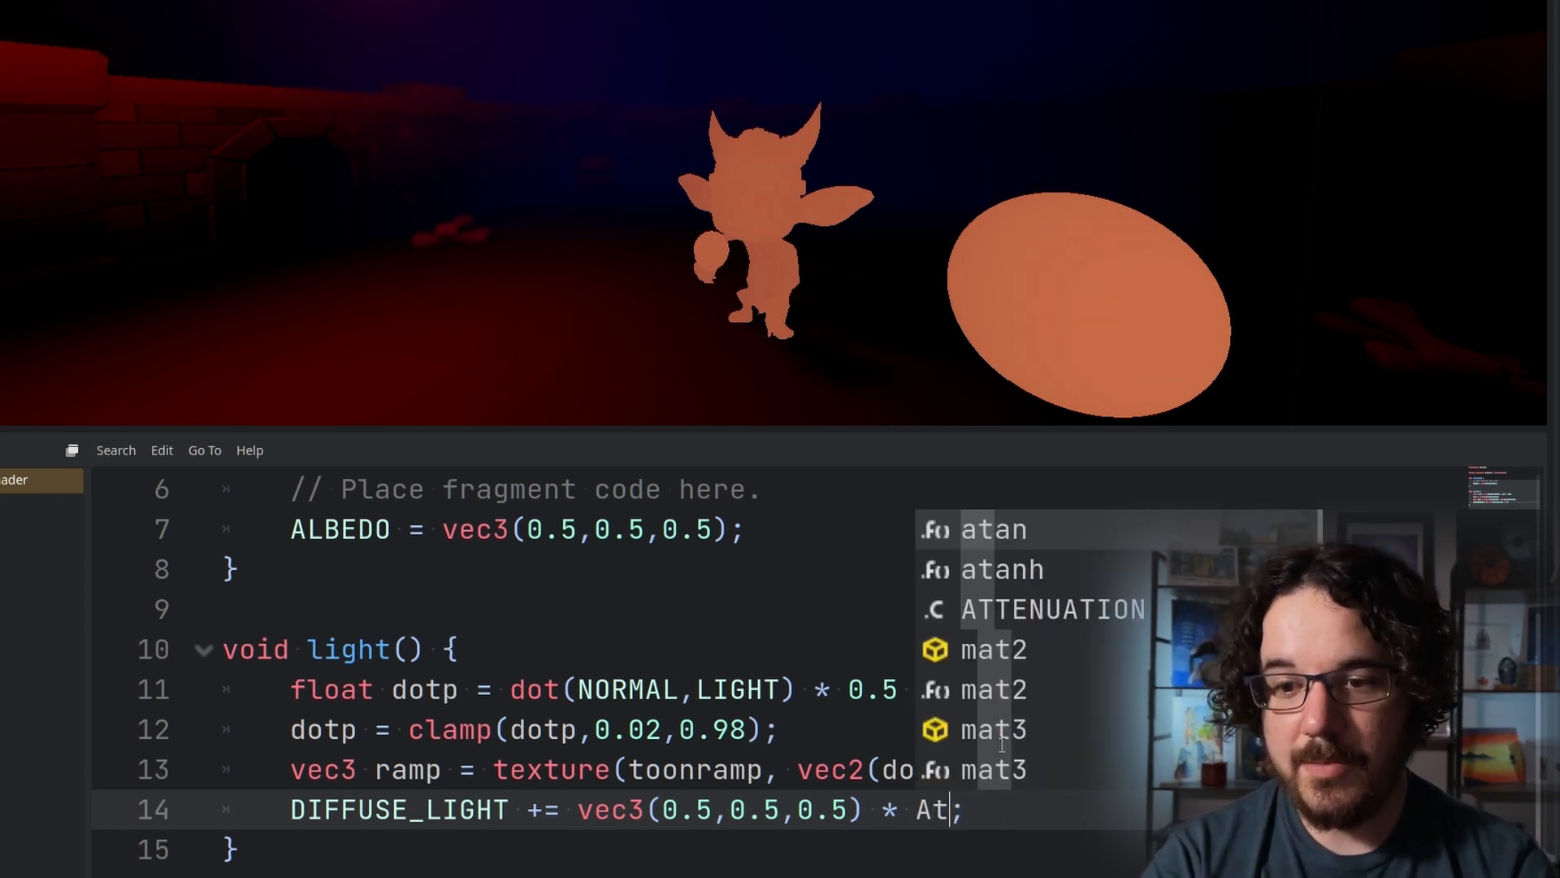
pyautogui.click(1051, 609)
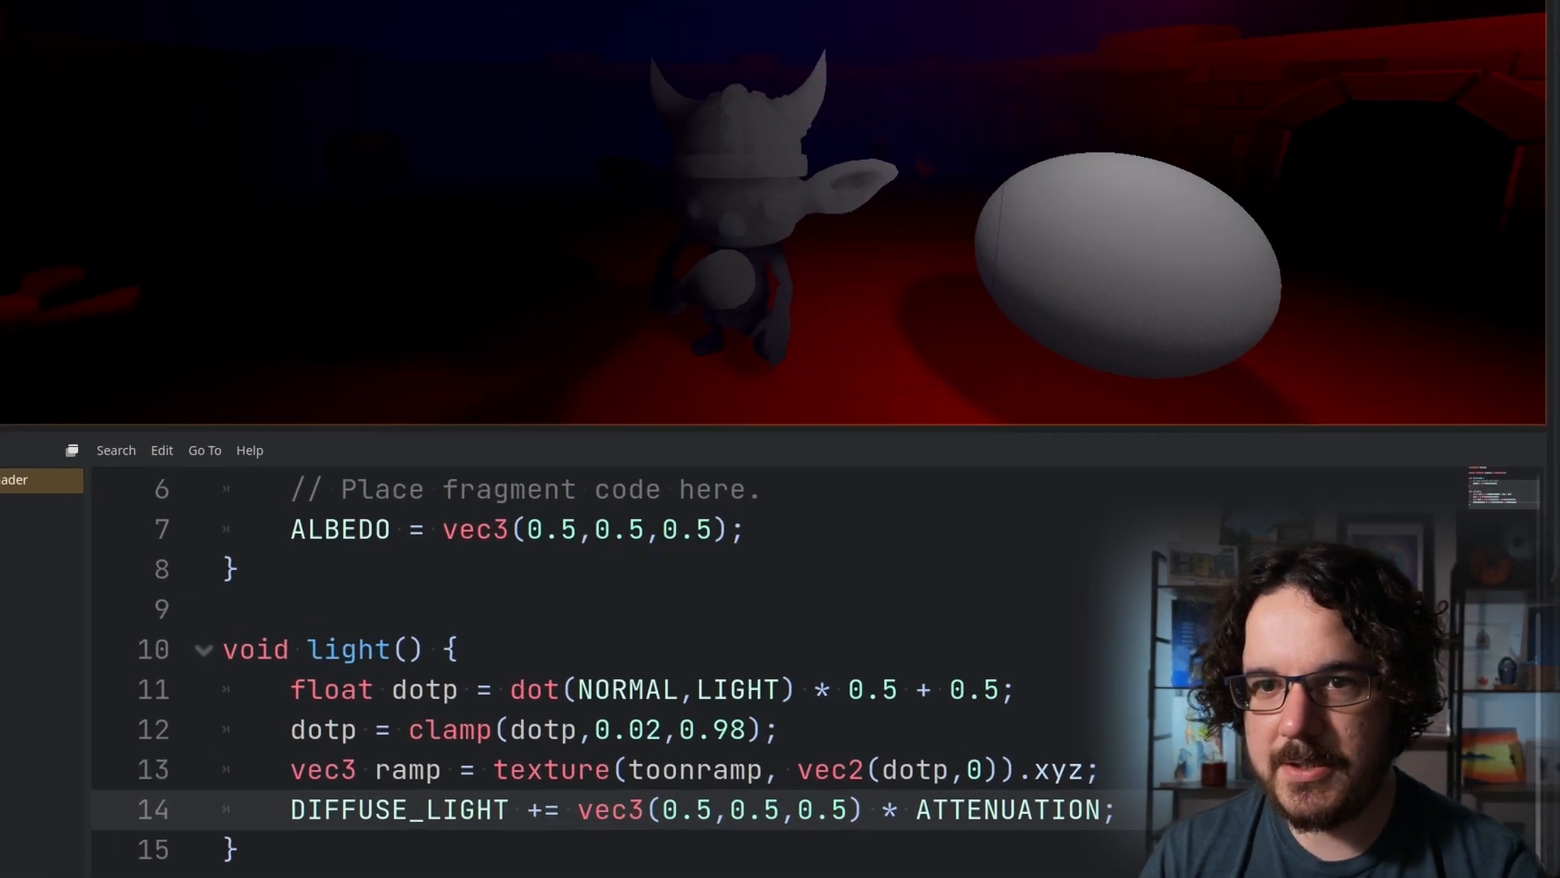
pyautogui.write('li')
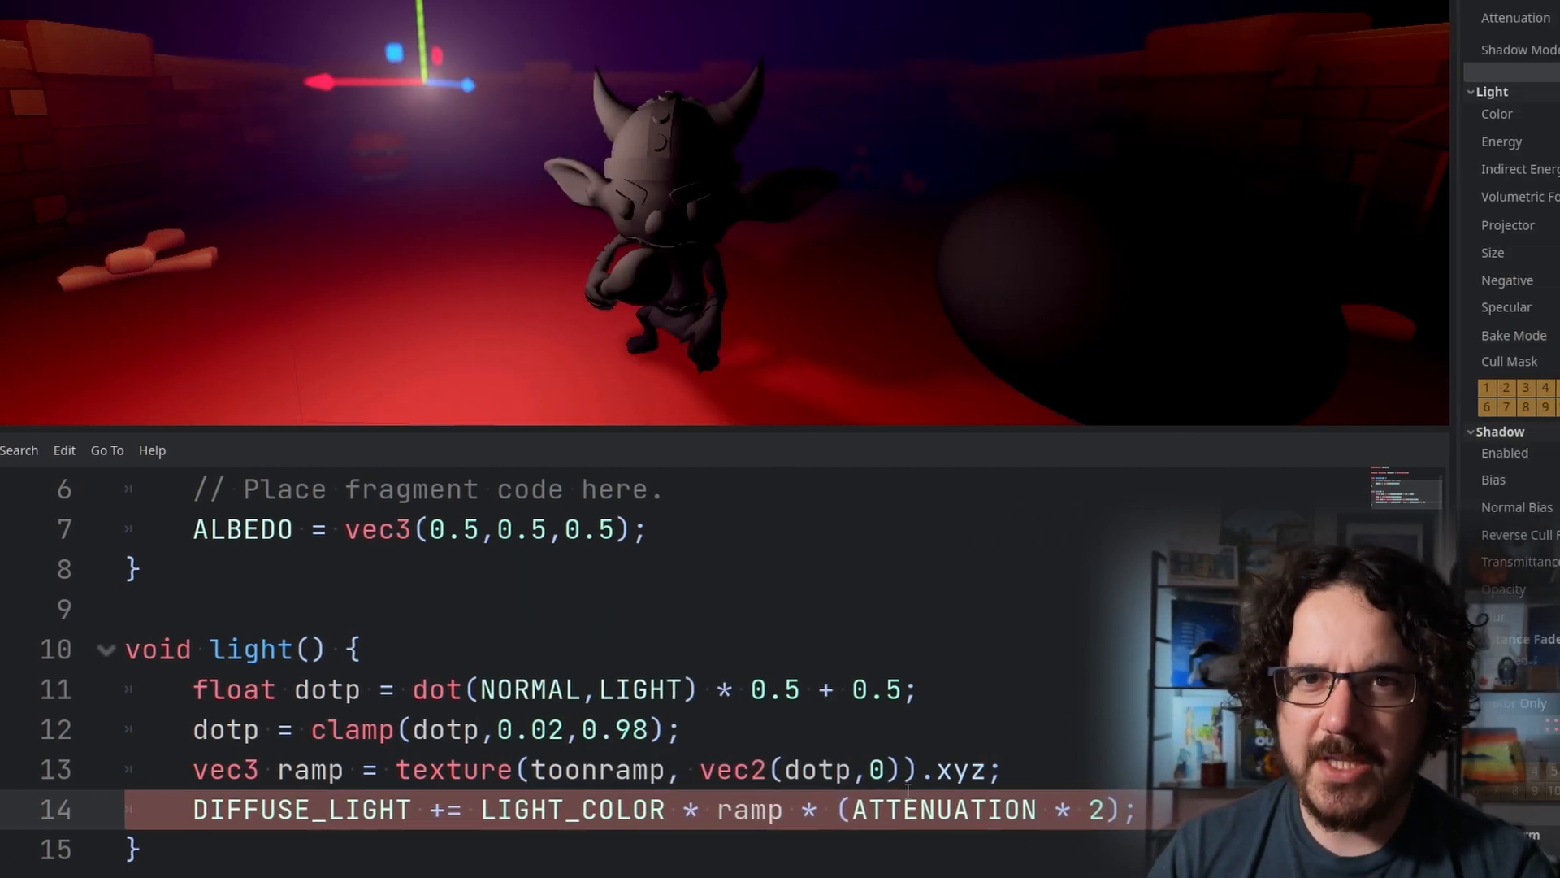
pyautogui.write('.0')
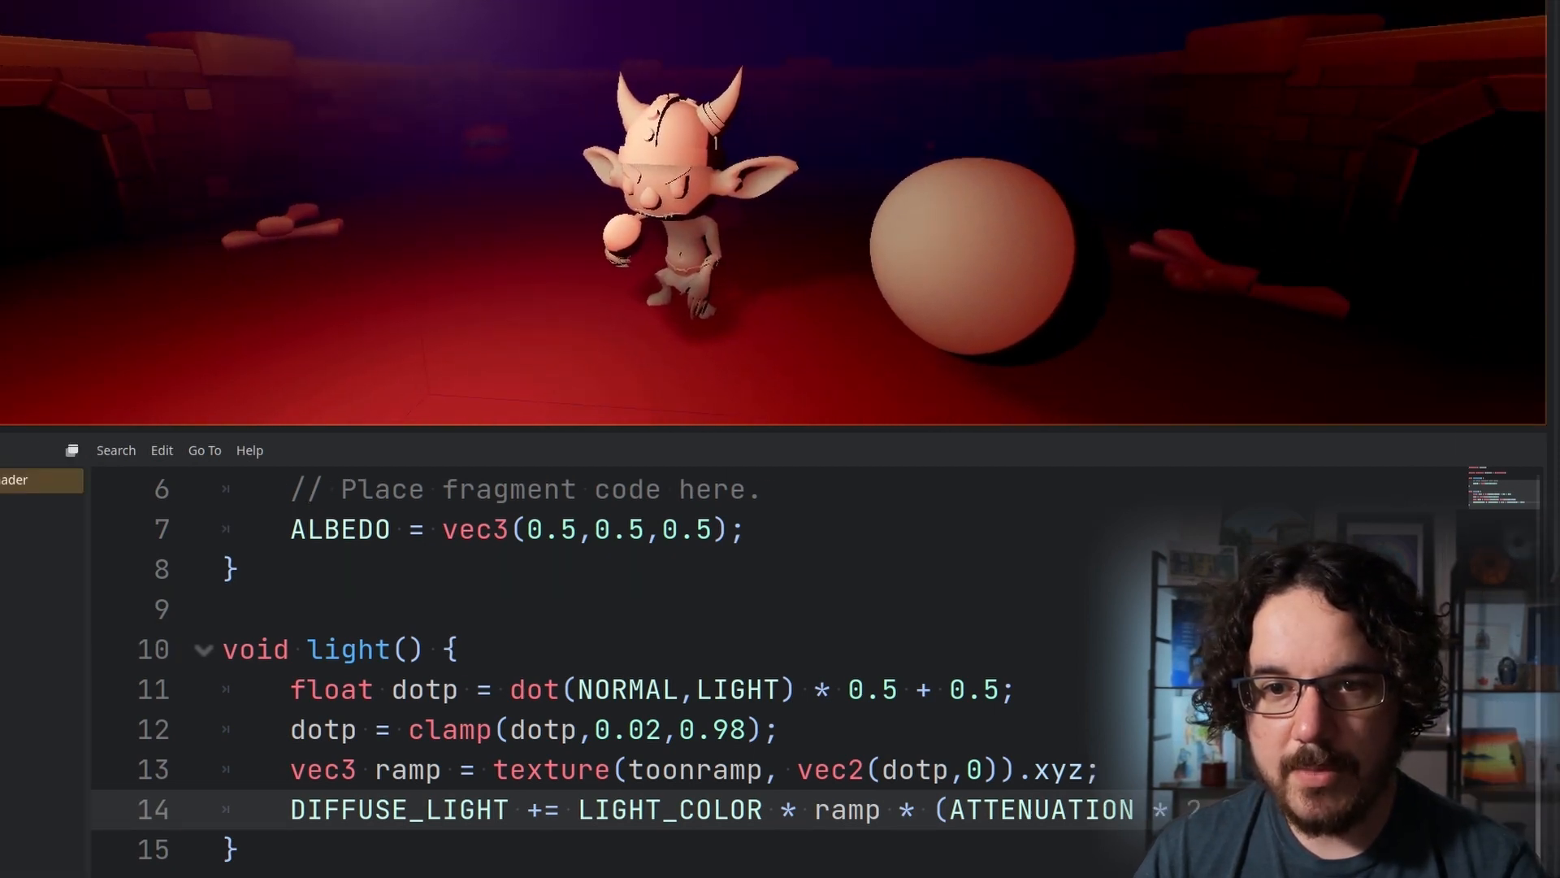
# Replace the fragment's vec3(0.5,0.5,0.5) with texture(albedo,UV).xyz
pyautogui.scroll(3)
pyautogui.write('uniform sampler2D albedo : source_color;')
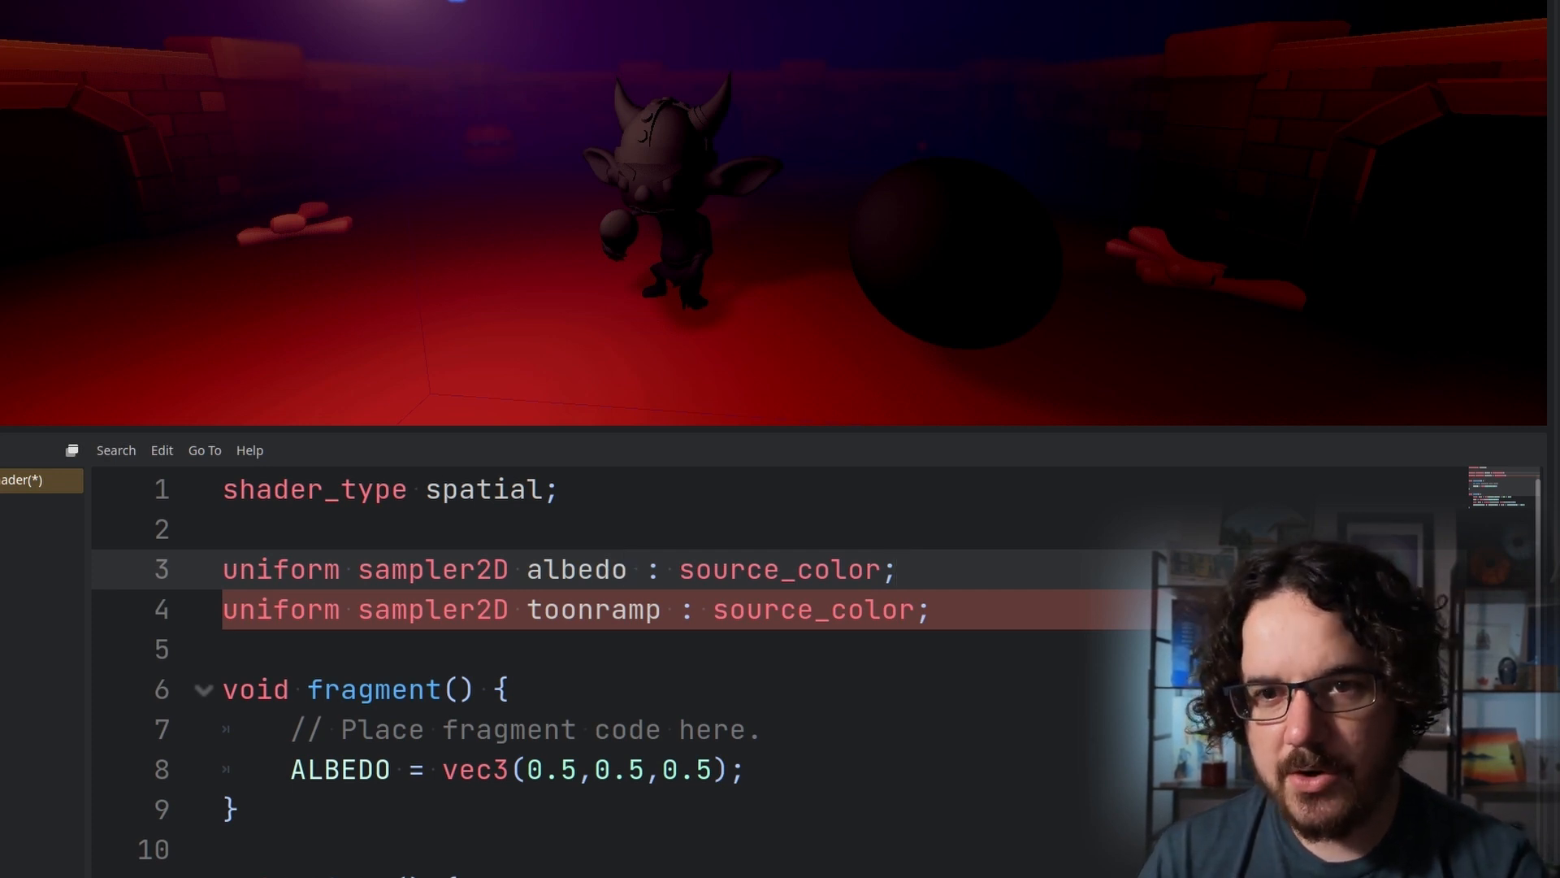
pyautogui.scroll(-3)
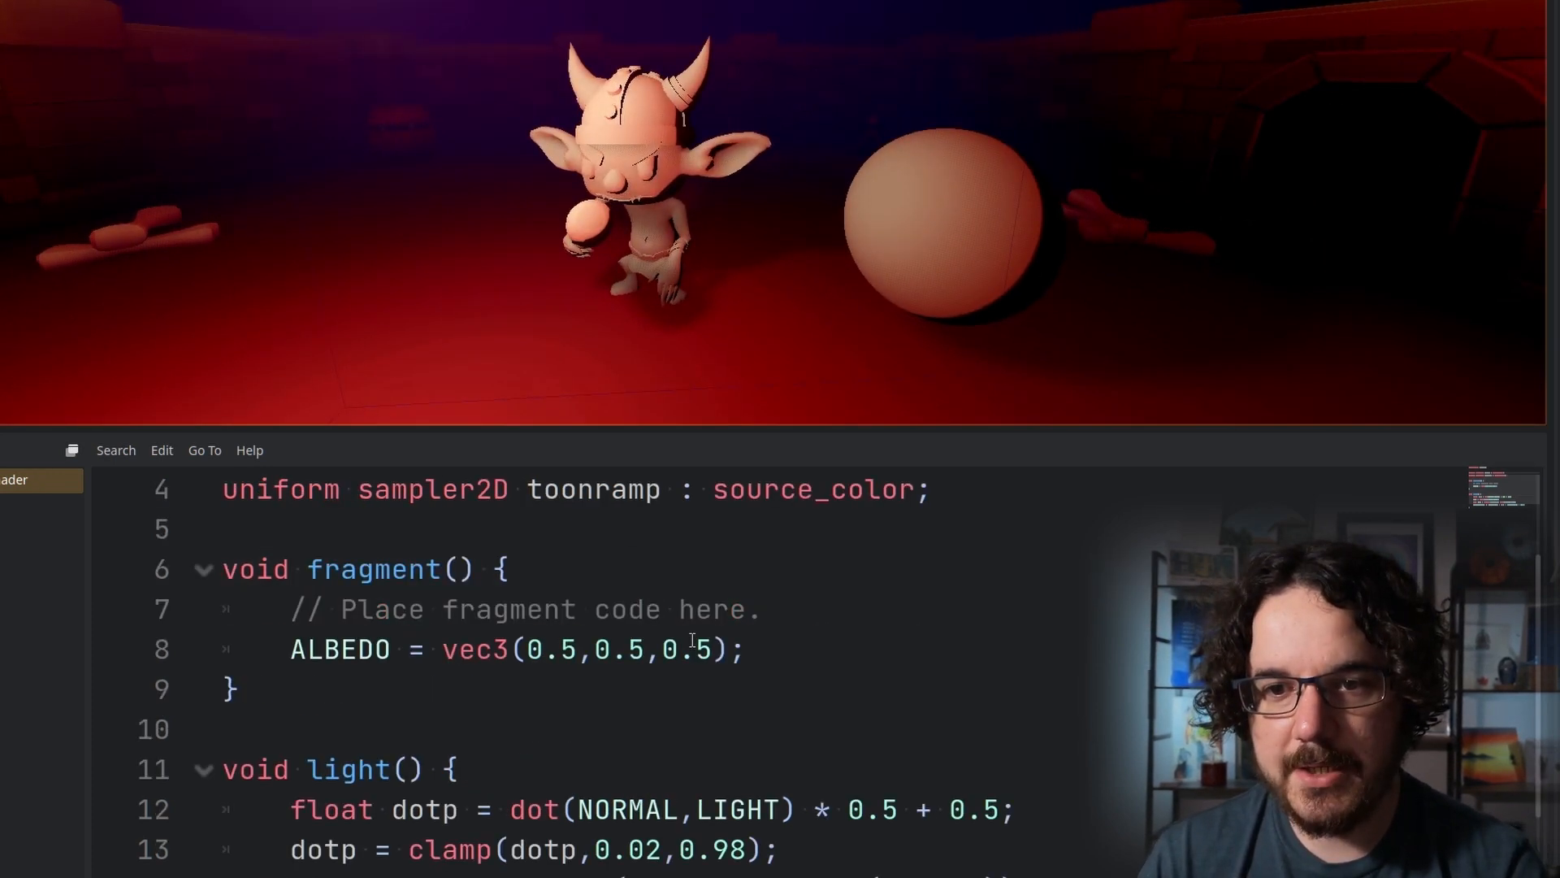
pyautogui.doubleClick(476, 648)
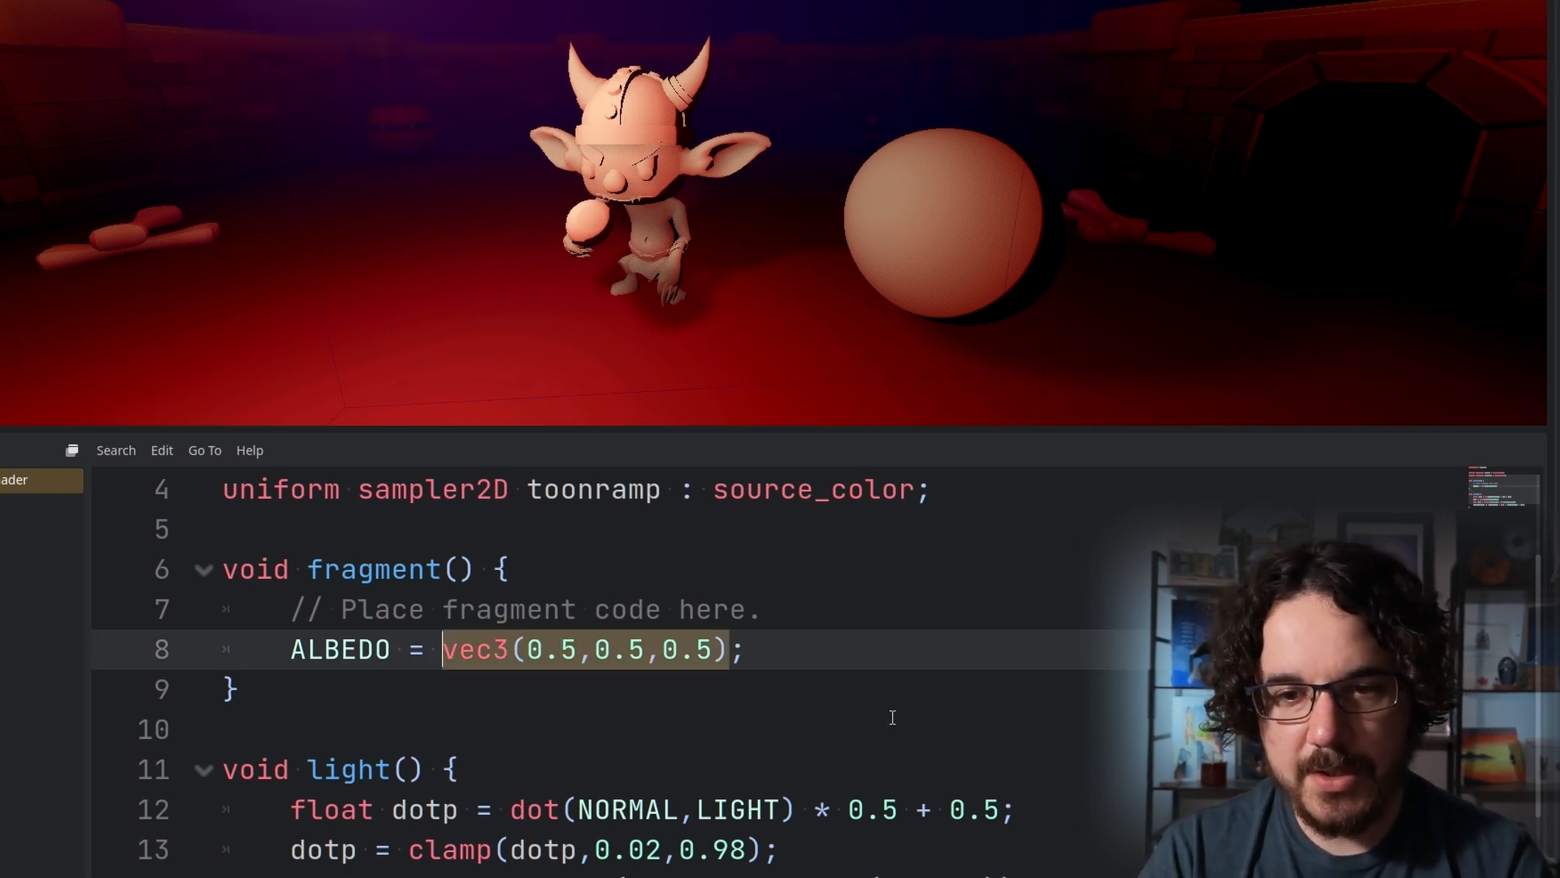
pyautogui.write('texture();')
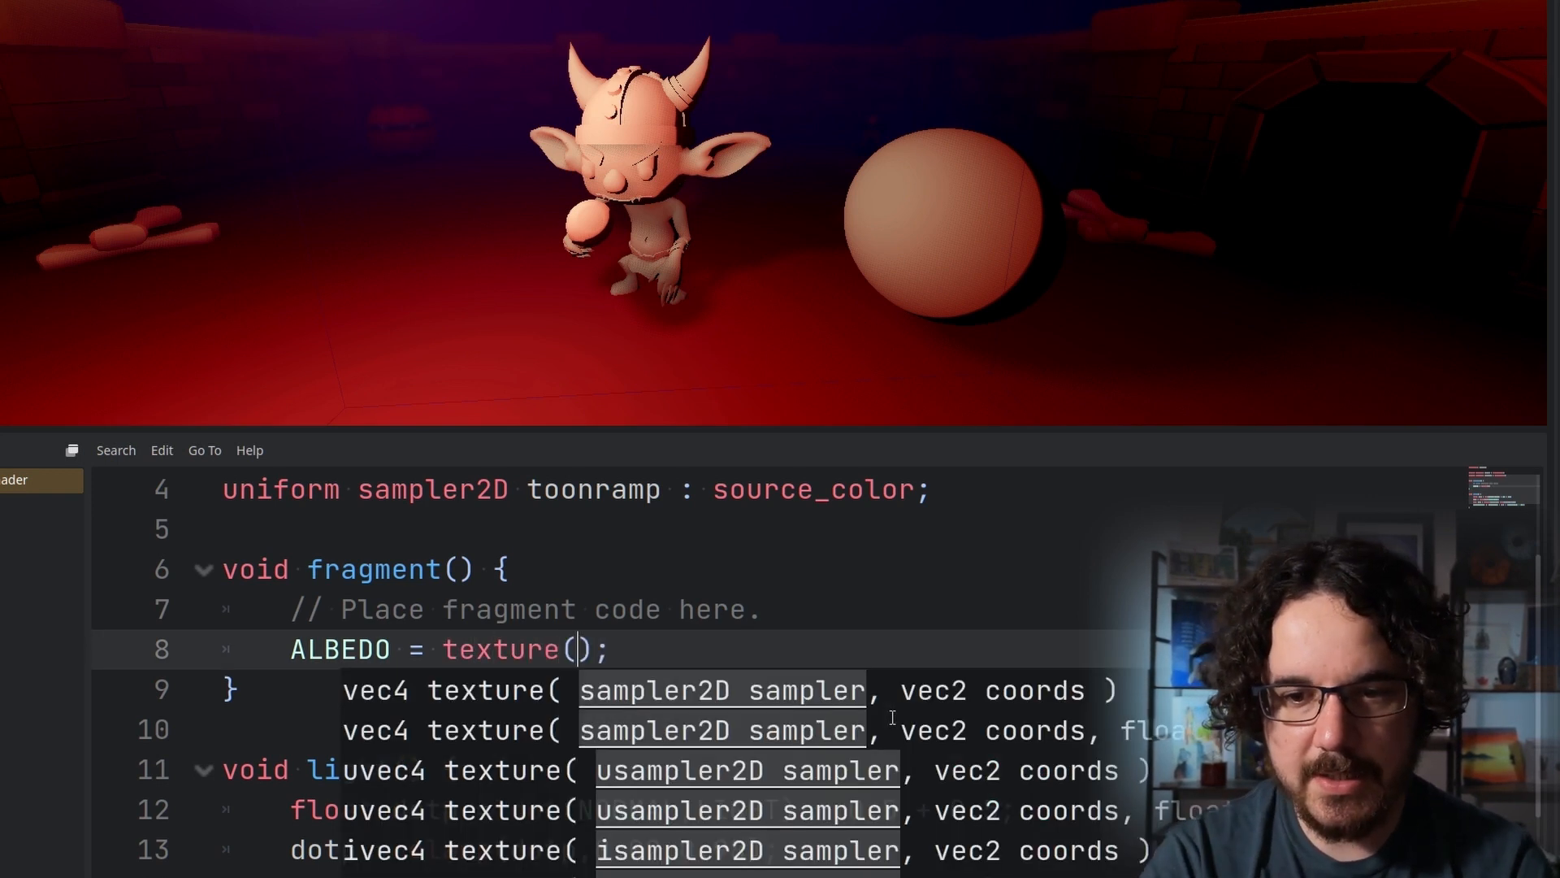
pyautogui.write('albedo,')
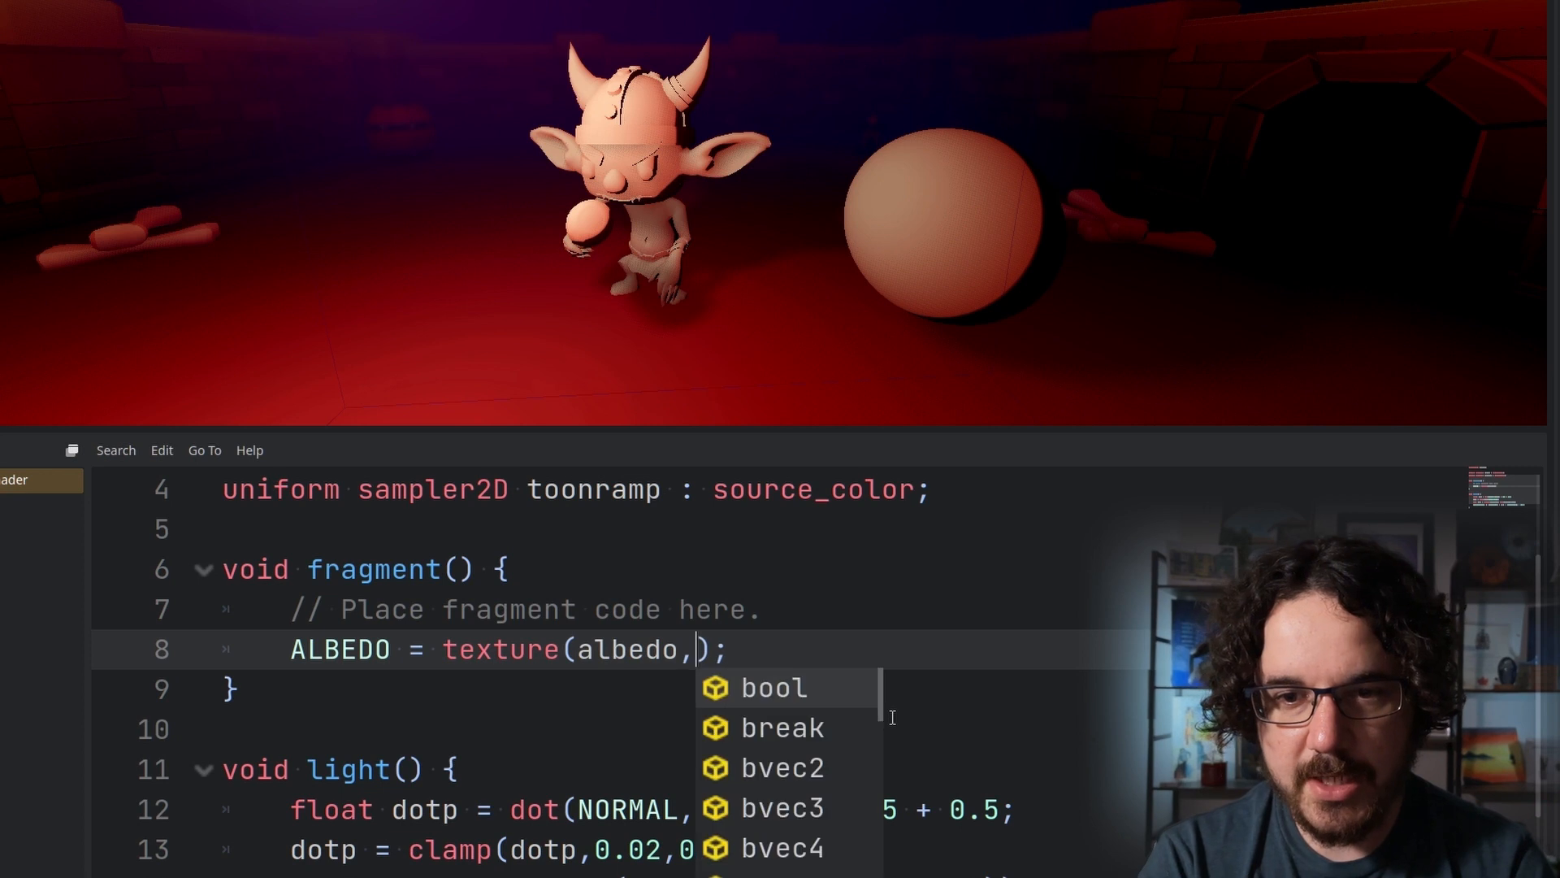
pyautogui.write('UV')
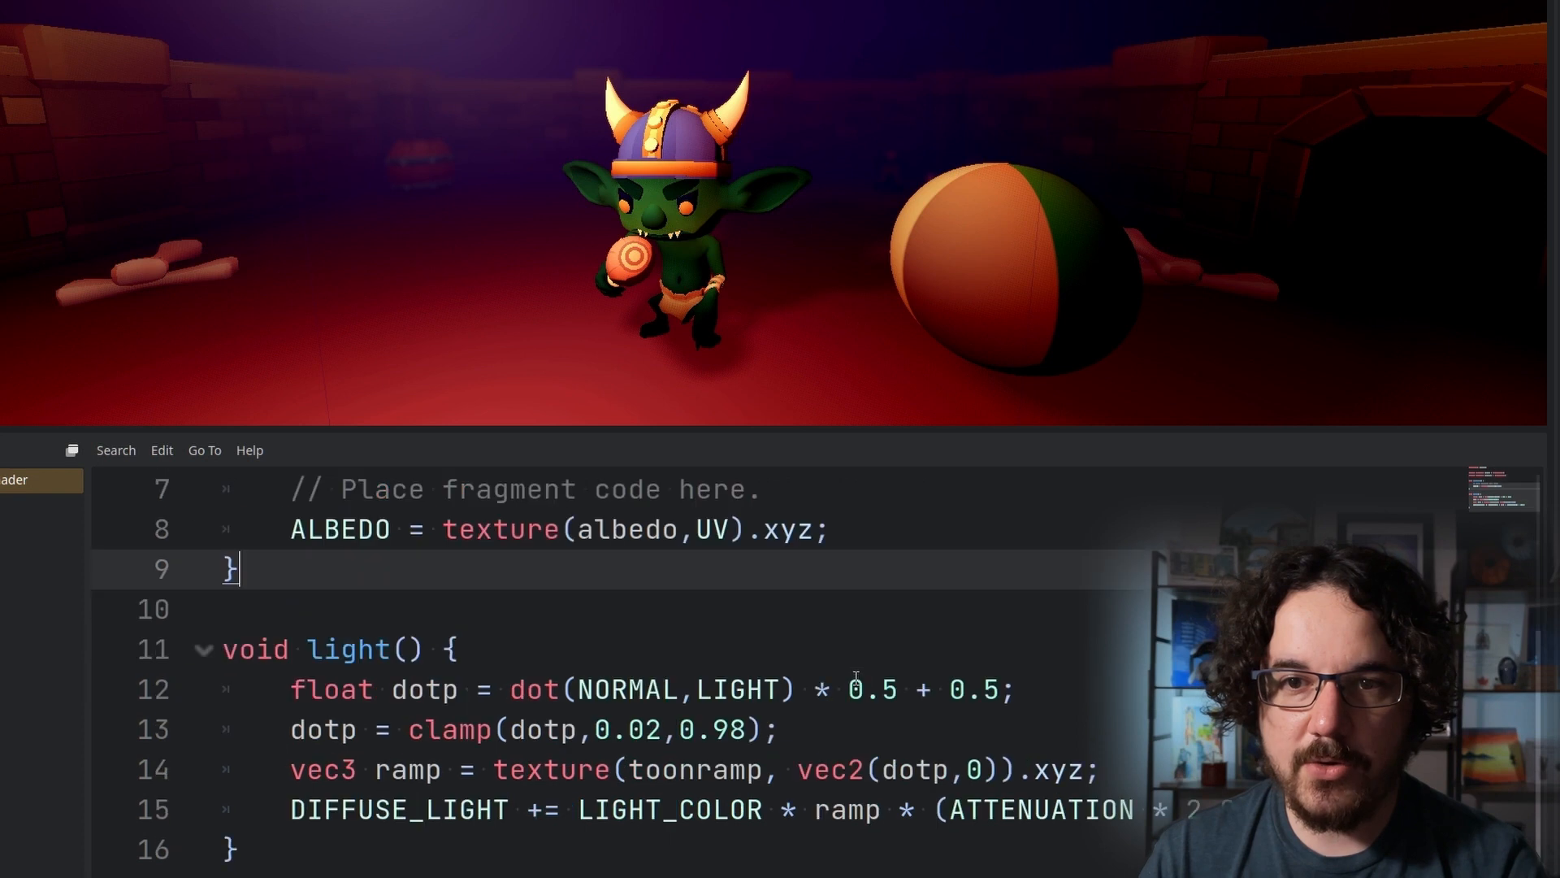
# Add an empty void vertex() function and a uniform float horizontal : hint_range(0.0, 1.0, 0.1)
pyautogui.write('void vertex')
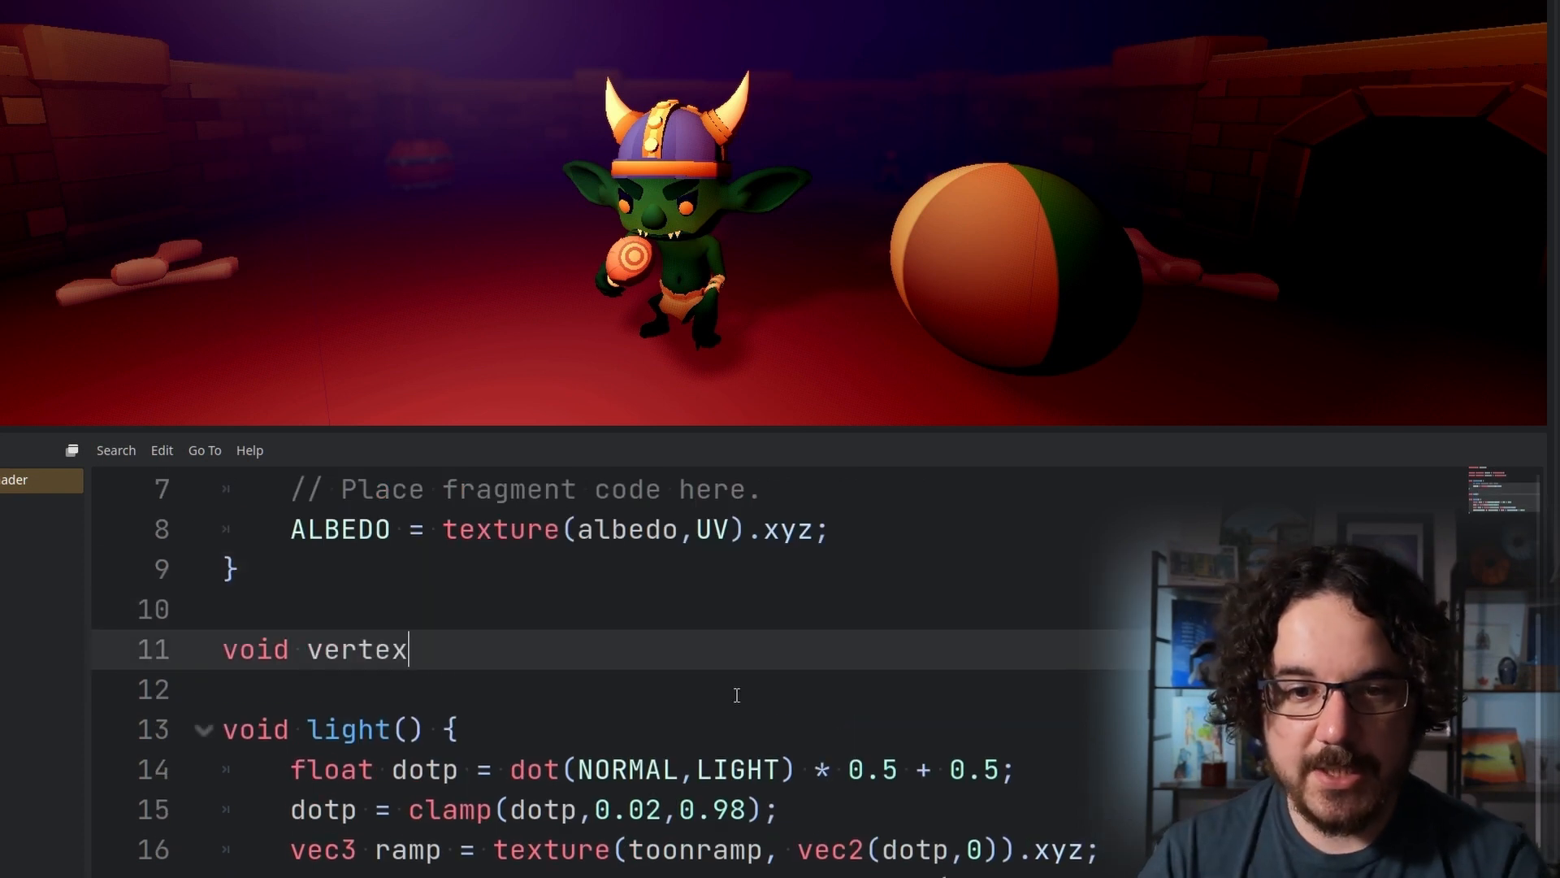
pyautogui.write('() {')
pyautogui.write('unifor')
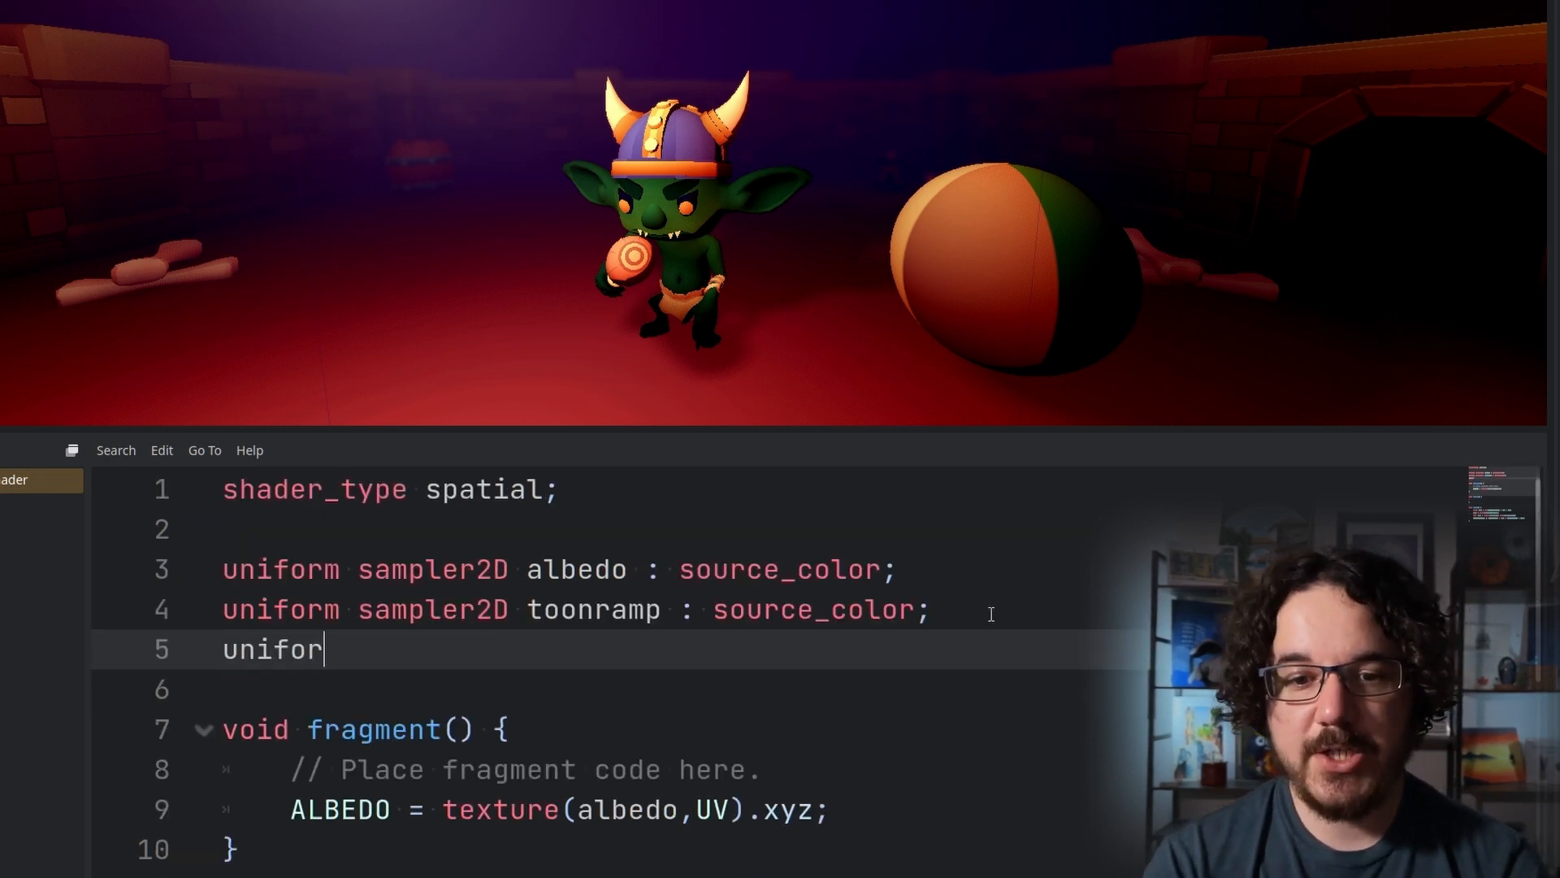
pyautogui.write('m float')
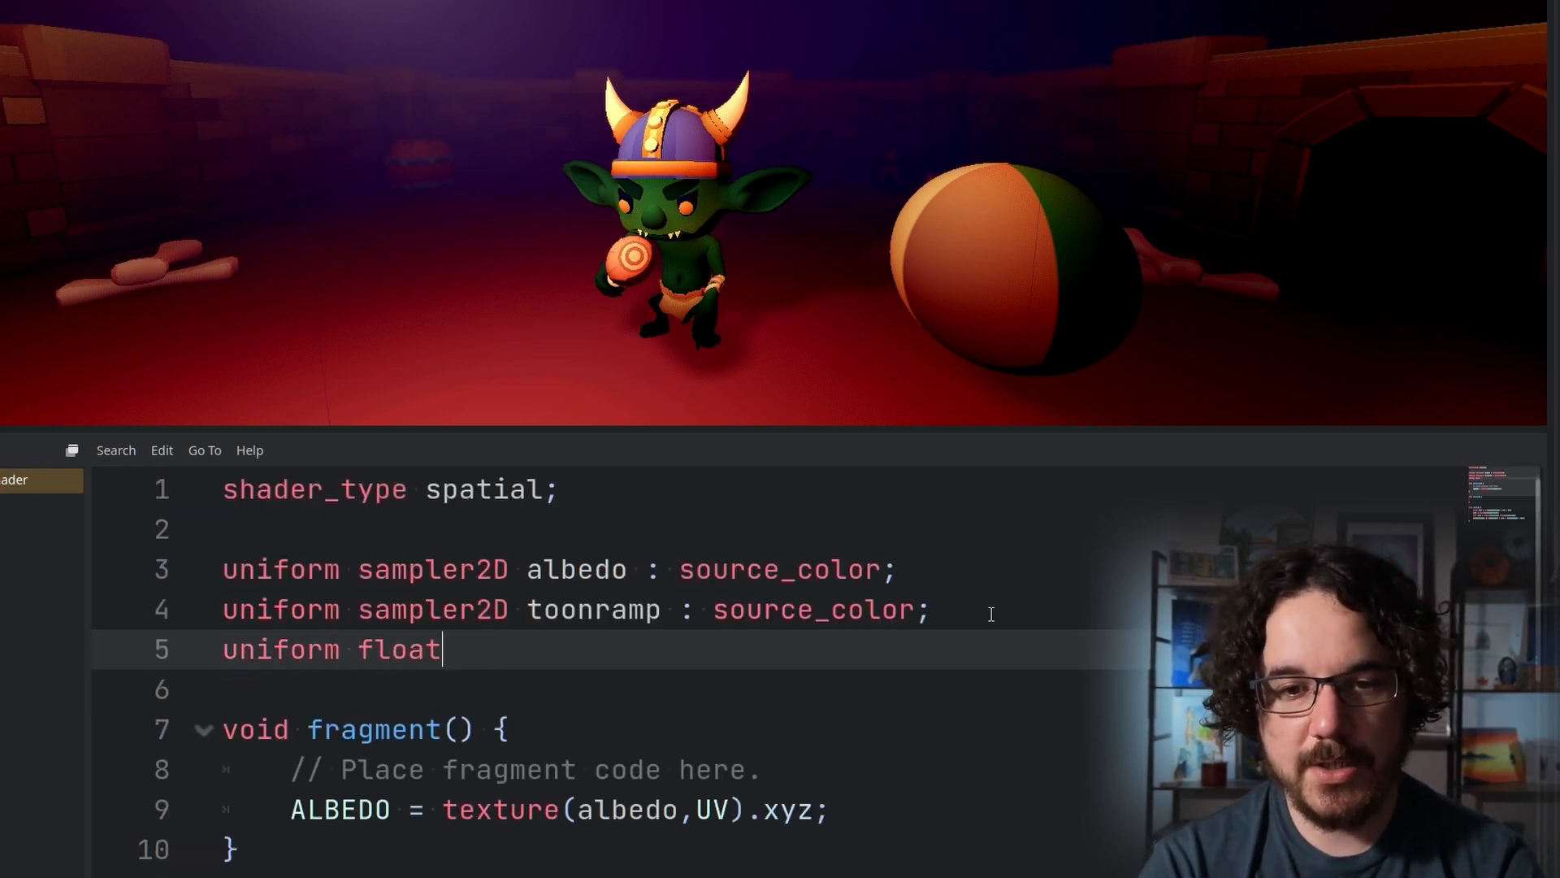
pyautogui.write('horizontal')
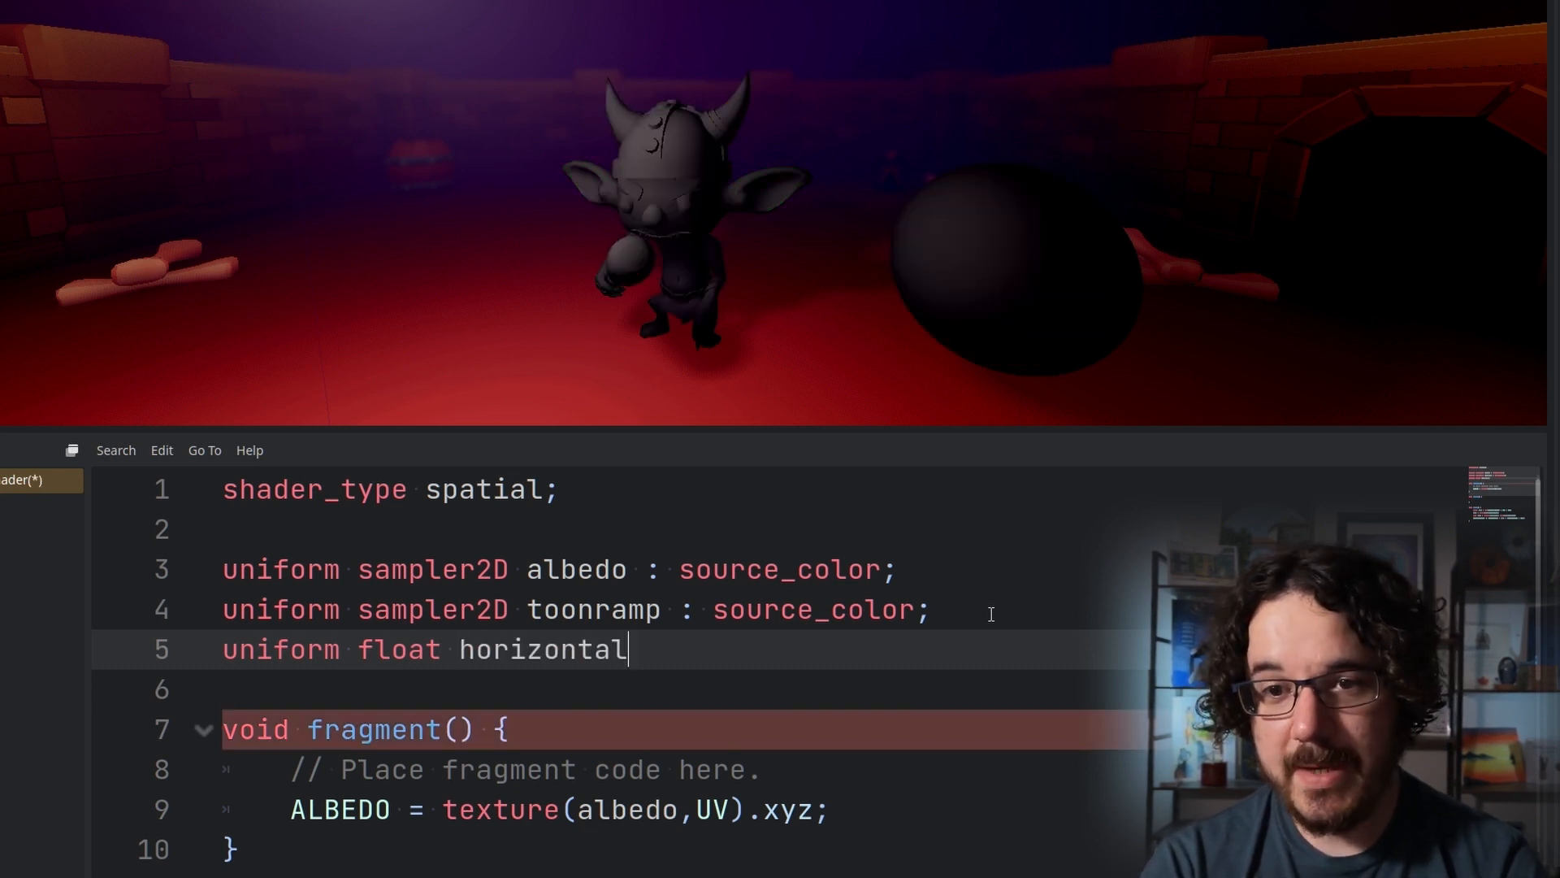
pyautogui.write(': hint_range(0.0, 1.0, 0.1)')
pyautogui.write('VERTEX.x')
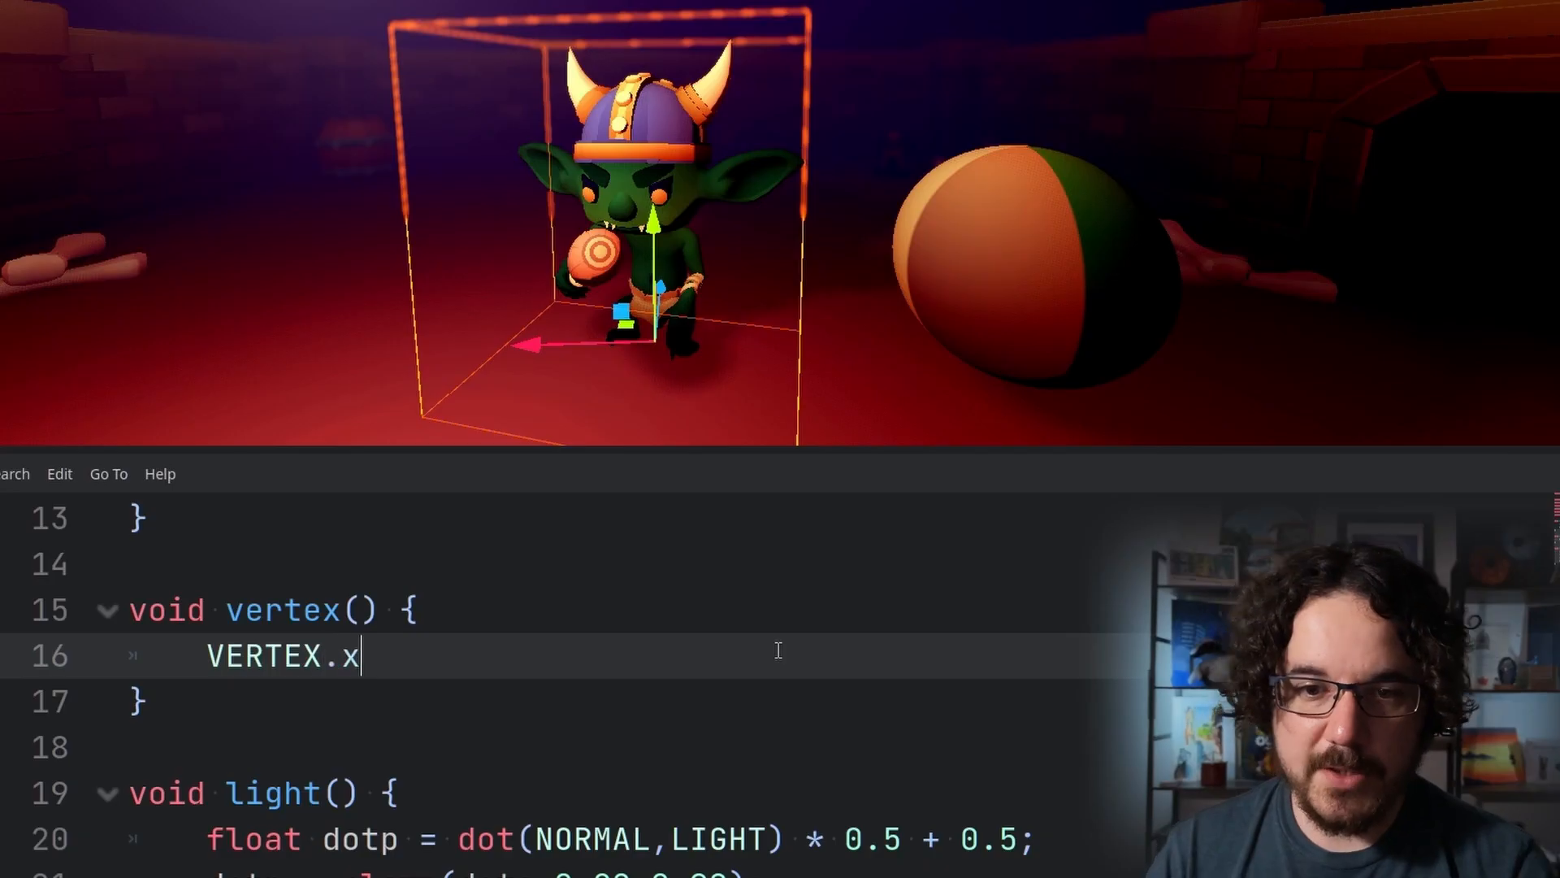
# Compute horizontal_value = cos(TIME * horizontal_speed) * horizontal_amount and add it to VERTEX.x
pyautogui.write('float horizontal_value =')
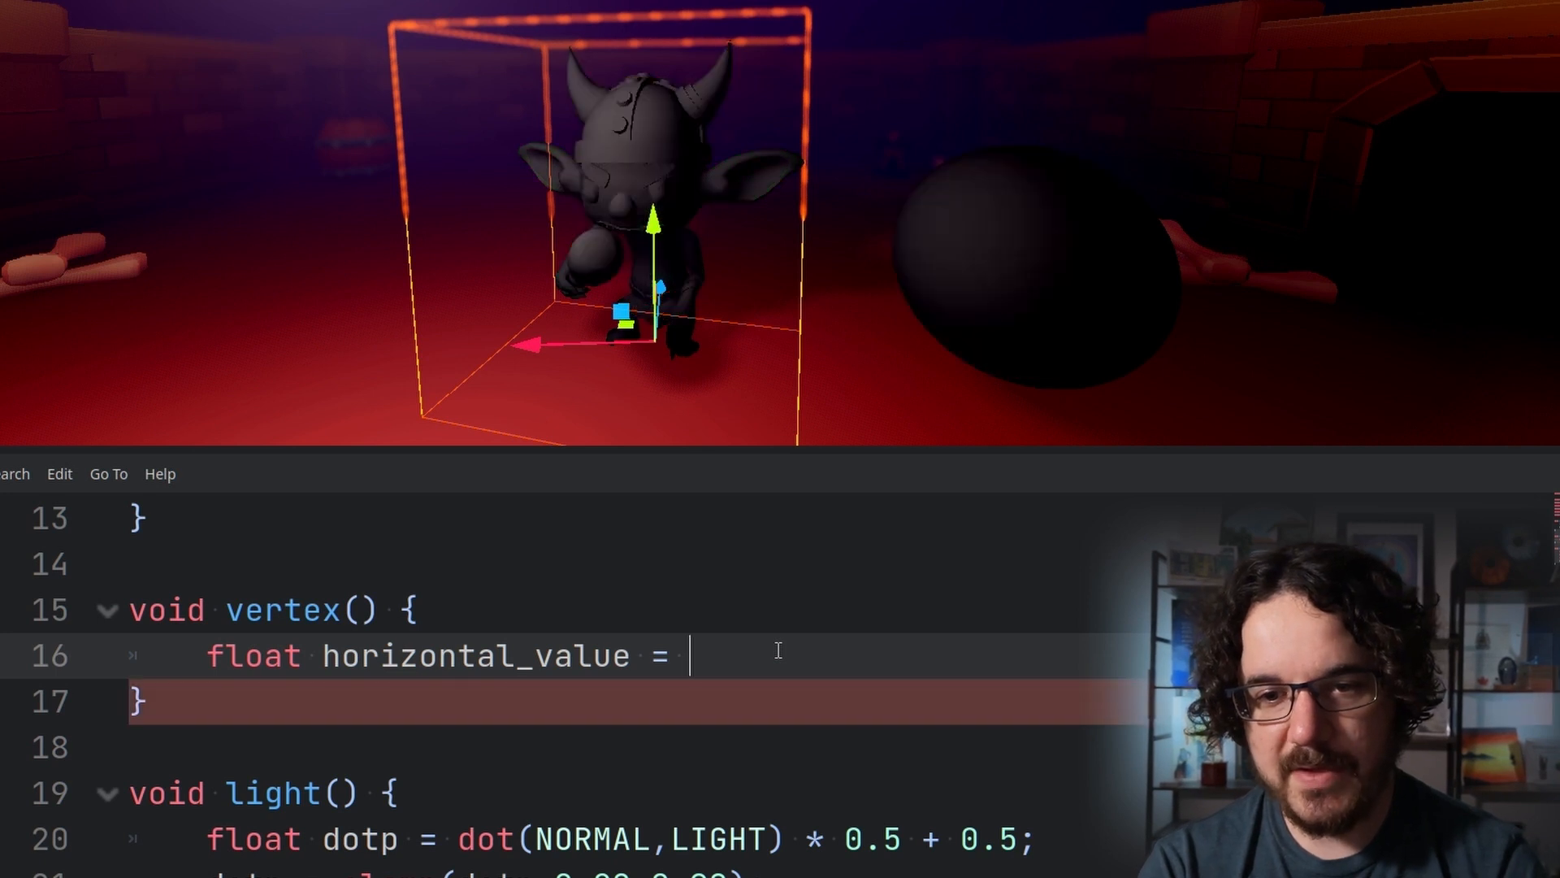
pyautogui.write('cos(')
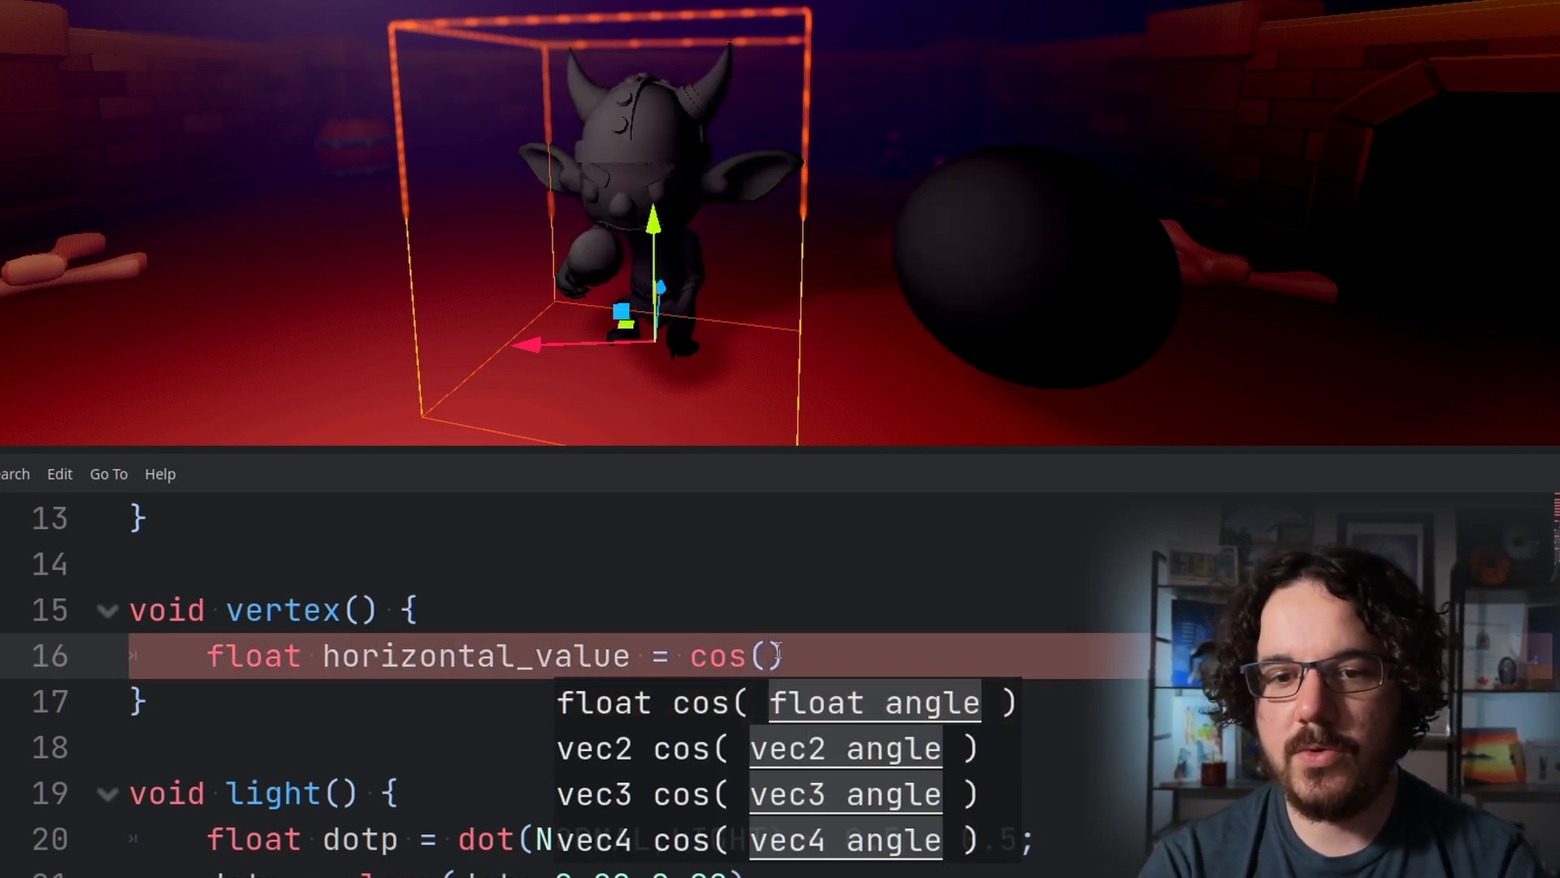
pyautogui.write('TIME * horizontal_speed')
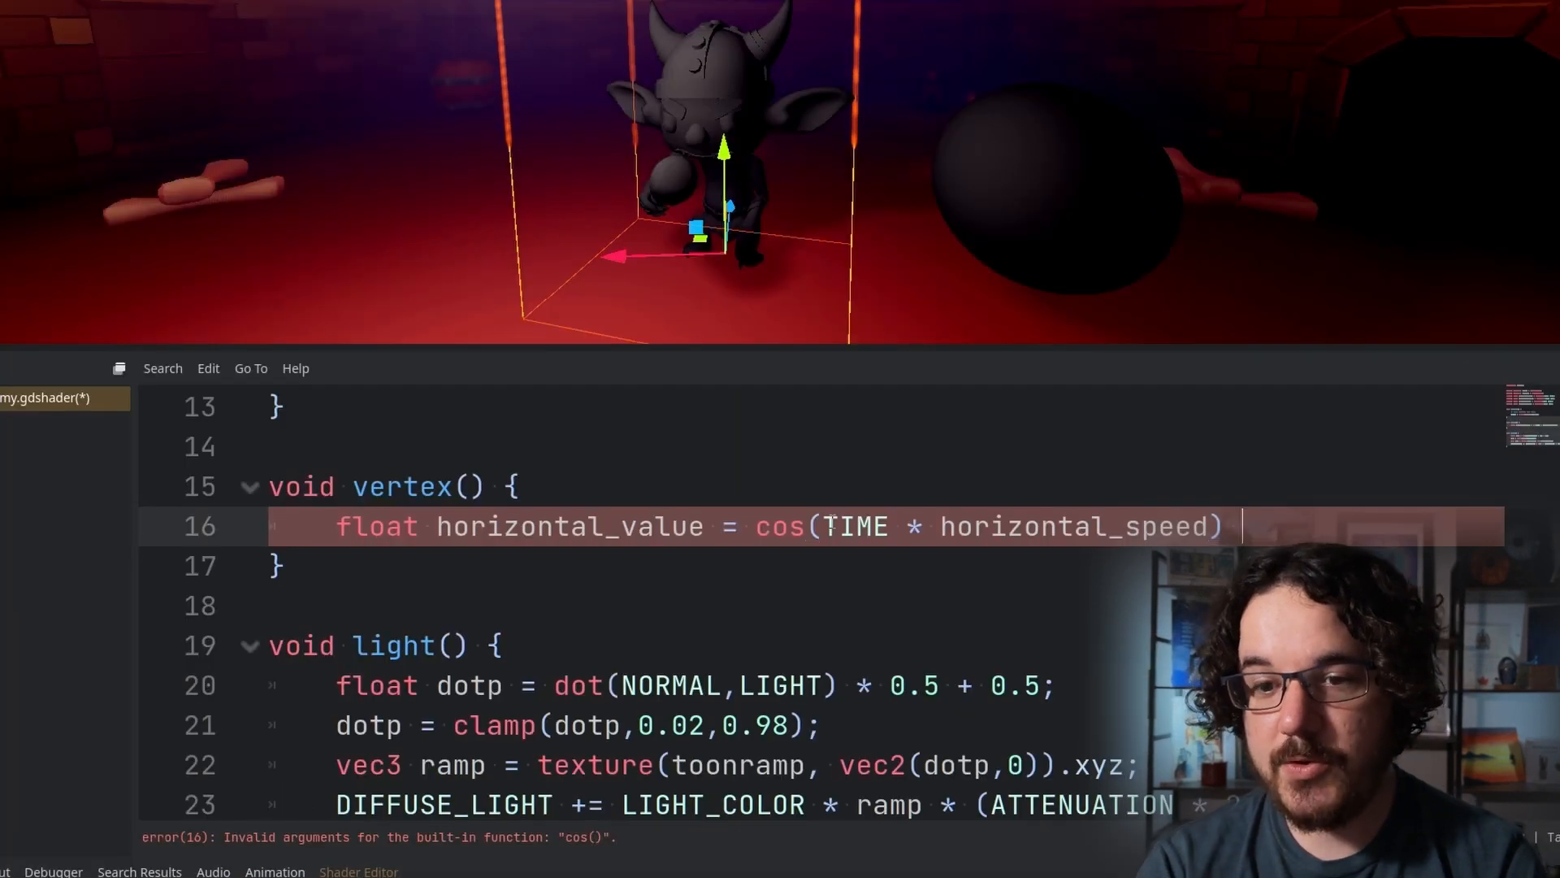
pyautogui.write('* horizontal_amount;')
pyautogui.write('VERTEX.x ')
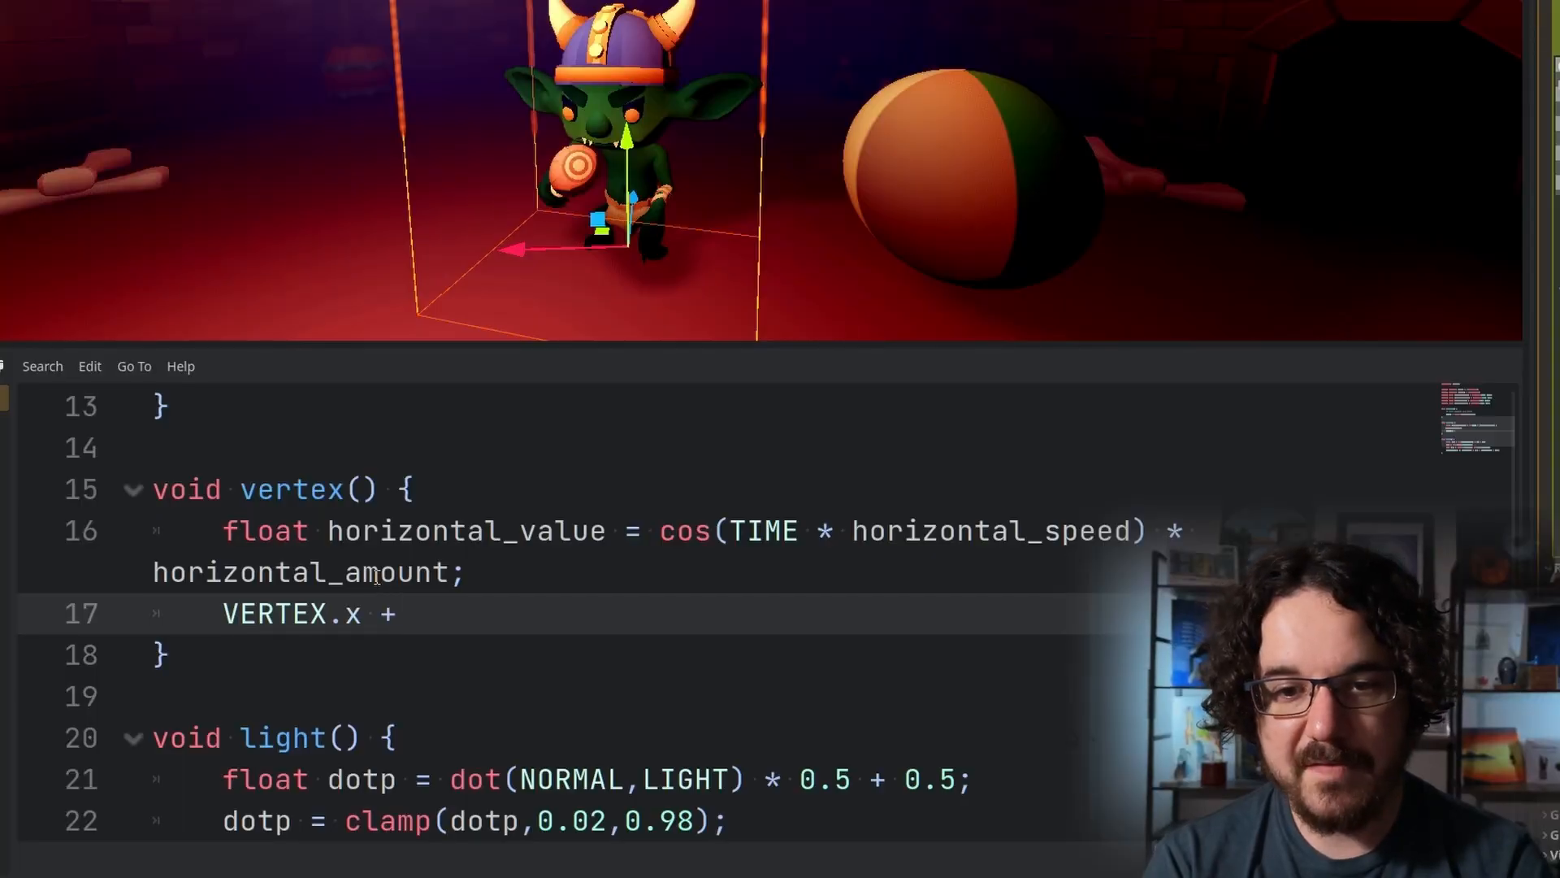
pyautogui.write('+= horizontal_value;')
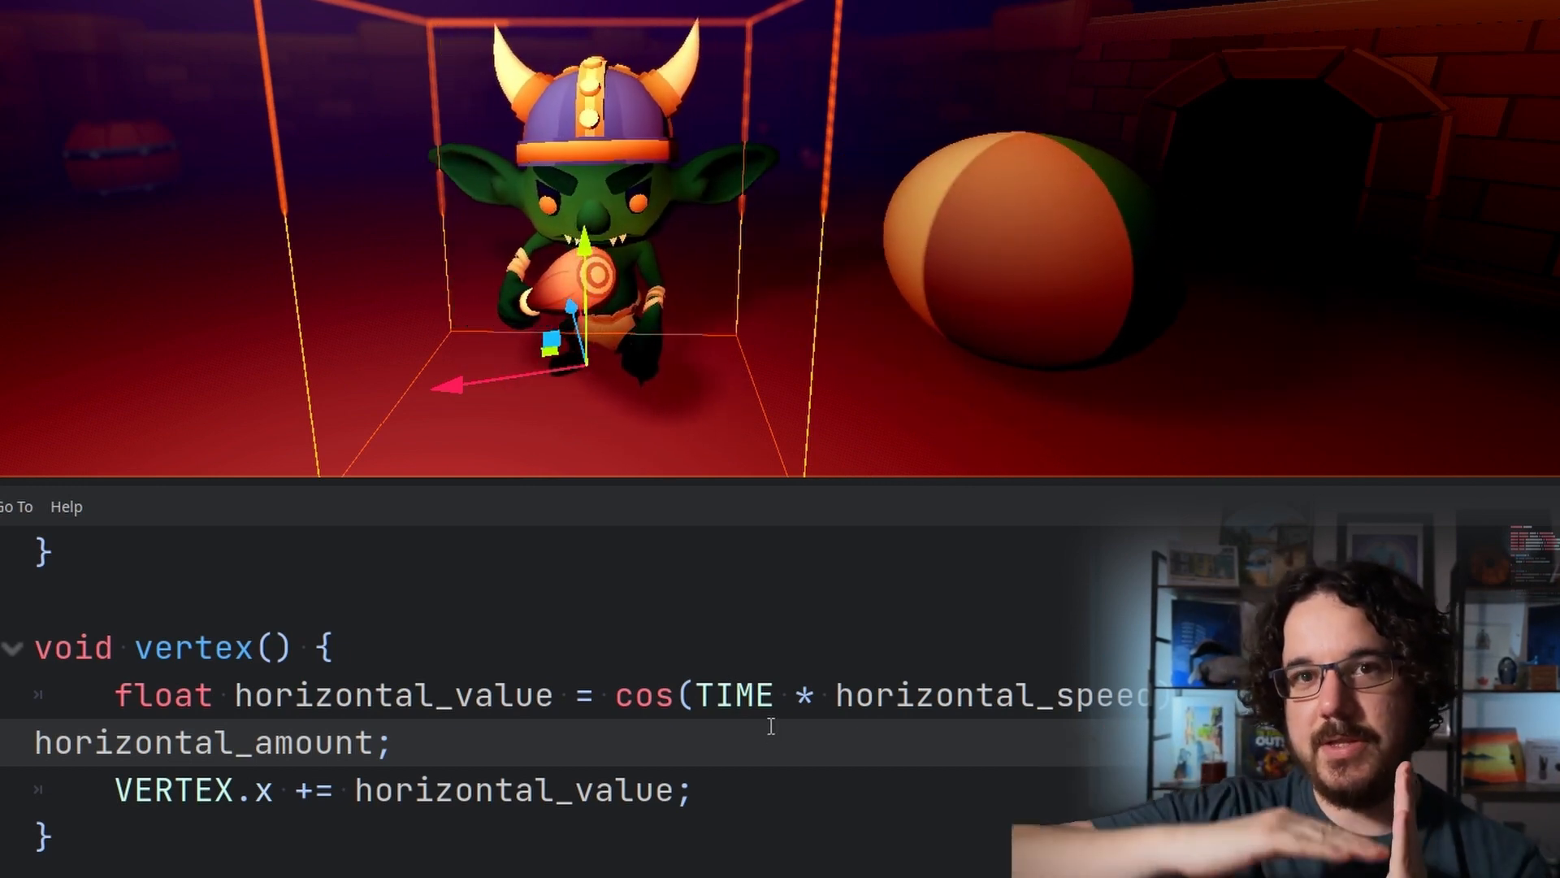
# Add vertical_value to VERTEX.y and scale both sway offsets by VERTEX.y
pyautogui.write('ver')
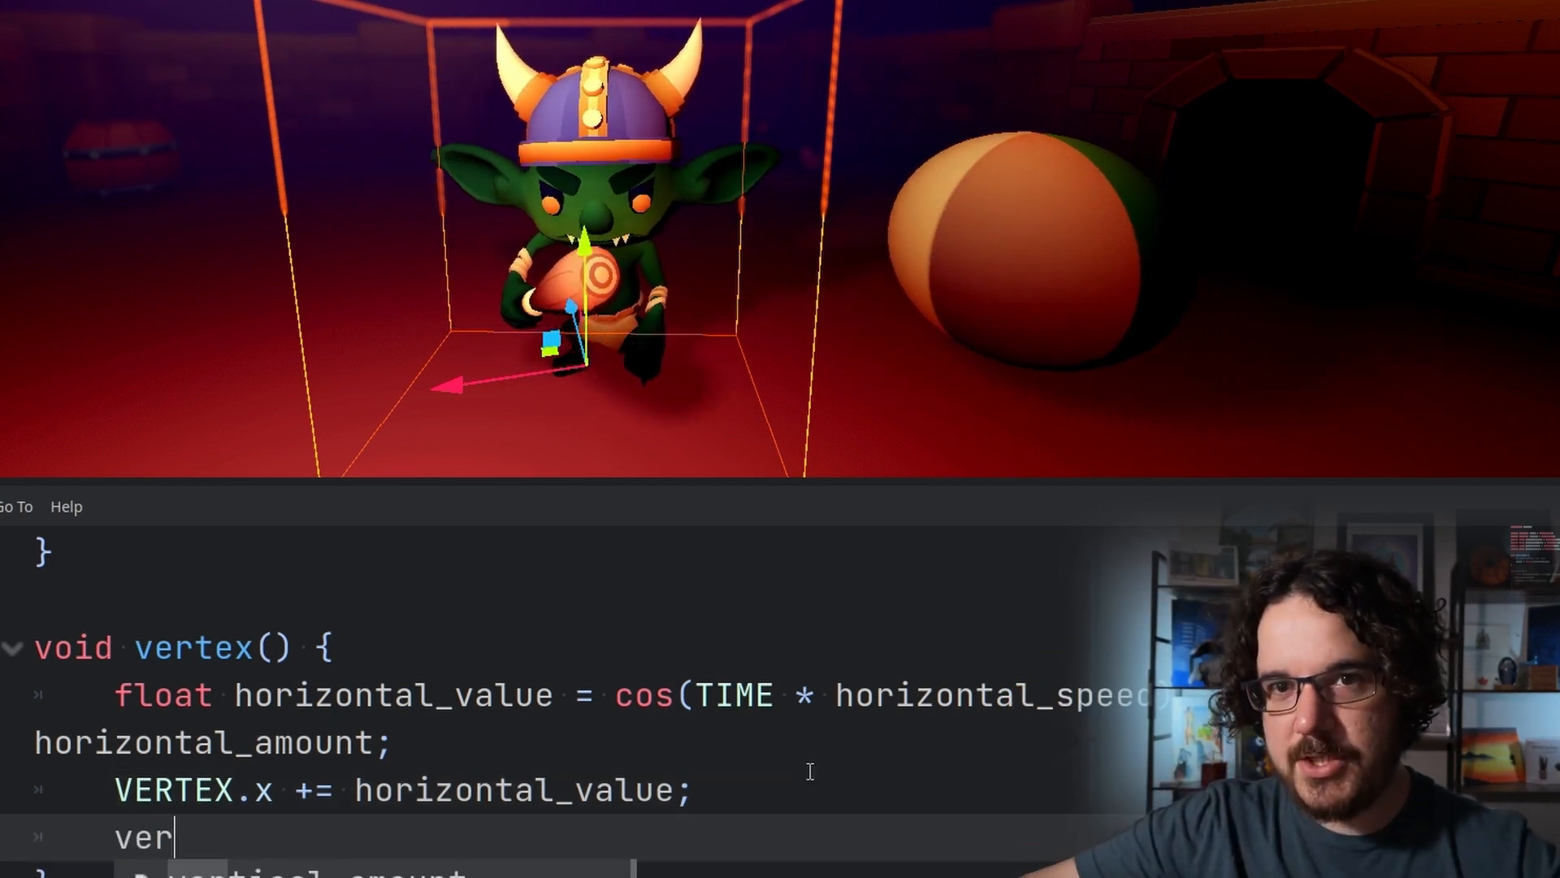
pyautogui.write('* verte')
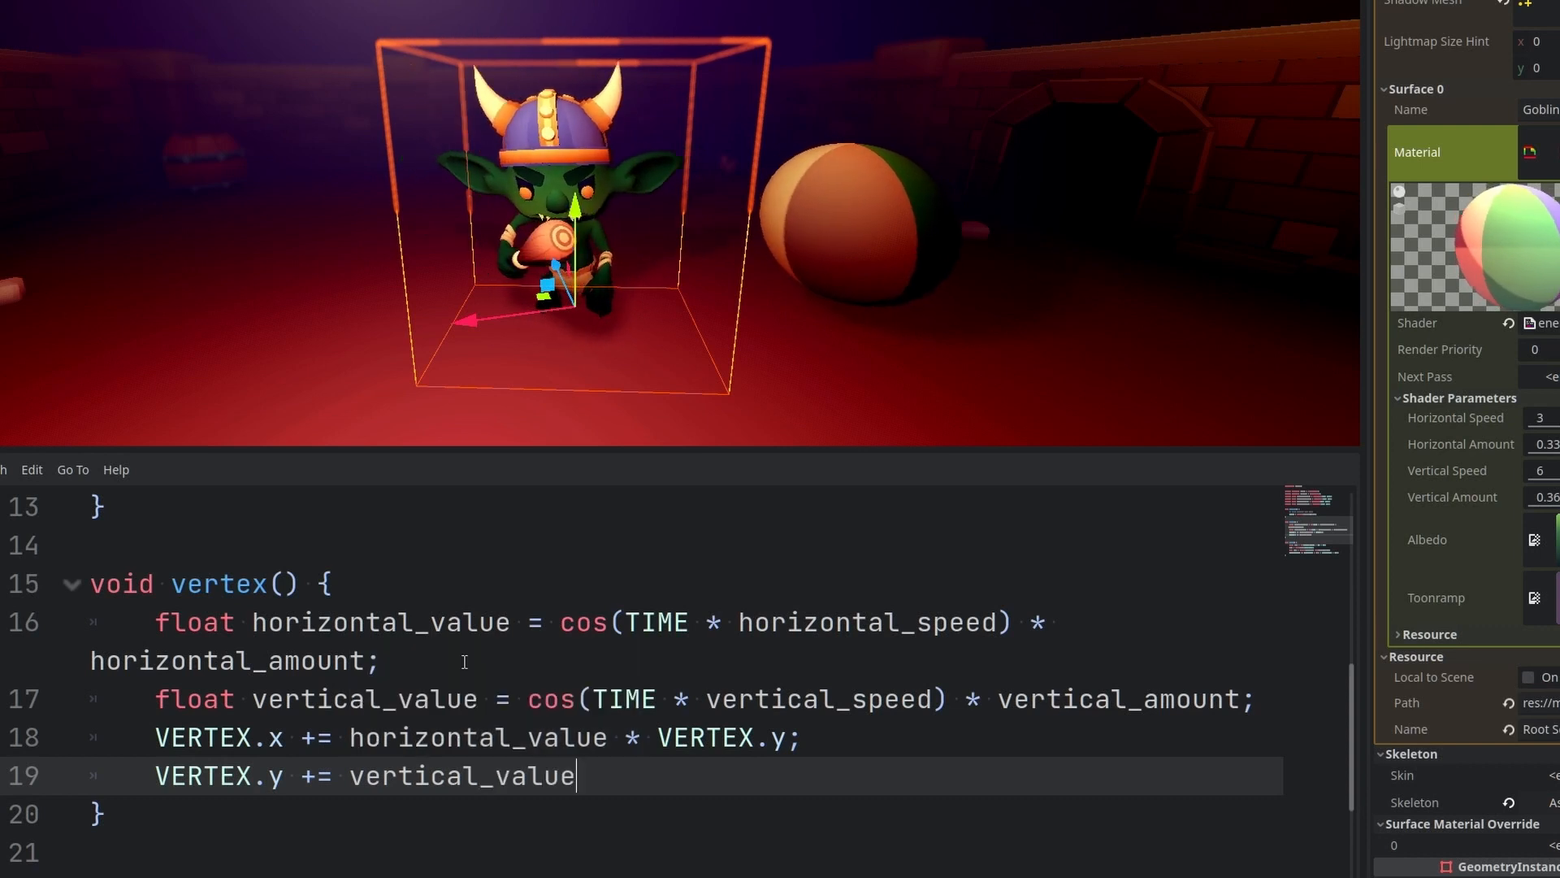
pyautogui.write('* VERTEX.y;')
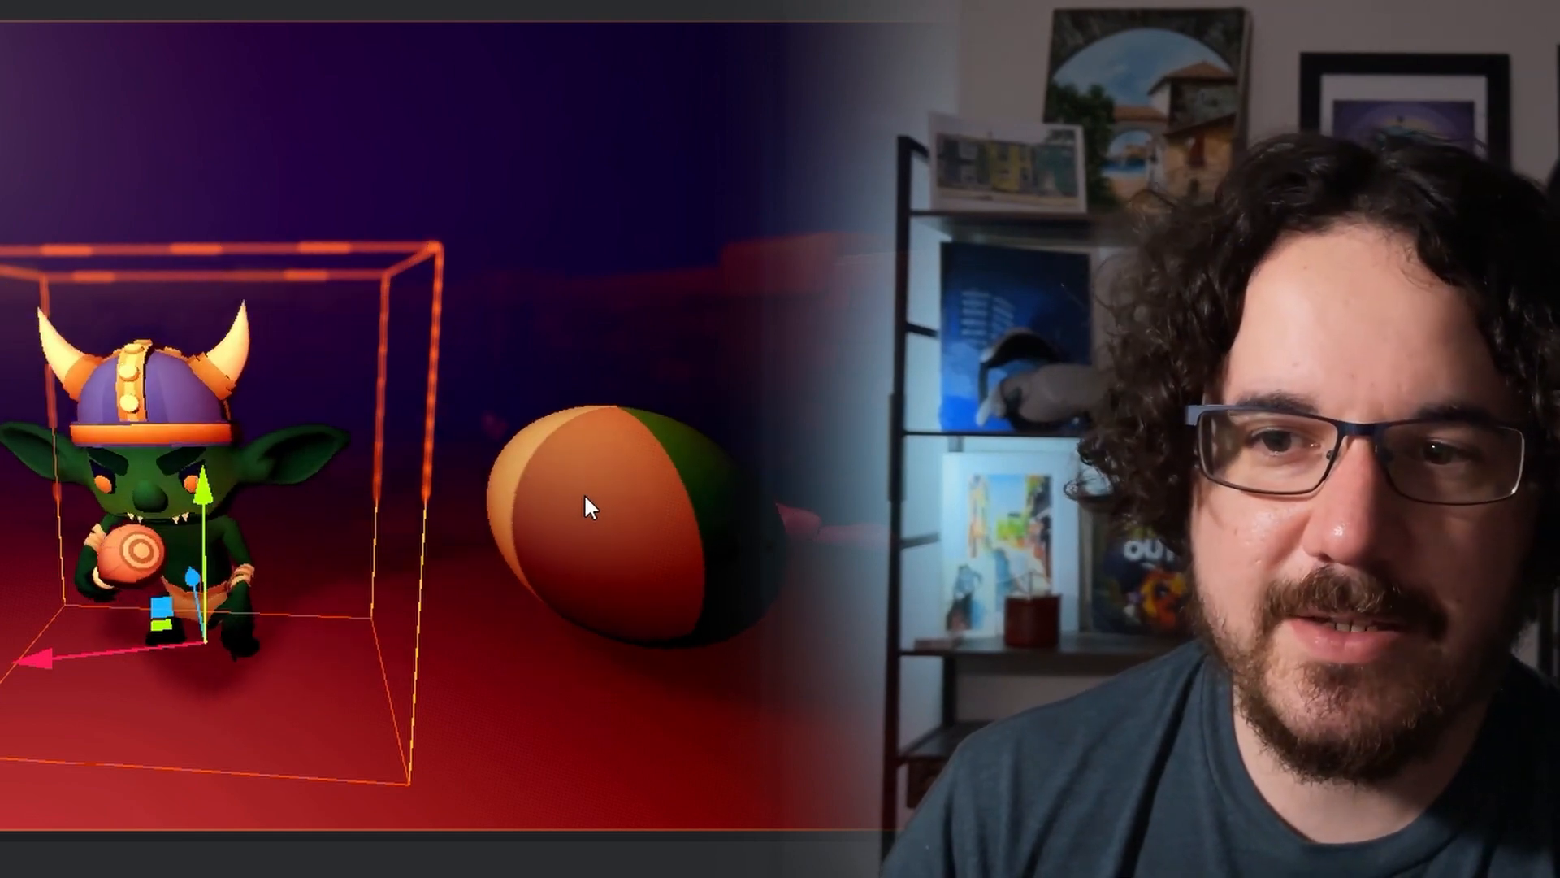
pyautogui.moveTo(348, 502)
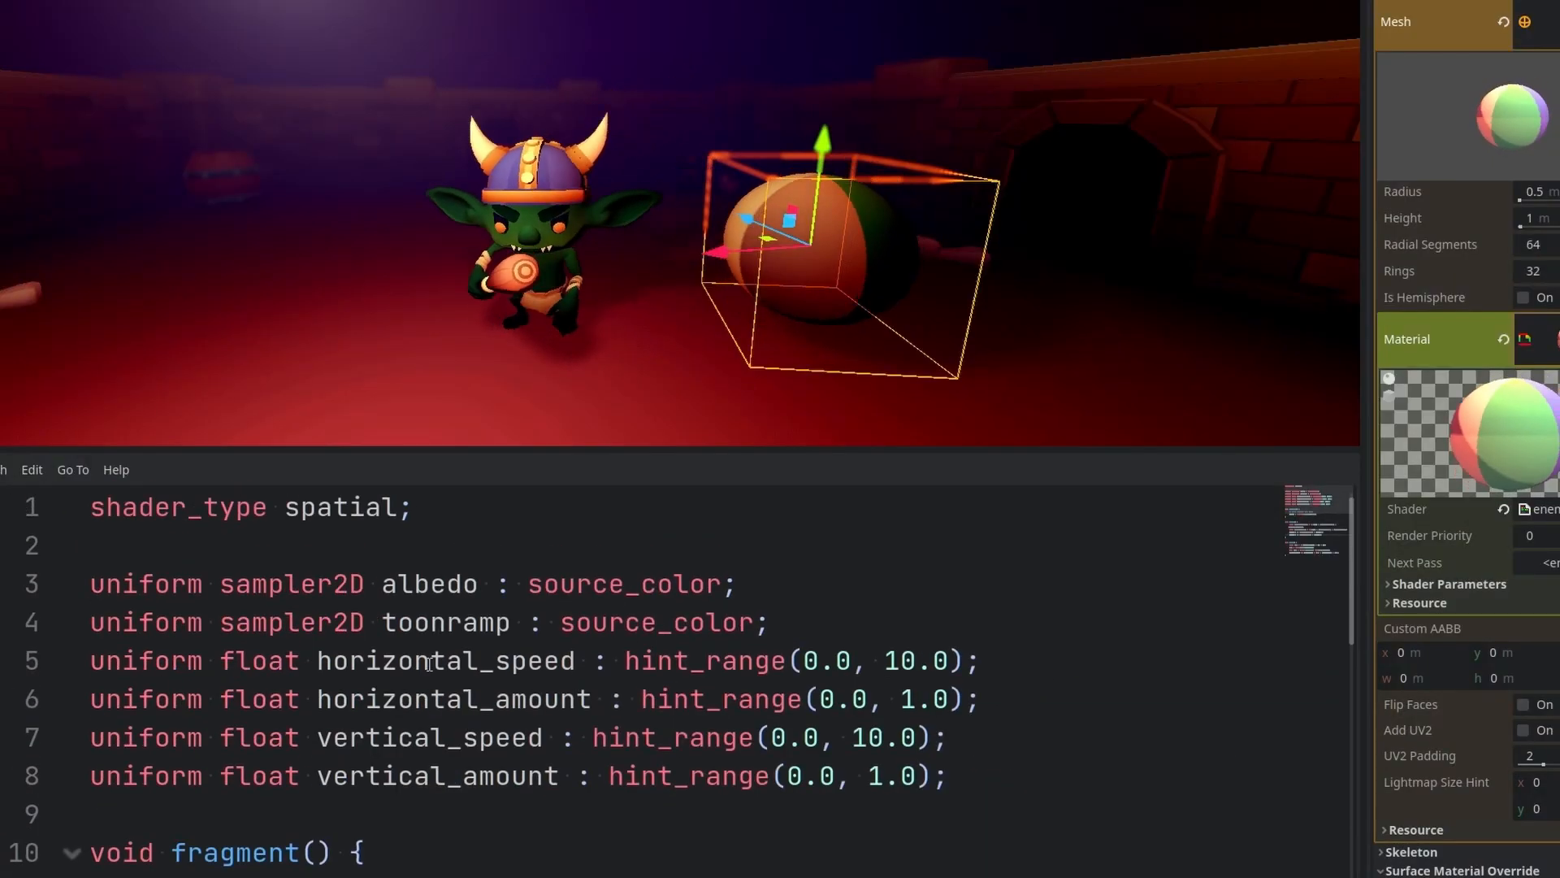
# Declare uniform float randomized_value and define randomized_time = TIME + randomized_value in vertex()
pyautogui.click(769, 622)
pyautogui.write('uniform')
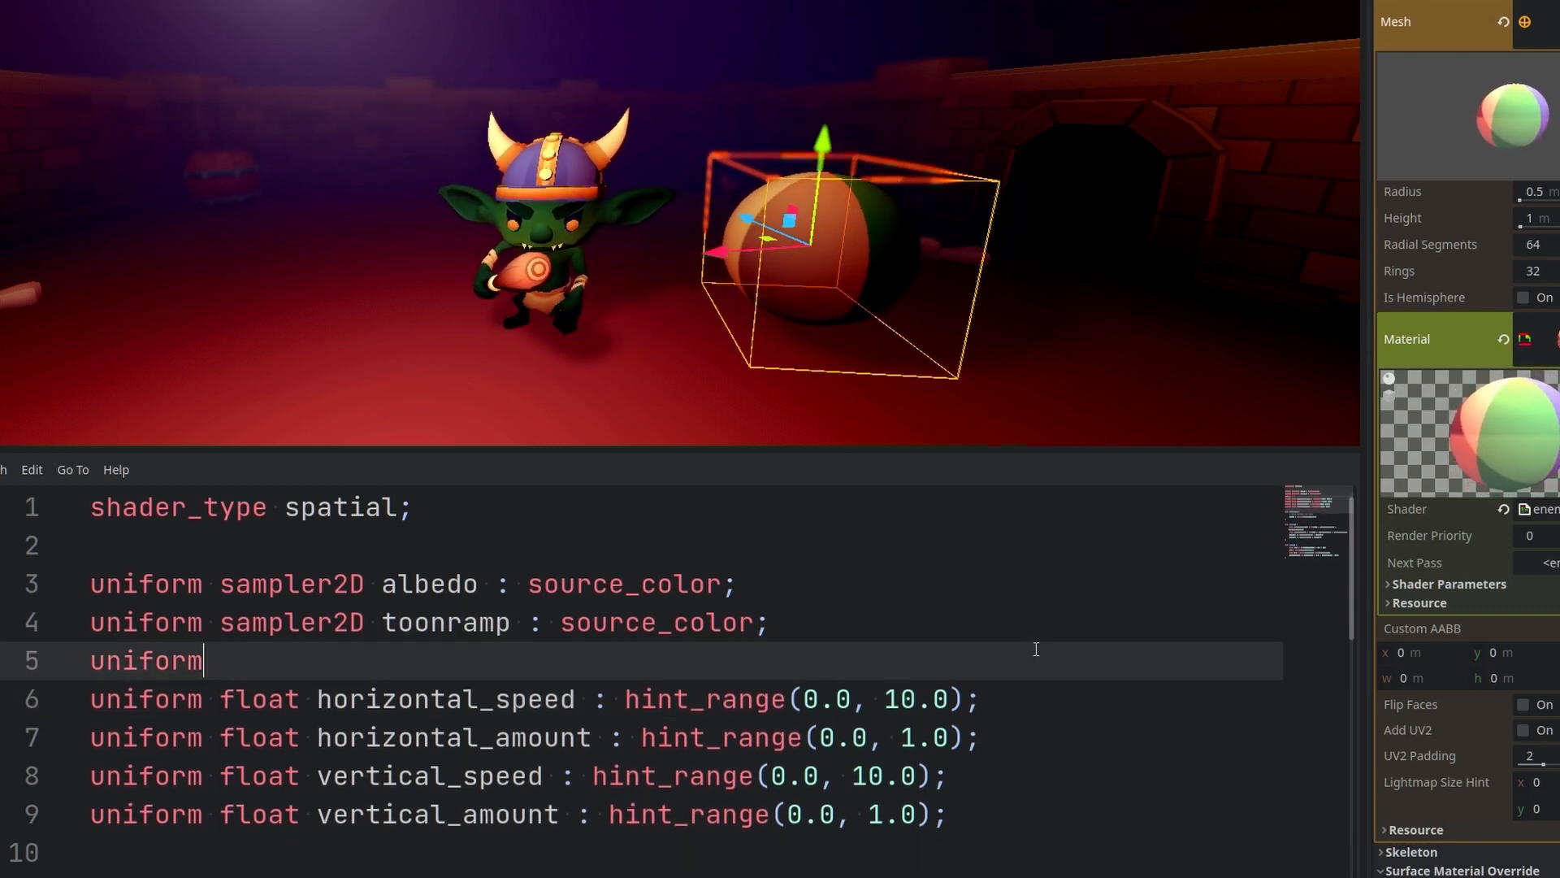
pyautogui.write('float randomized')
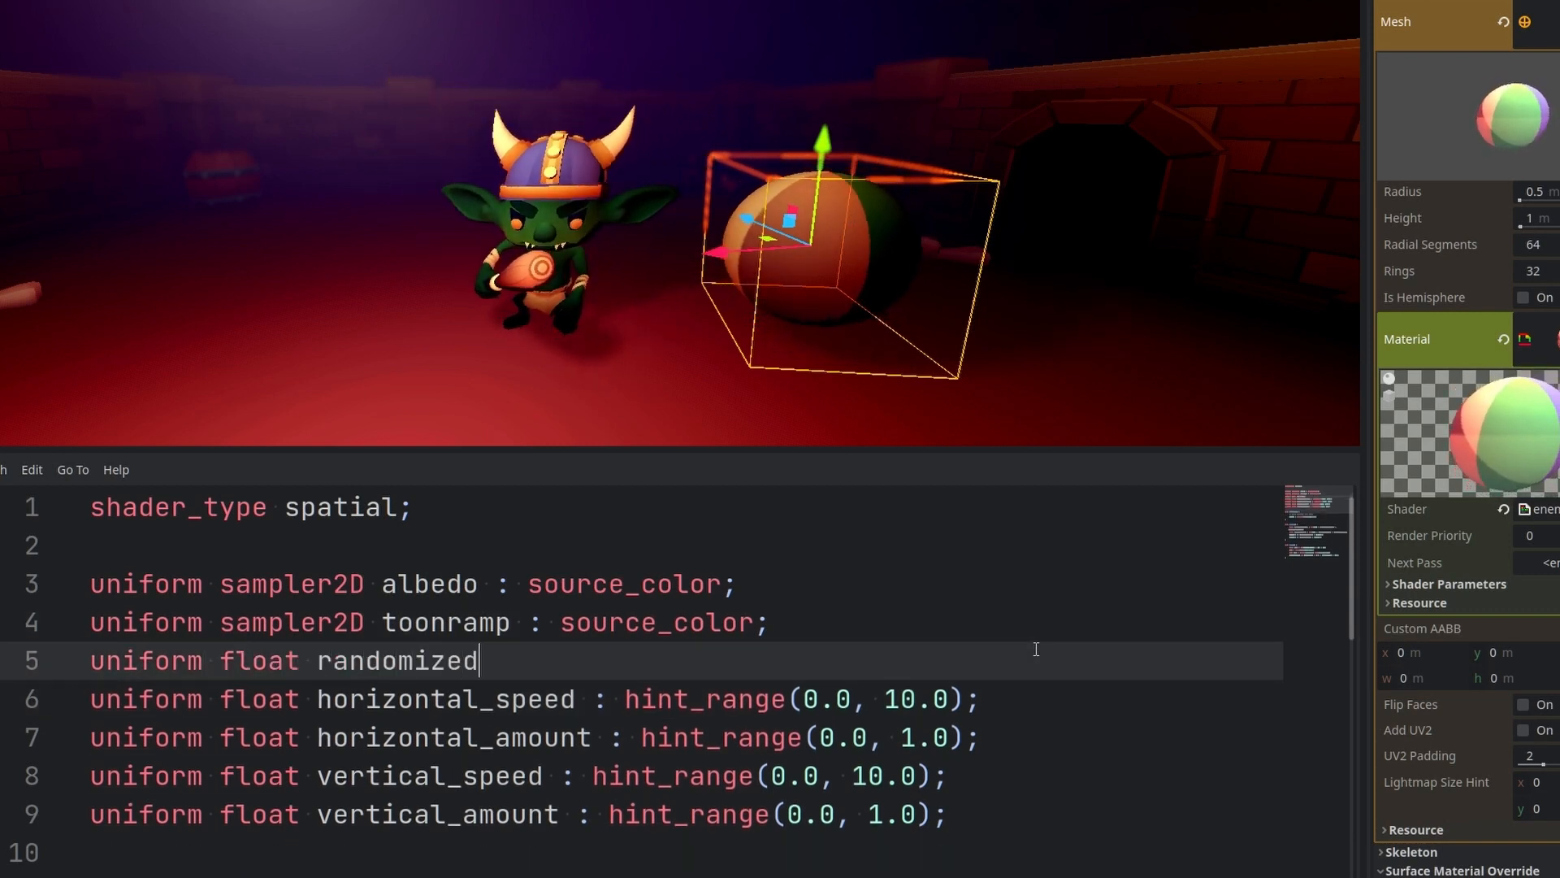
pyautogui.write('_value;')
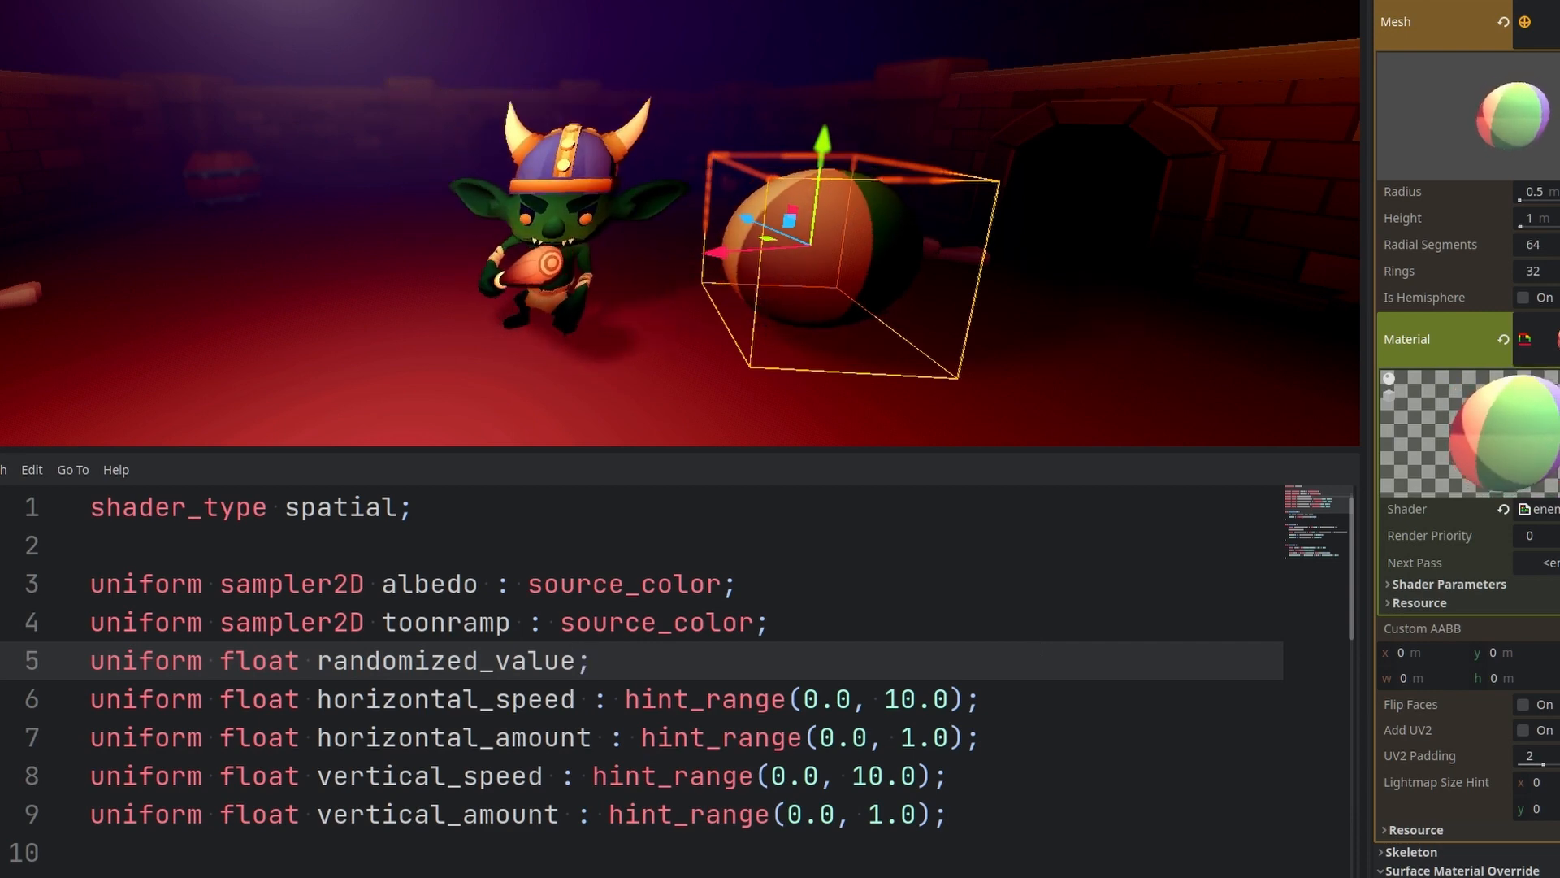
pyautogui.scroll(-3)
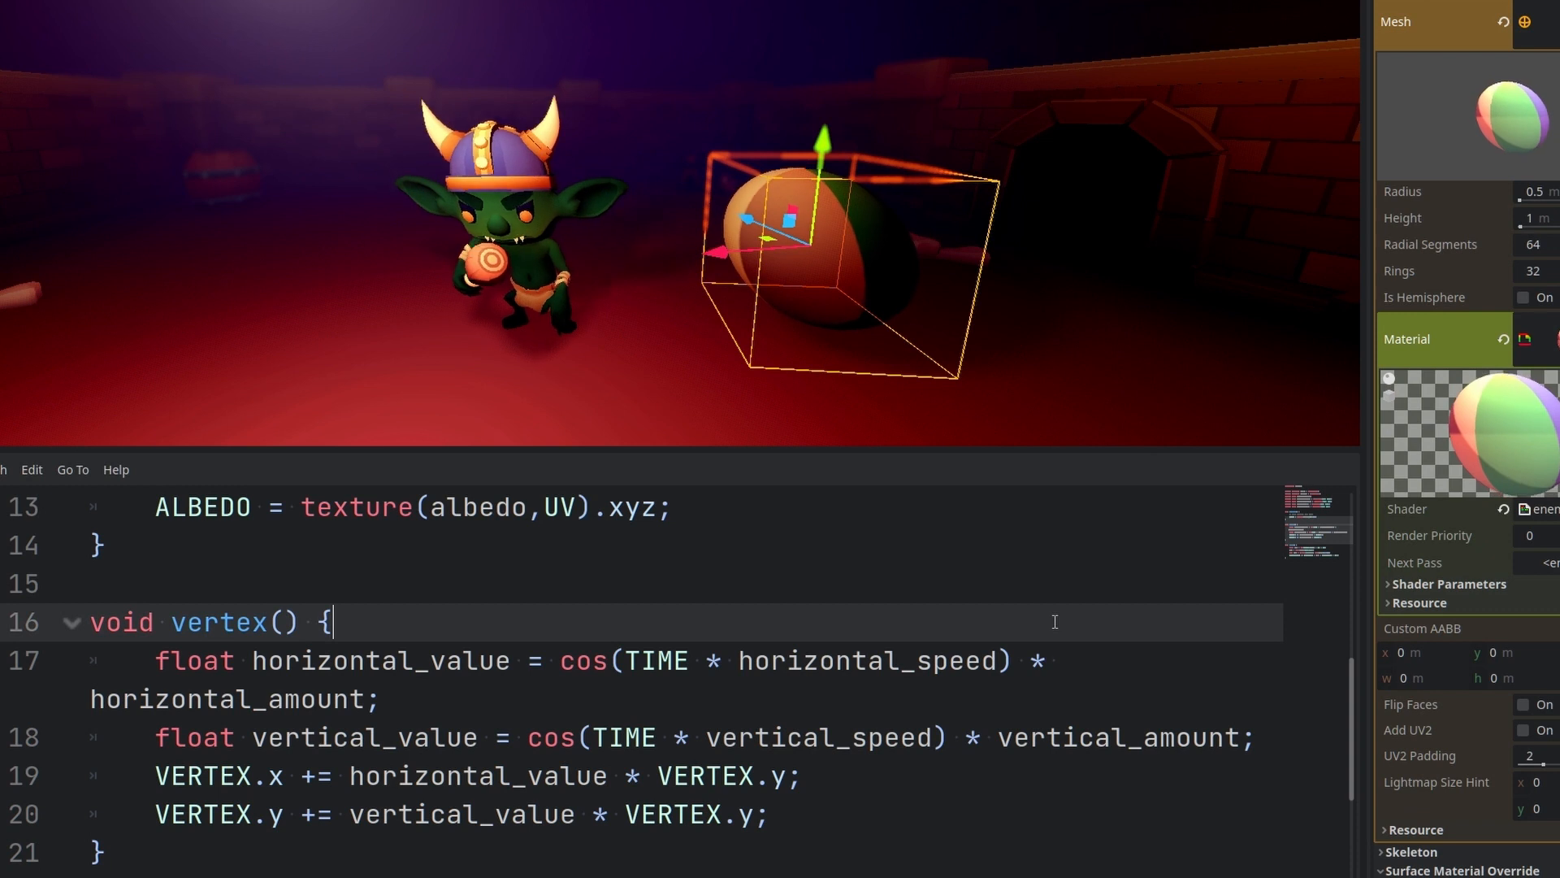
pyautogui.write('float randomized_time = TIME + randomized_value;')
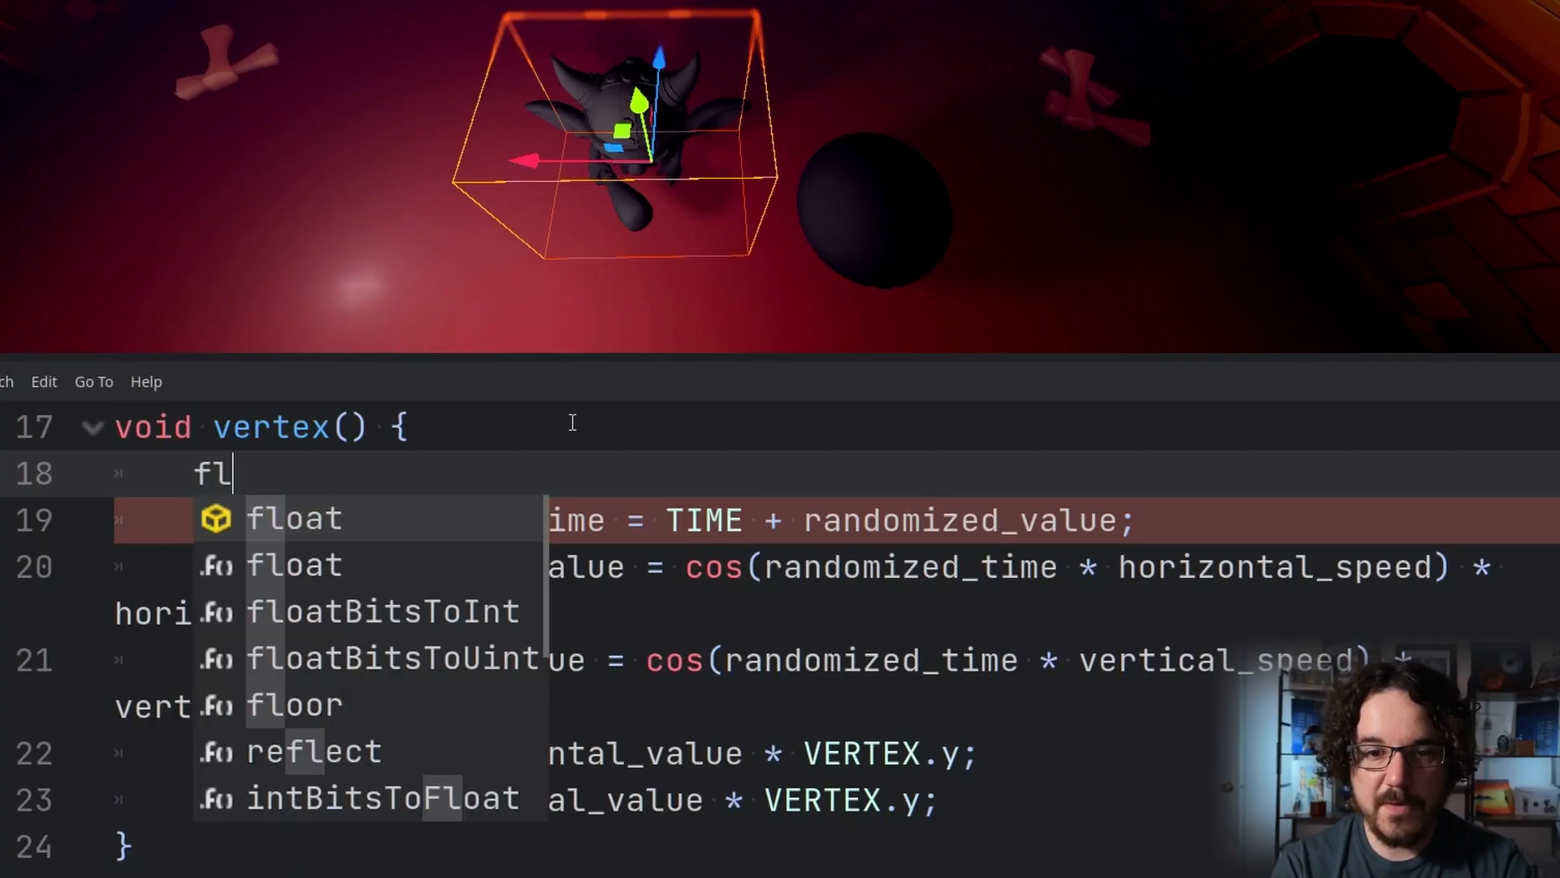
# Define float skew = VERTEX.y * skew_value at the top of vertex() and begin a vec4 line above it
pyautogui.write('oat skew =')
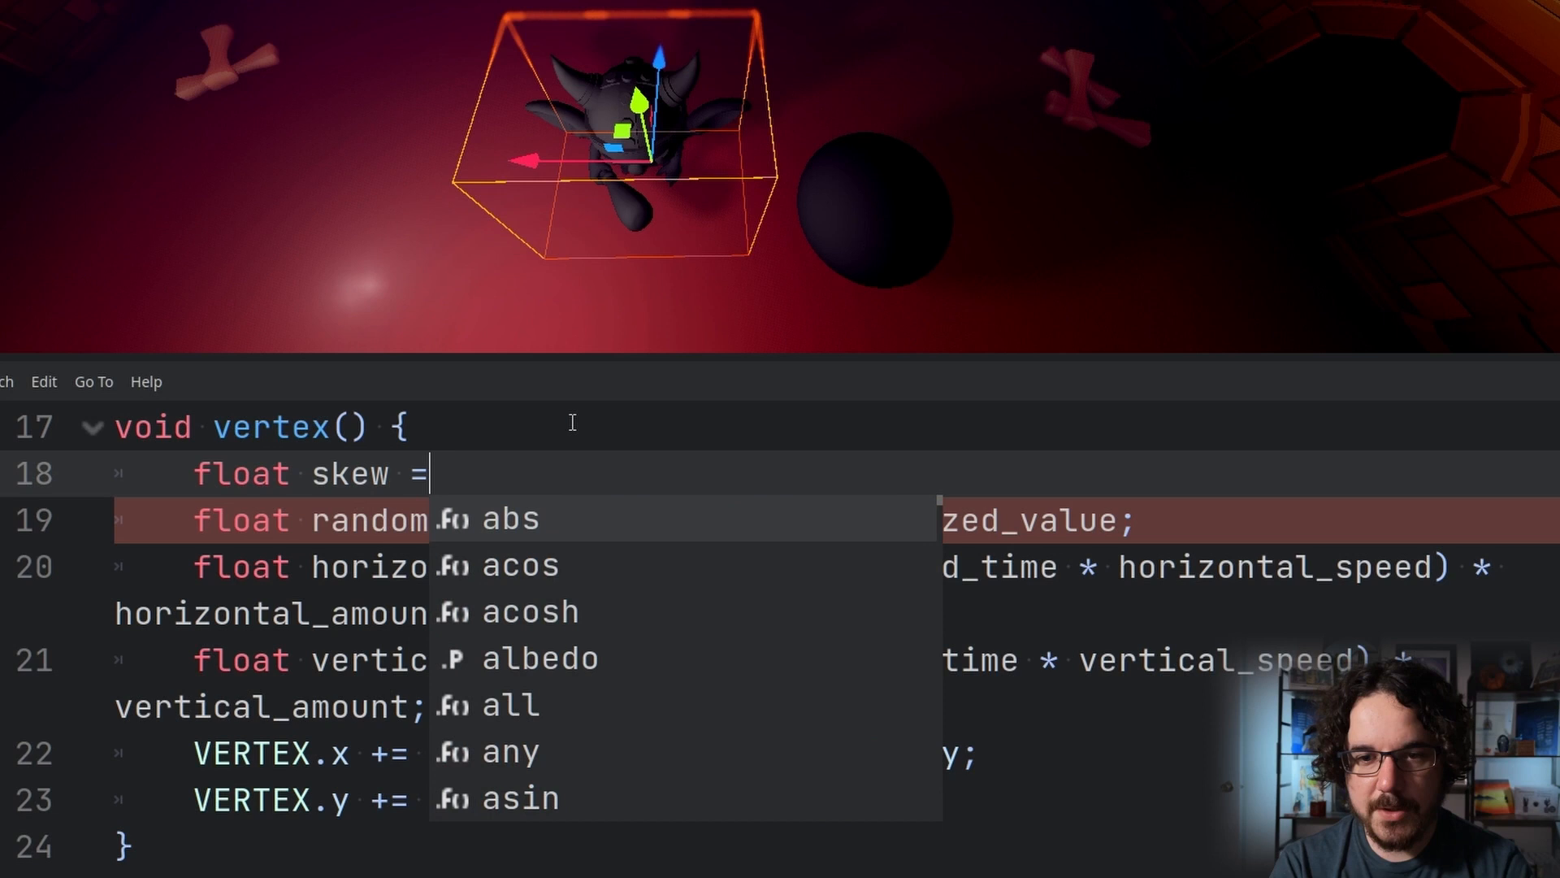
pyautogui.write('skew_value')
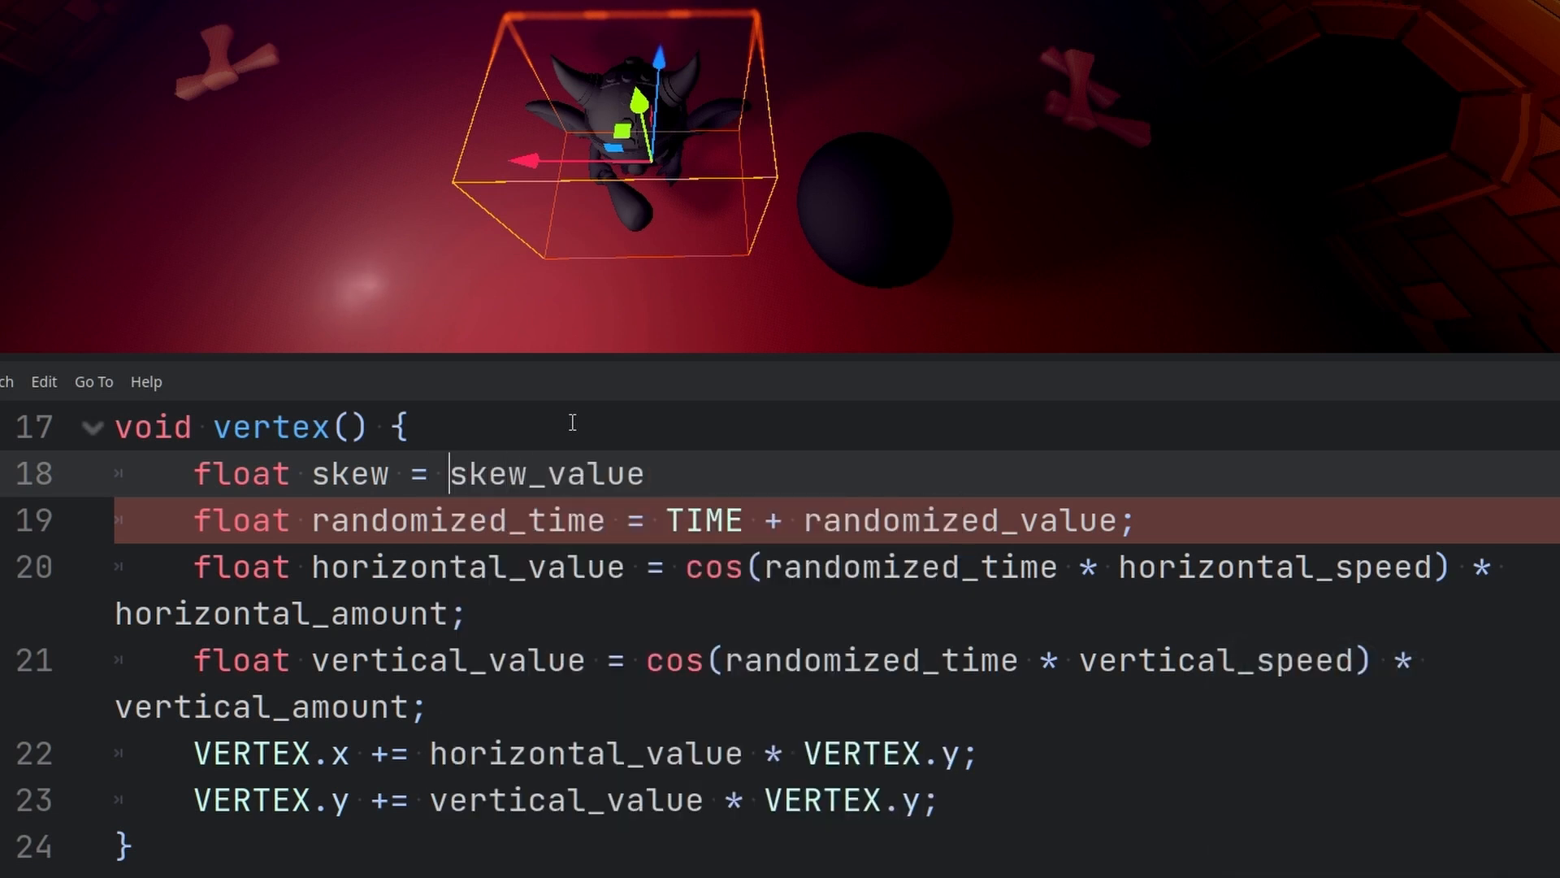
pyautogui.write('VERTEX.y *')
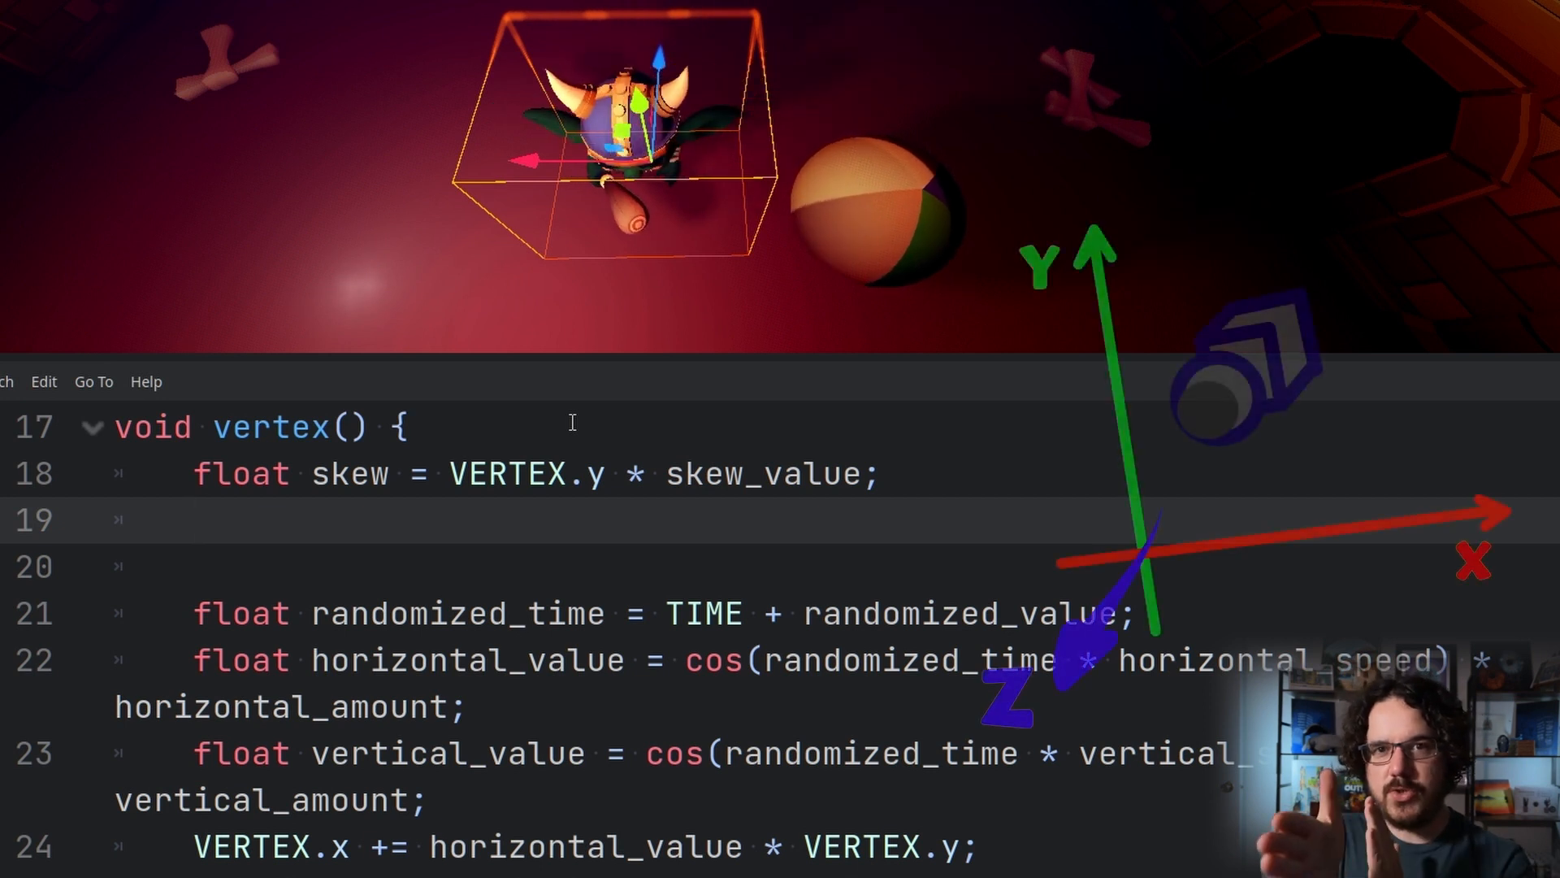
pyautogui.click(198, 520)
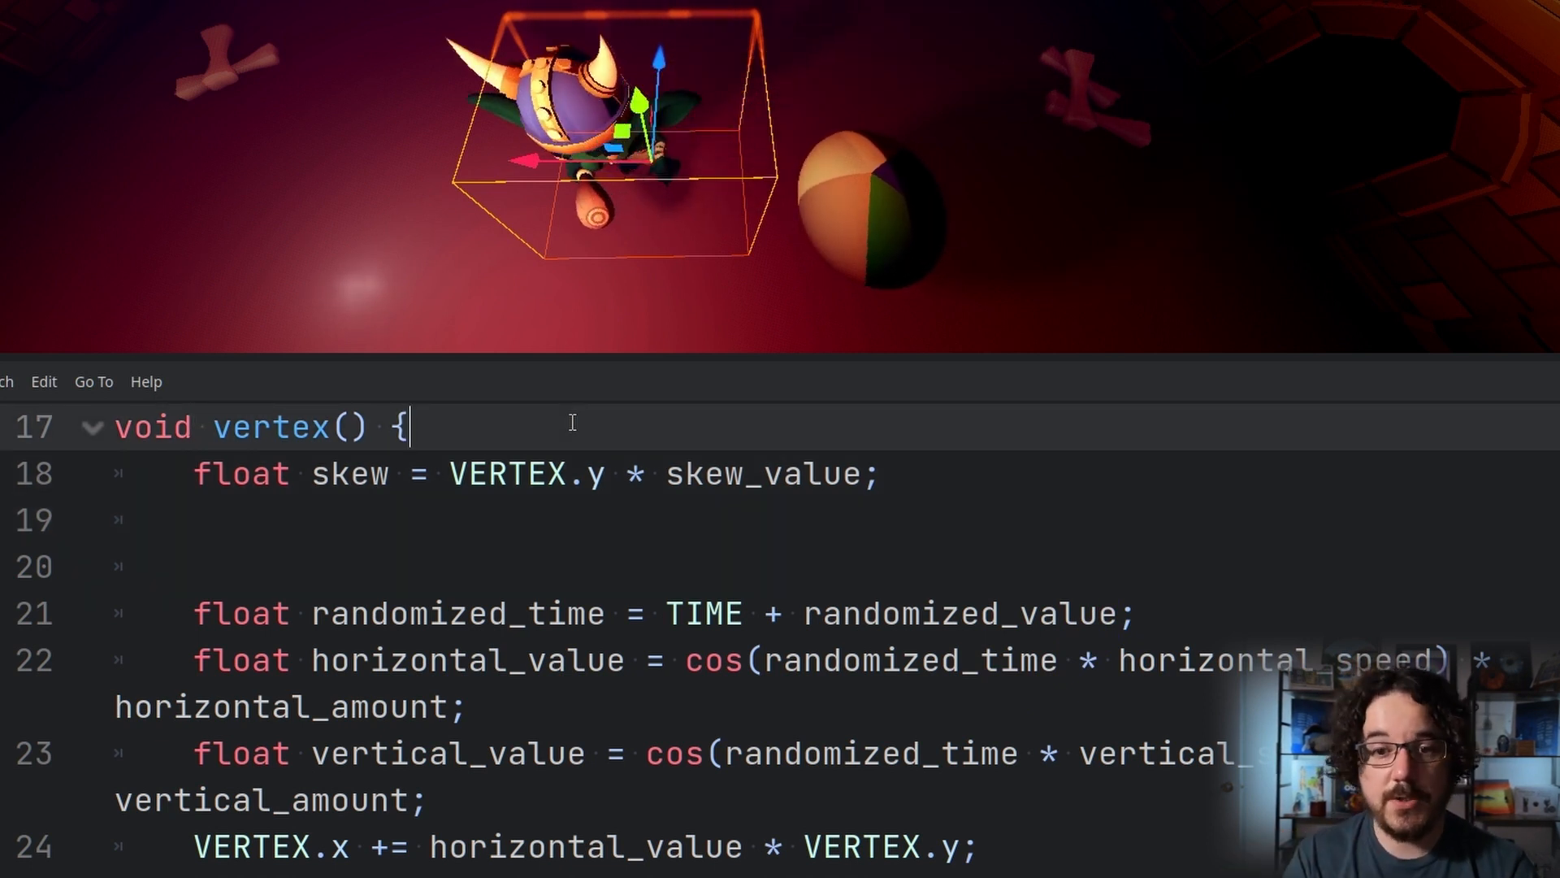
pyautogui.write('vec4')
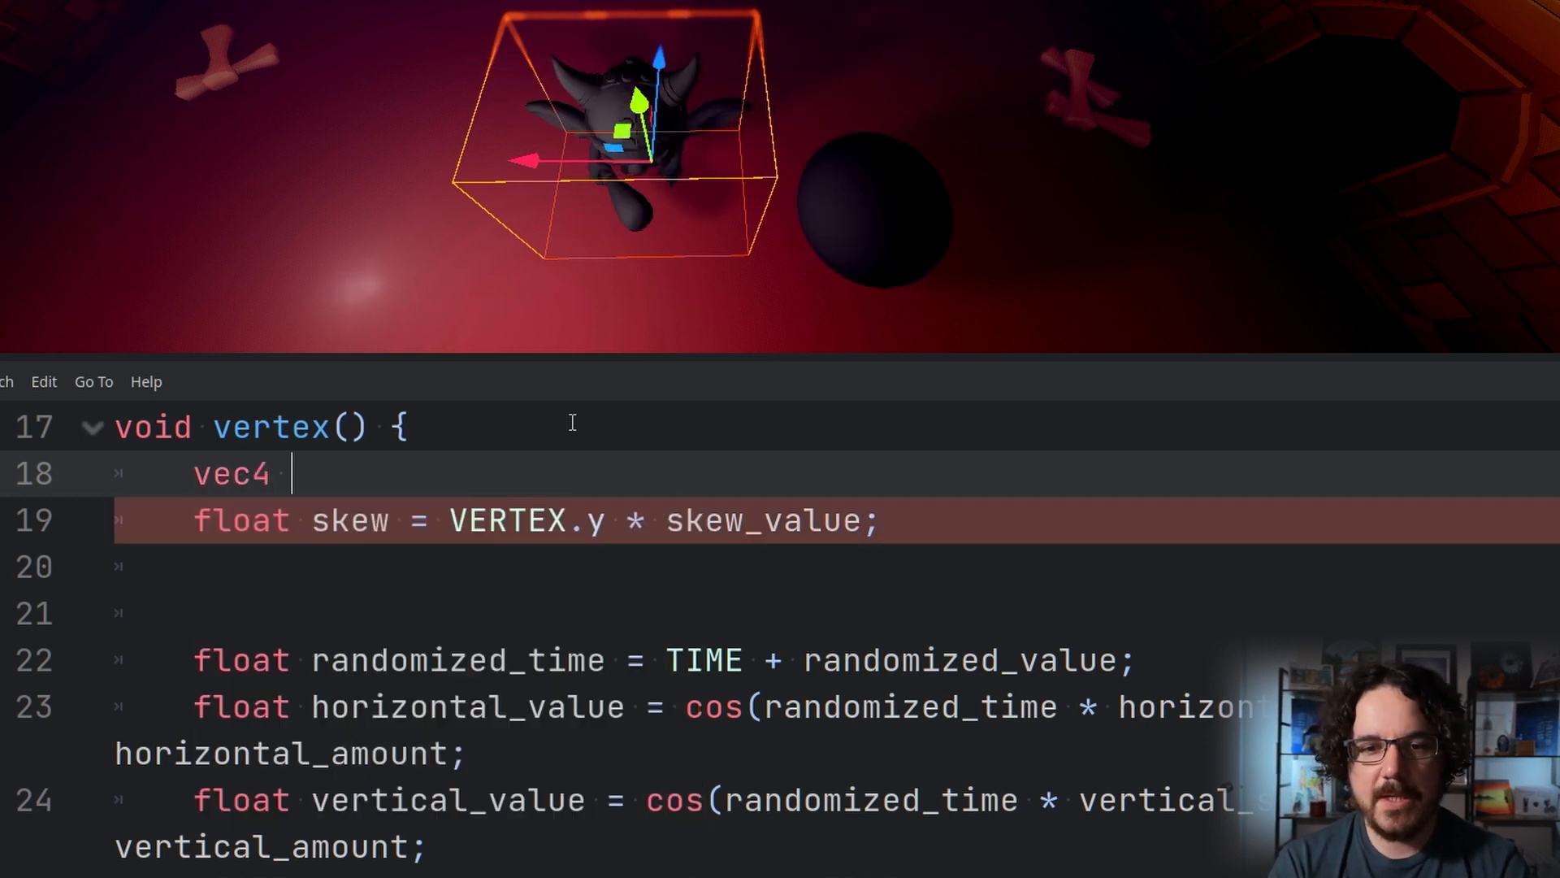
# Compute vec4 world_position = MODEL_MATRIX * vec4(VERTEX,1)
pyautogui.write('world_position =')
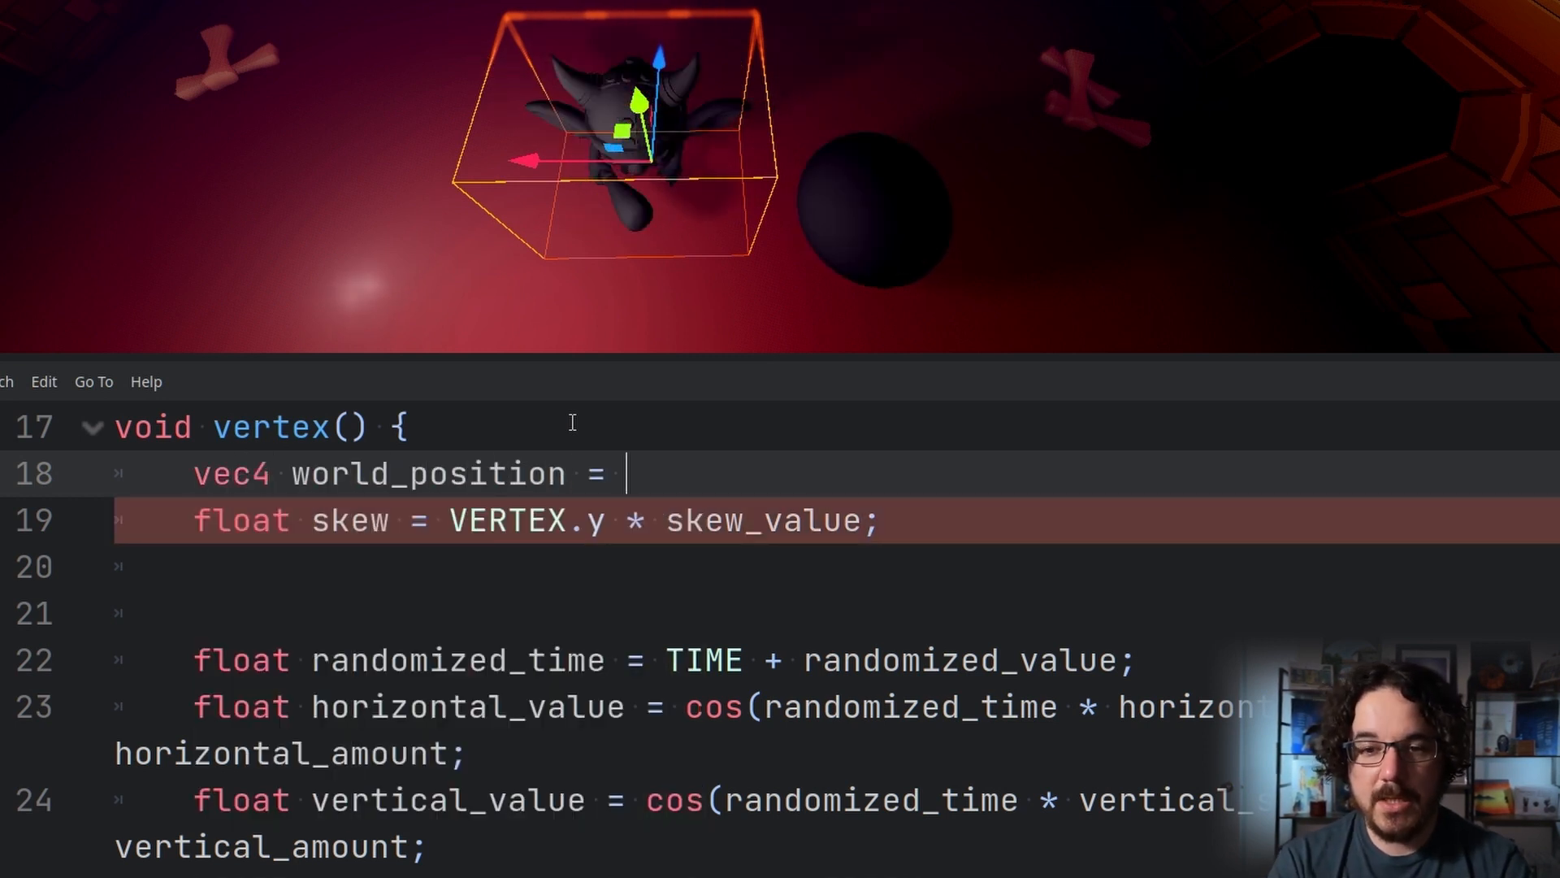
pyautogui.write('M')
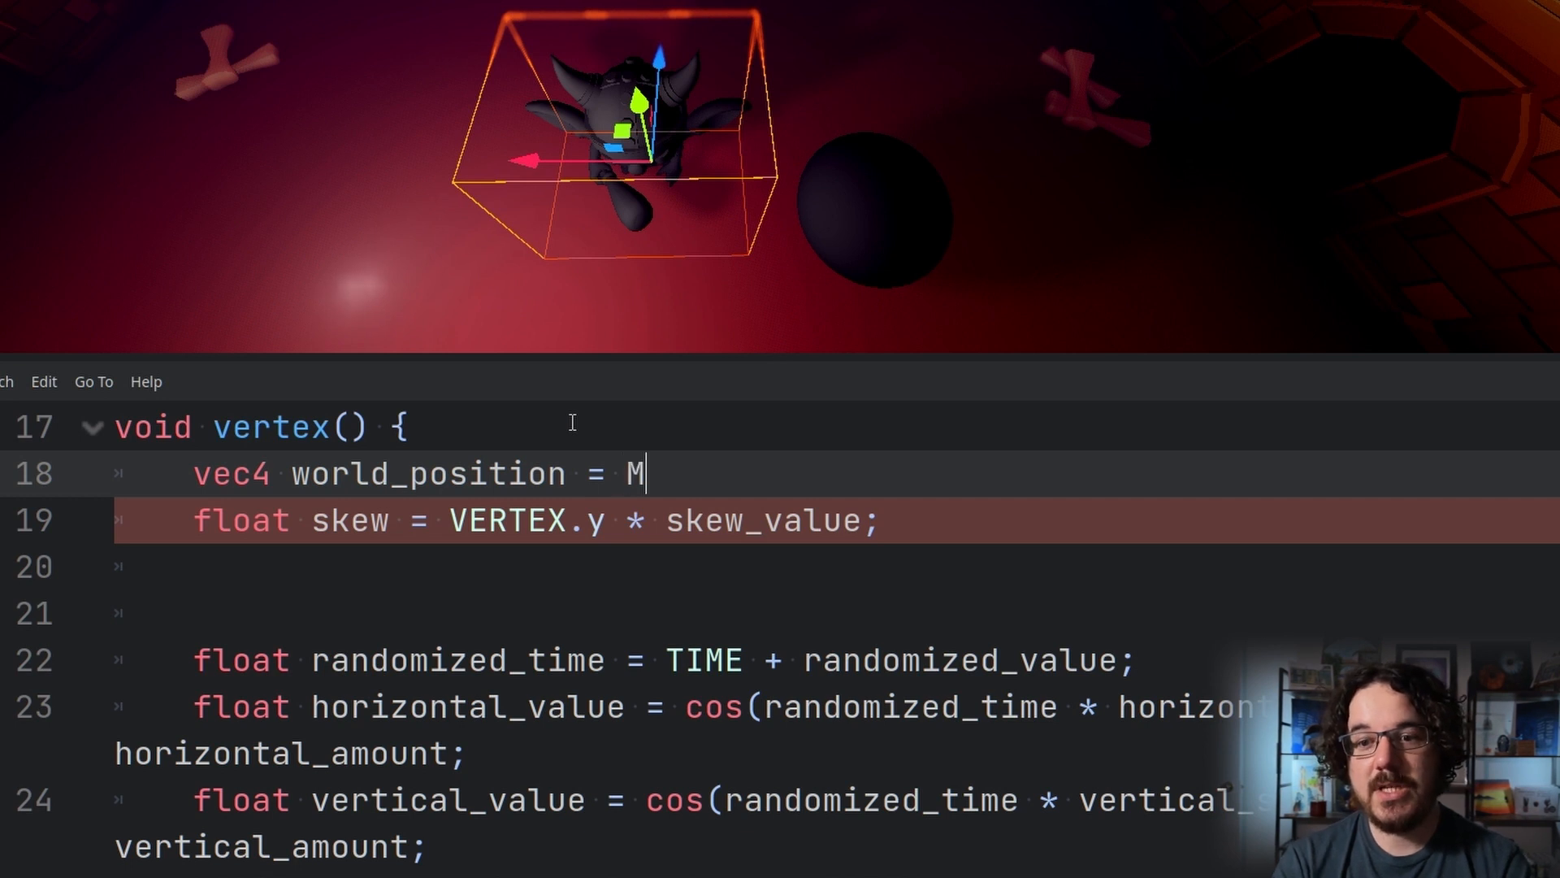
pyautogui.write('ODEL_MATRIX *')
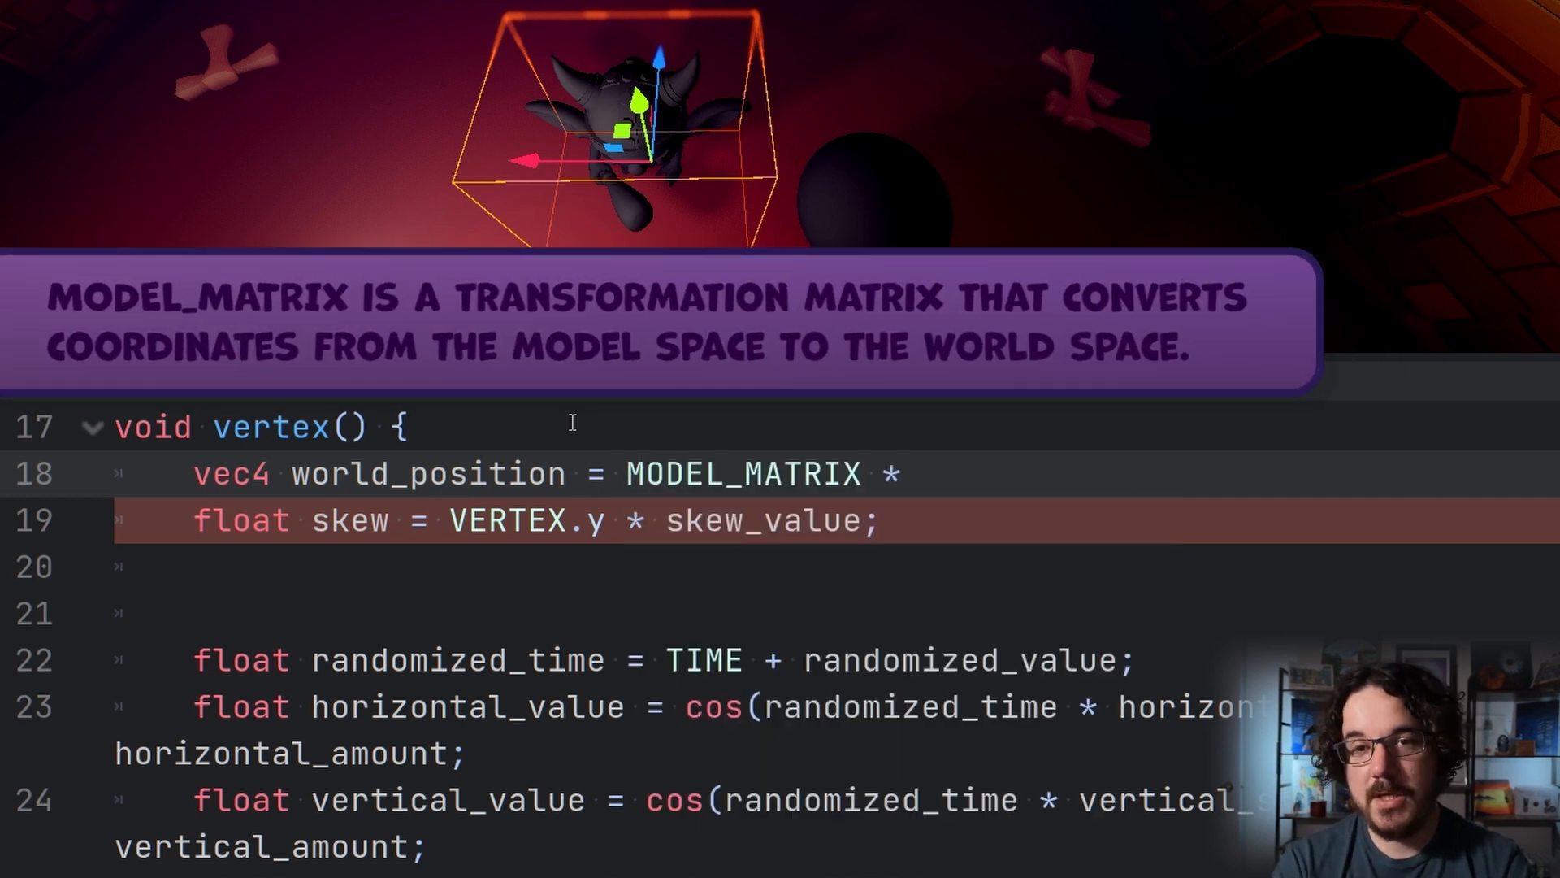
pyautogui.write('vert')
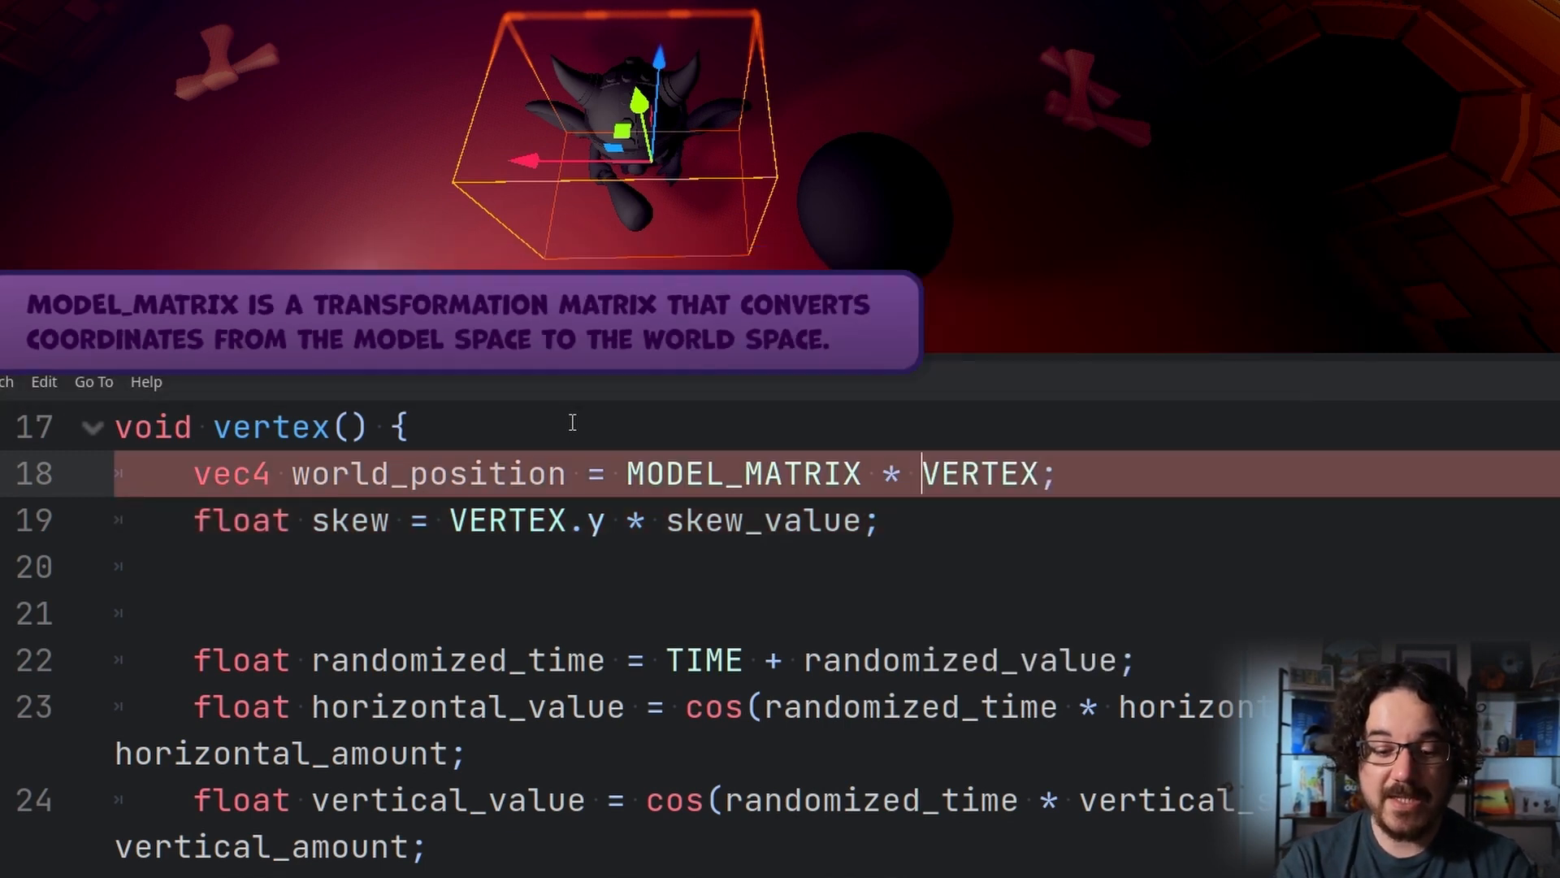
pyautogui.write('vec4(VERTEX,1)')
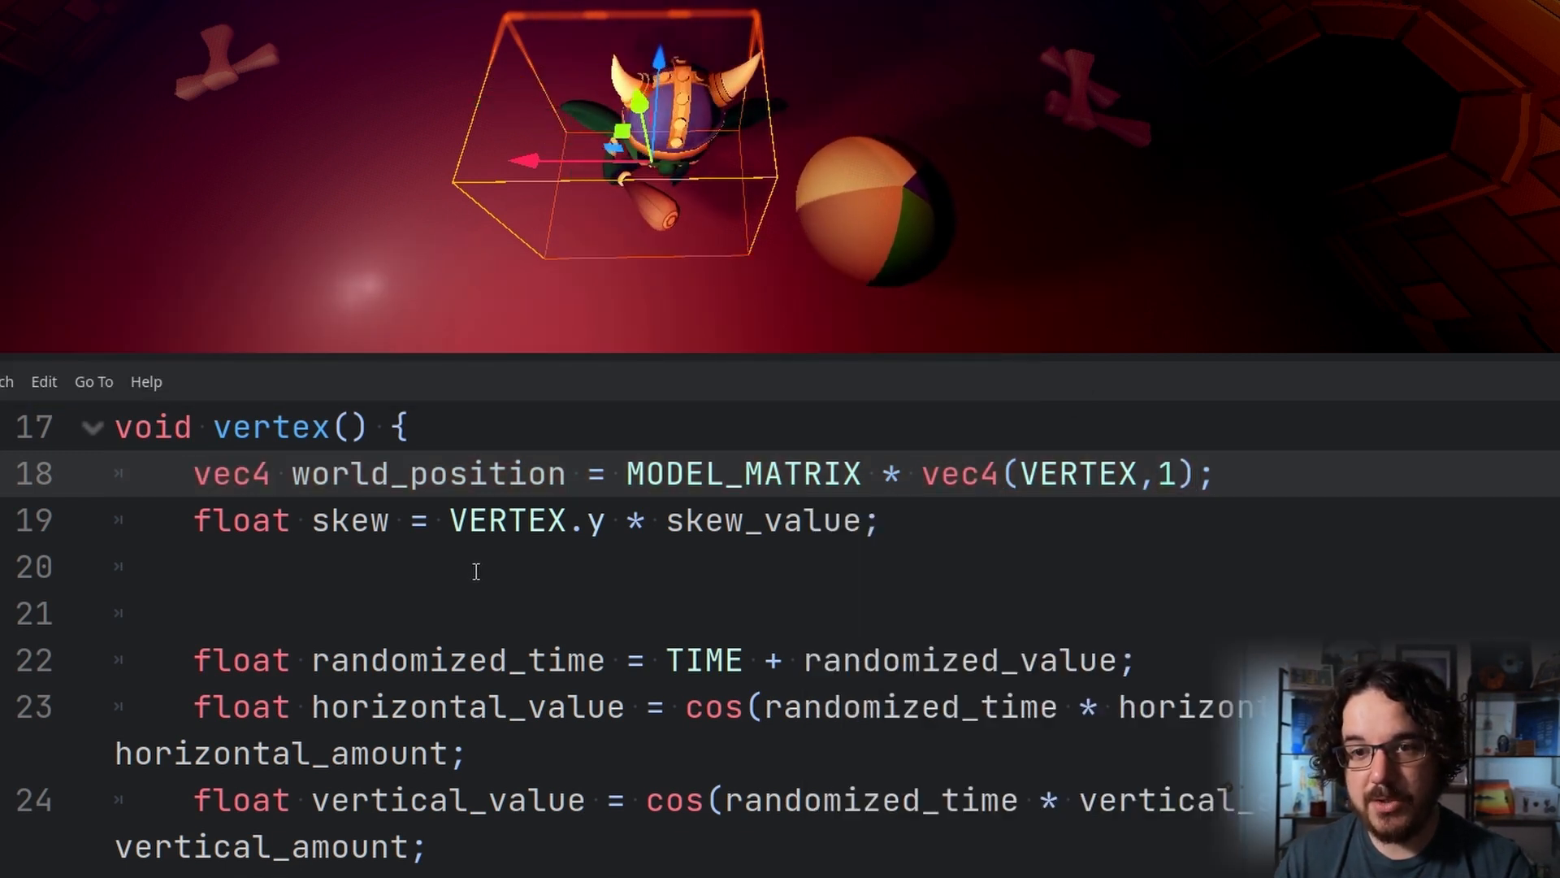
# Add skew to world_position.z and begin the VERTEX assignment
pyautogui.write('world')
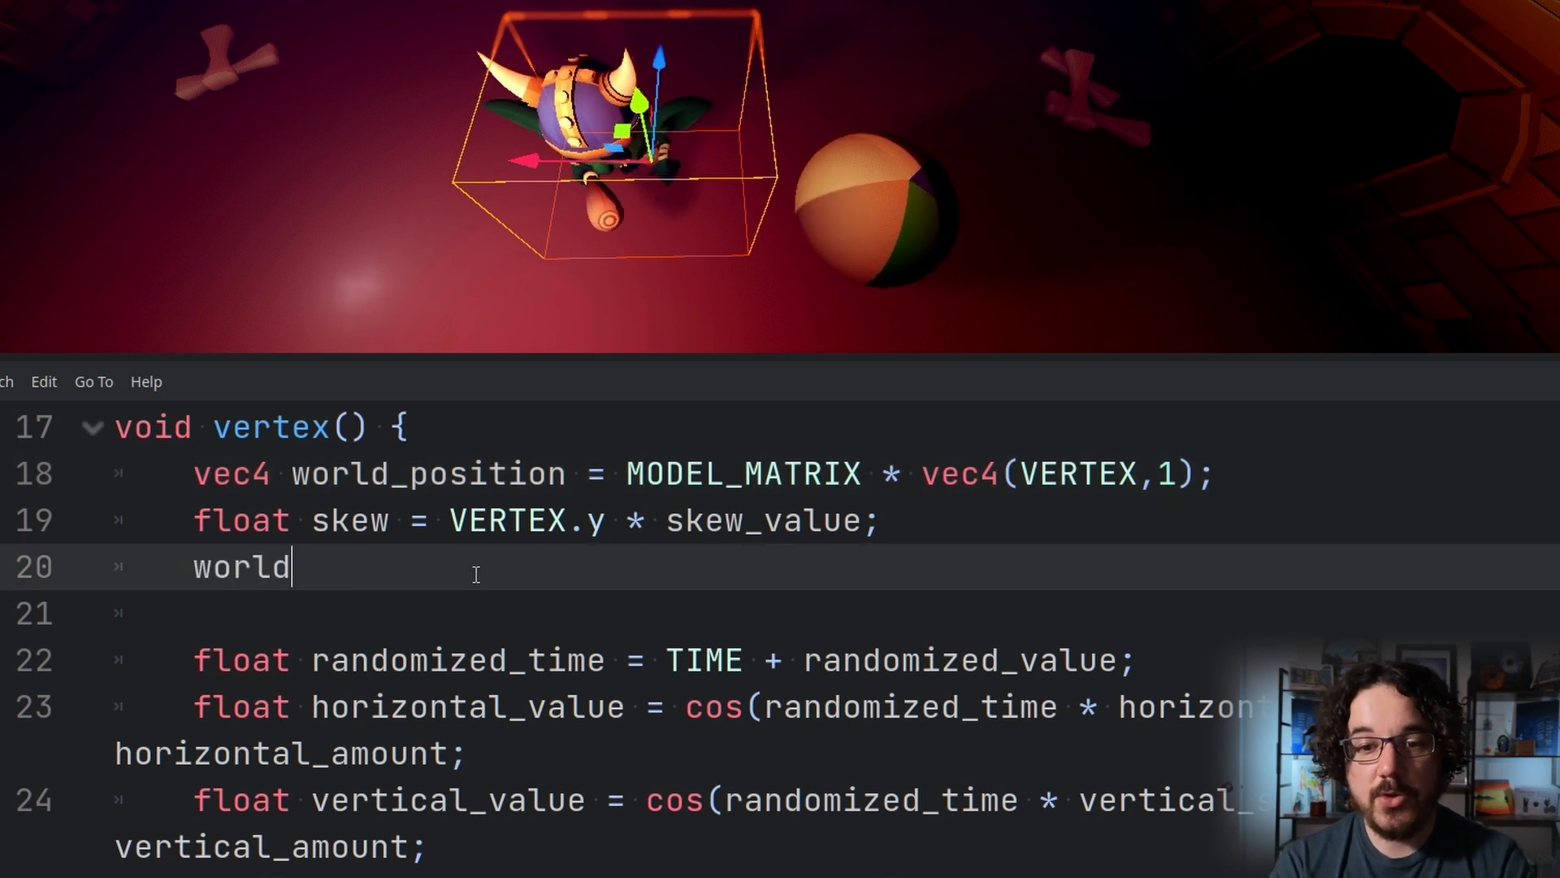
pyautogui.write('_position.z += skew;')
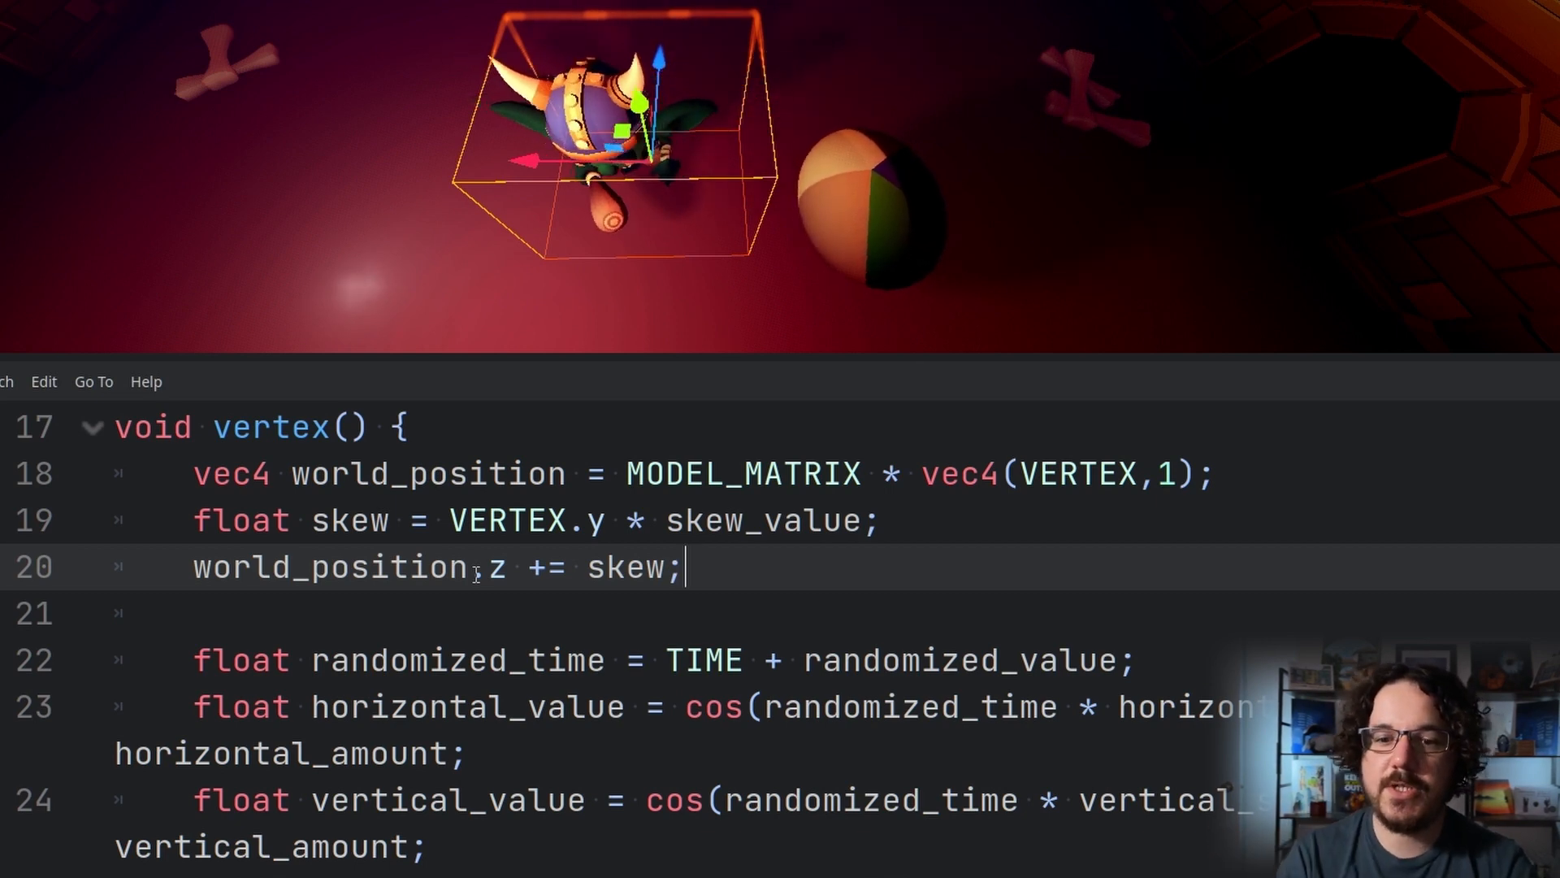
pyautogui.write('VERTEX =')
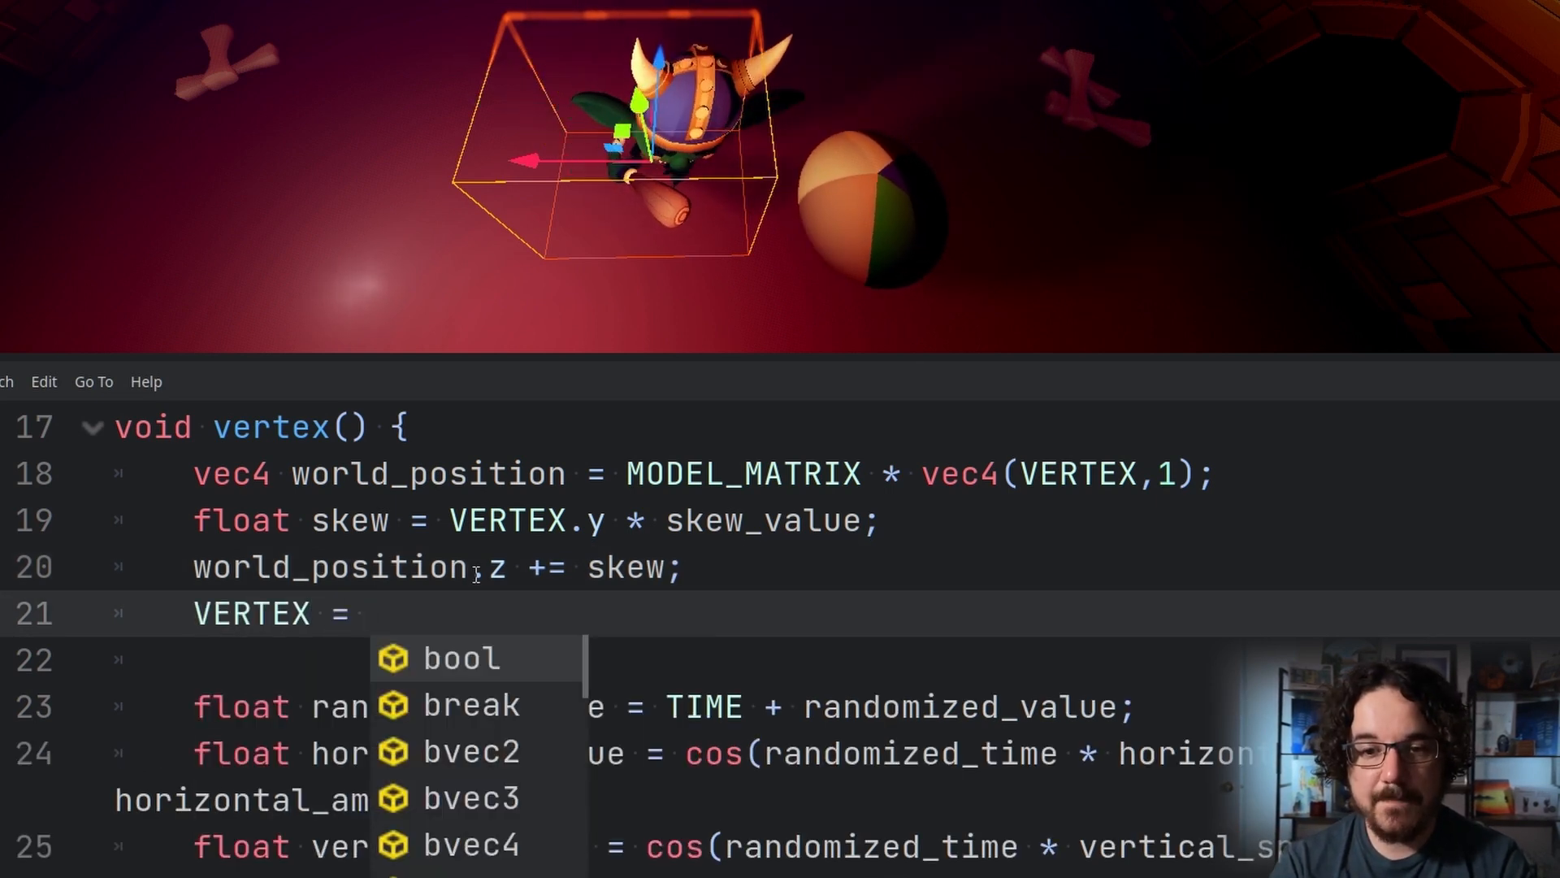
# Assign VERTEX = (inverse(MODEL_MATRIX) * world_position).xyz to return to local space
pyautogui.write('inverse()')
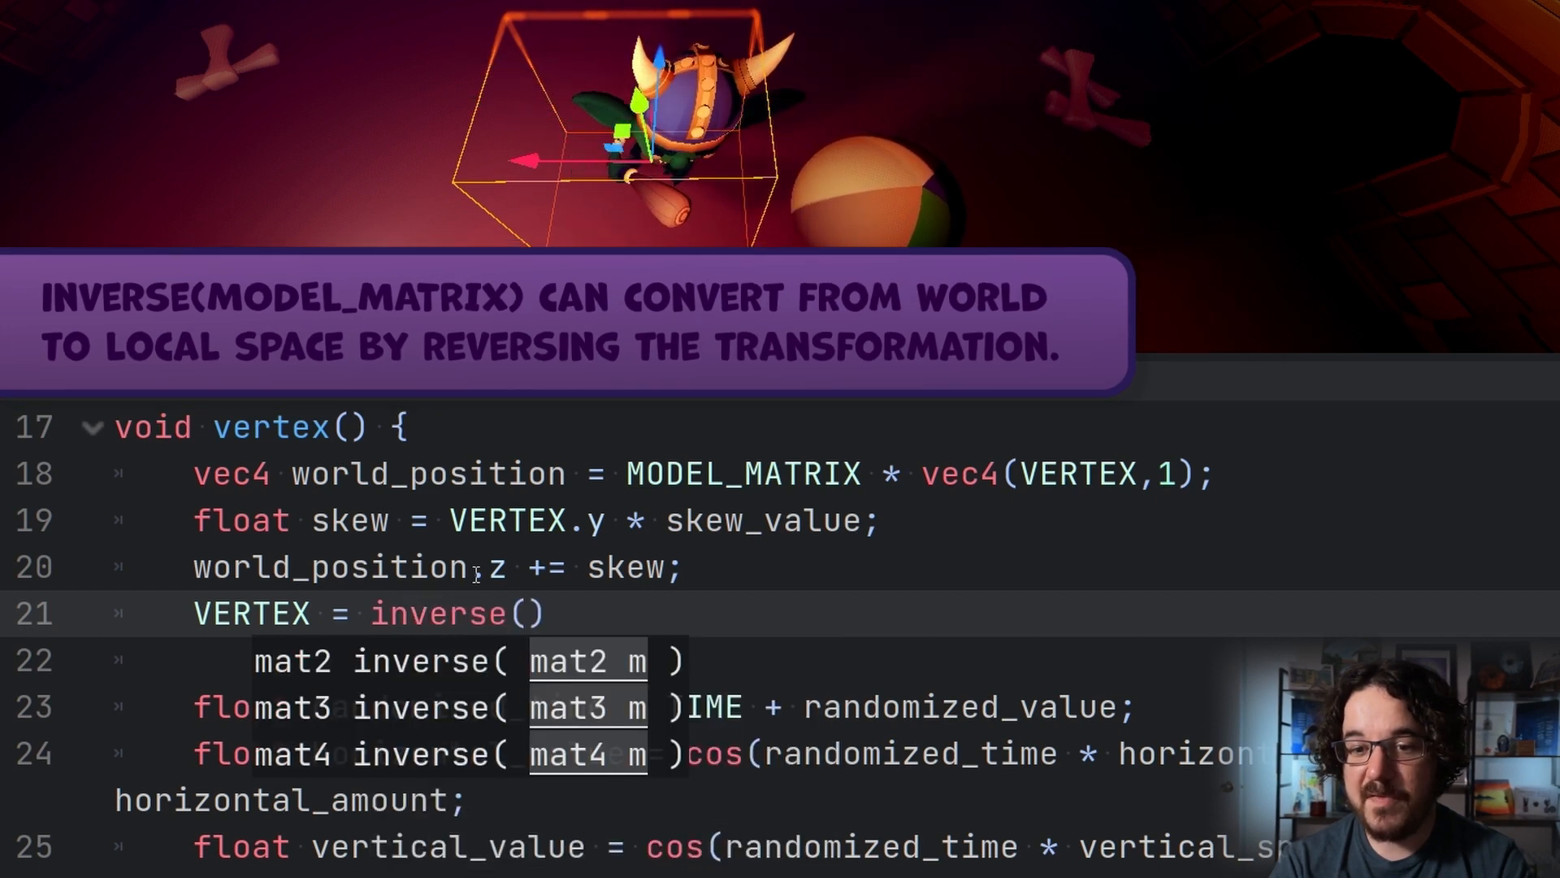
pyautogui.write('MODEL_MATRIX')
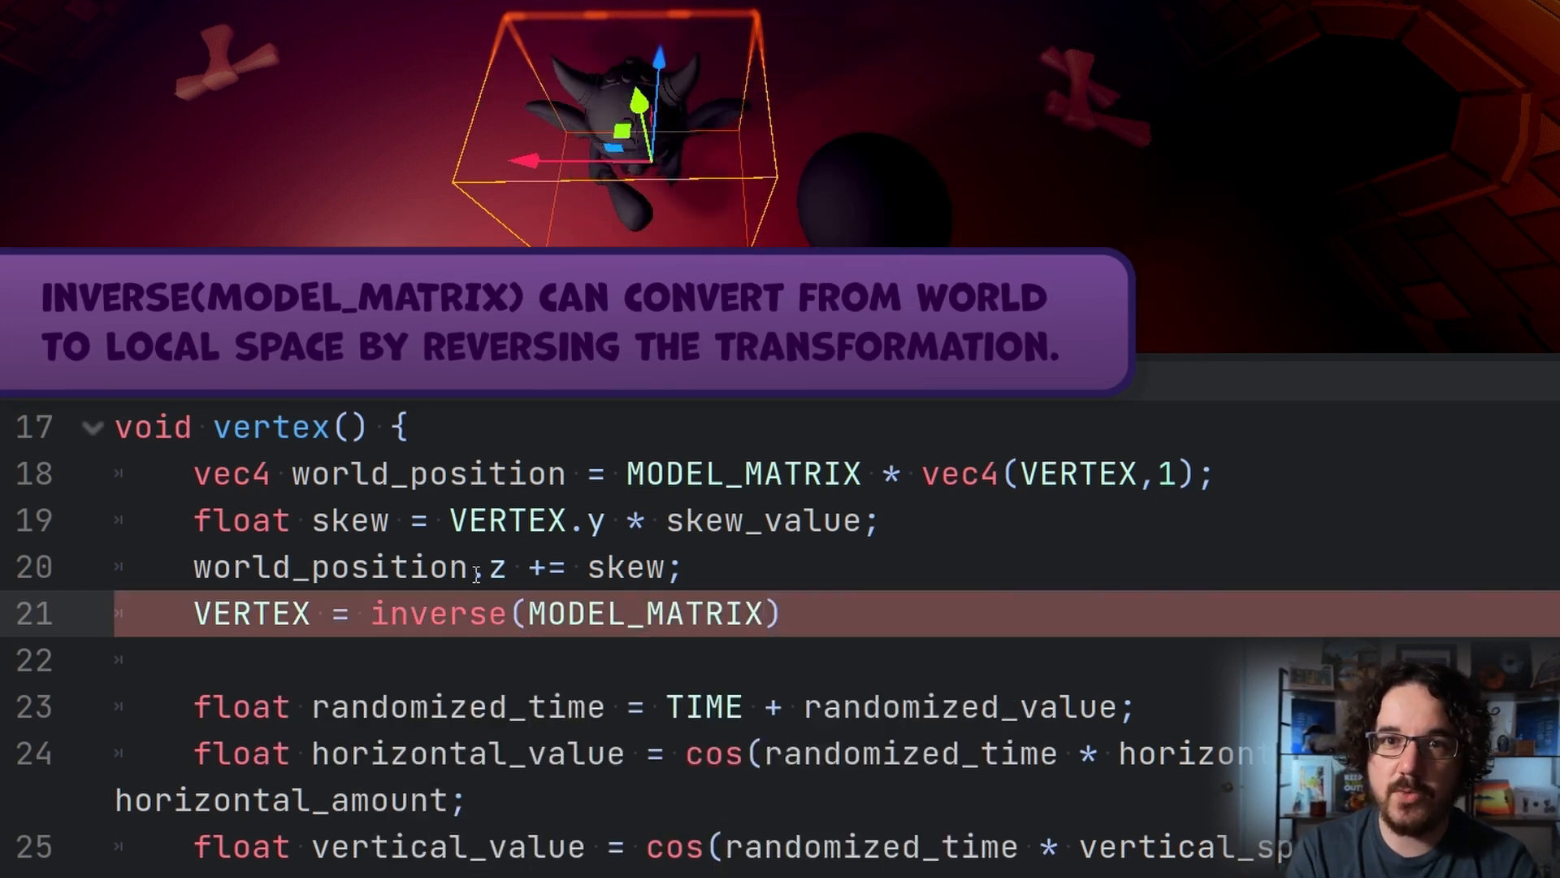
pyautogui.write('*')
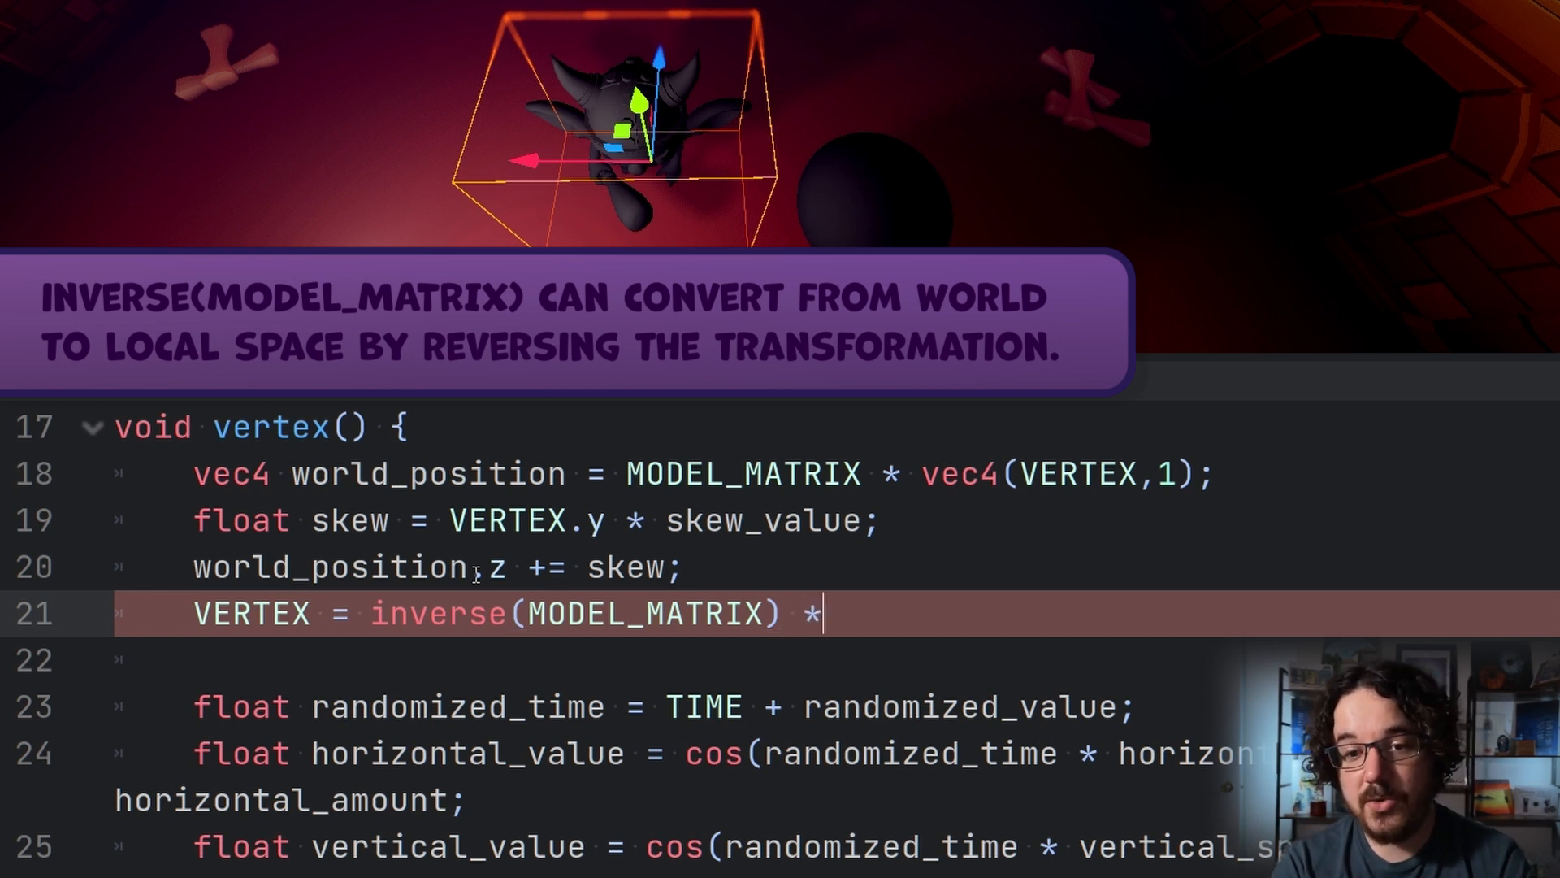
pyautogui.write('world_position)')
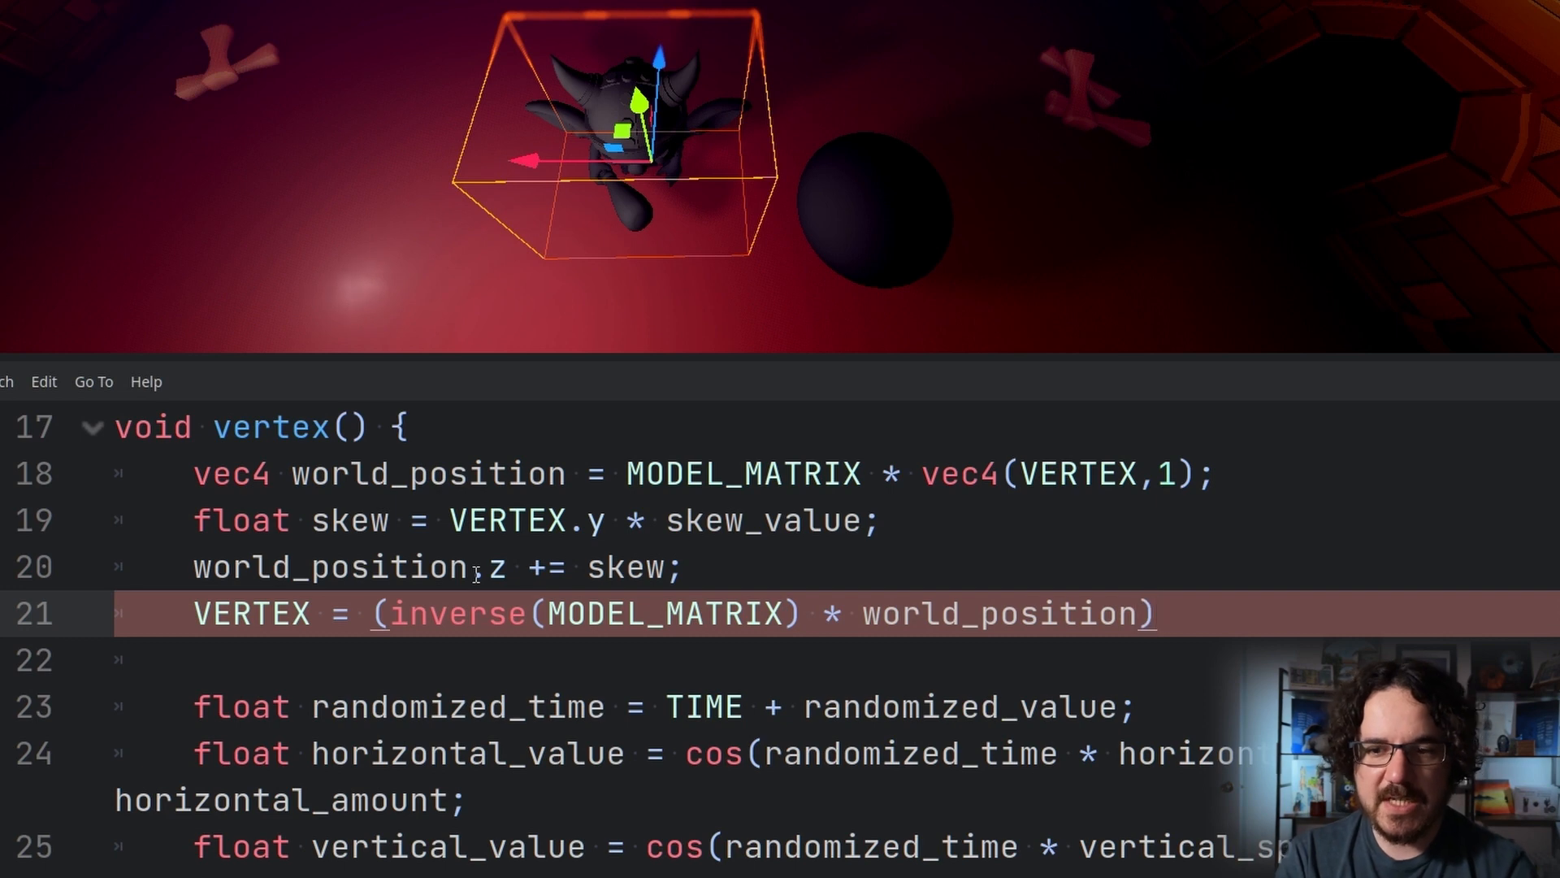
pyautogui.write('.xyz')
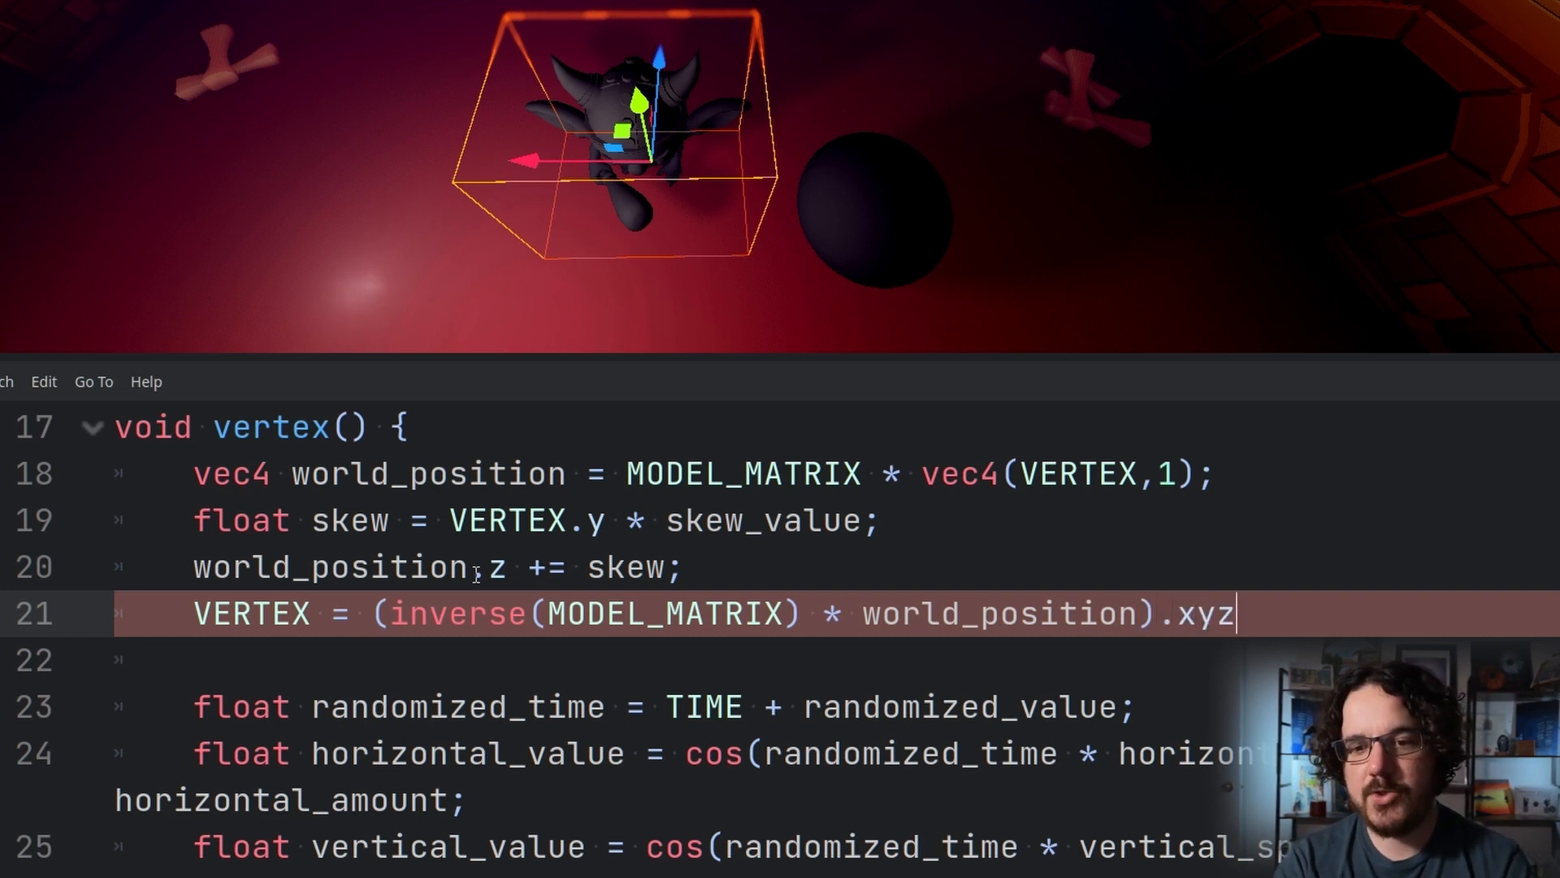
pyautogui.write(';')
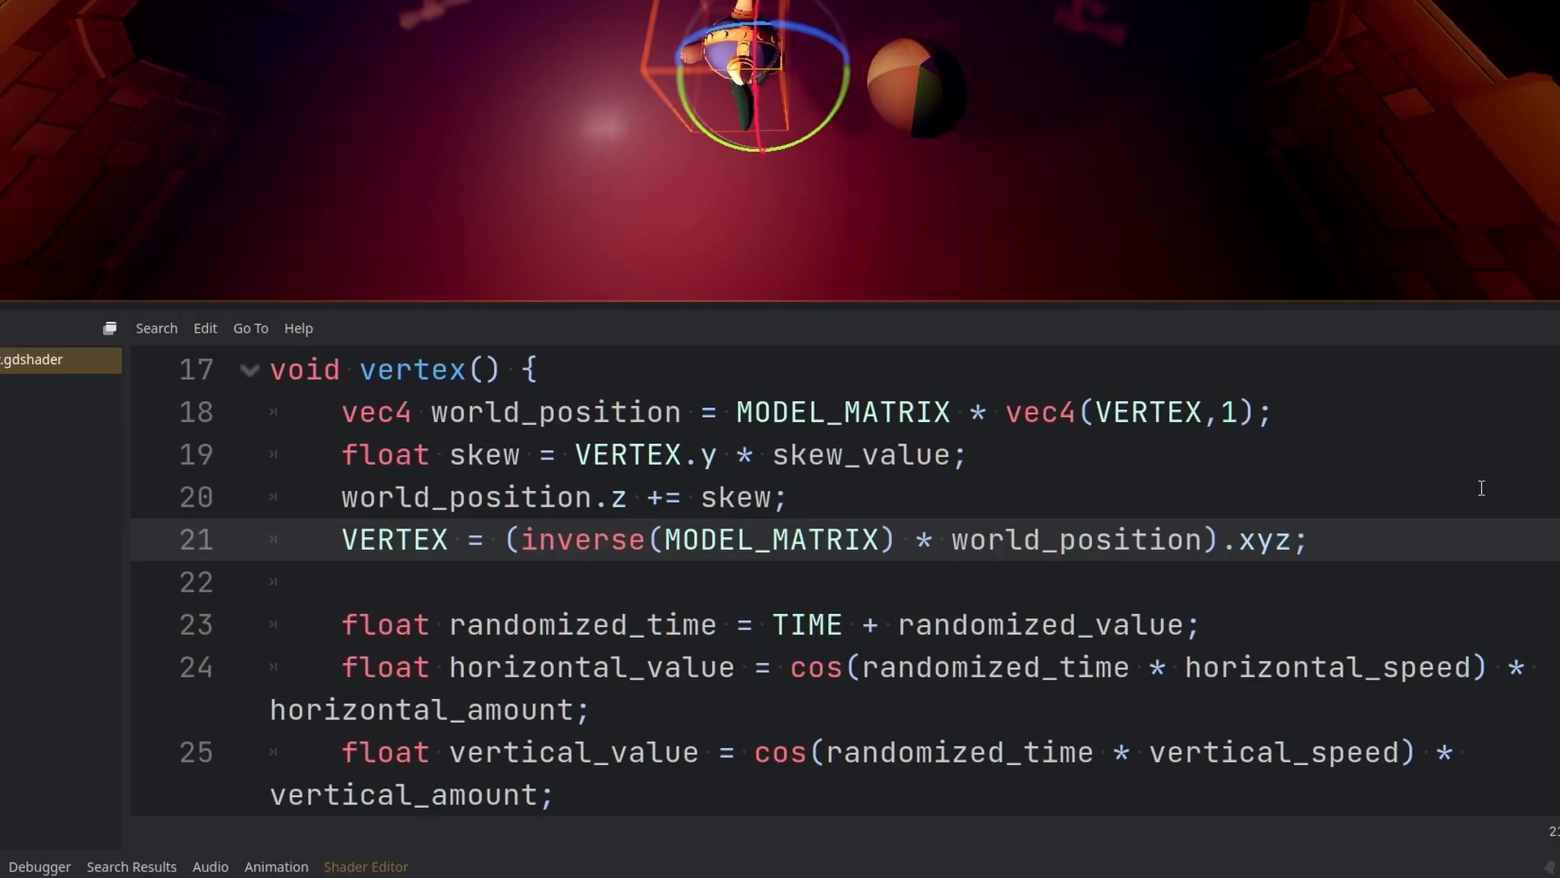
pyautogui.scroll(-3)
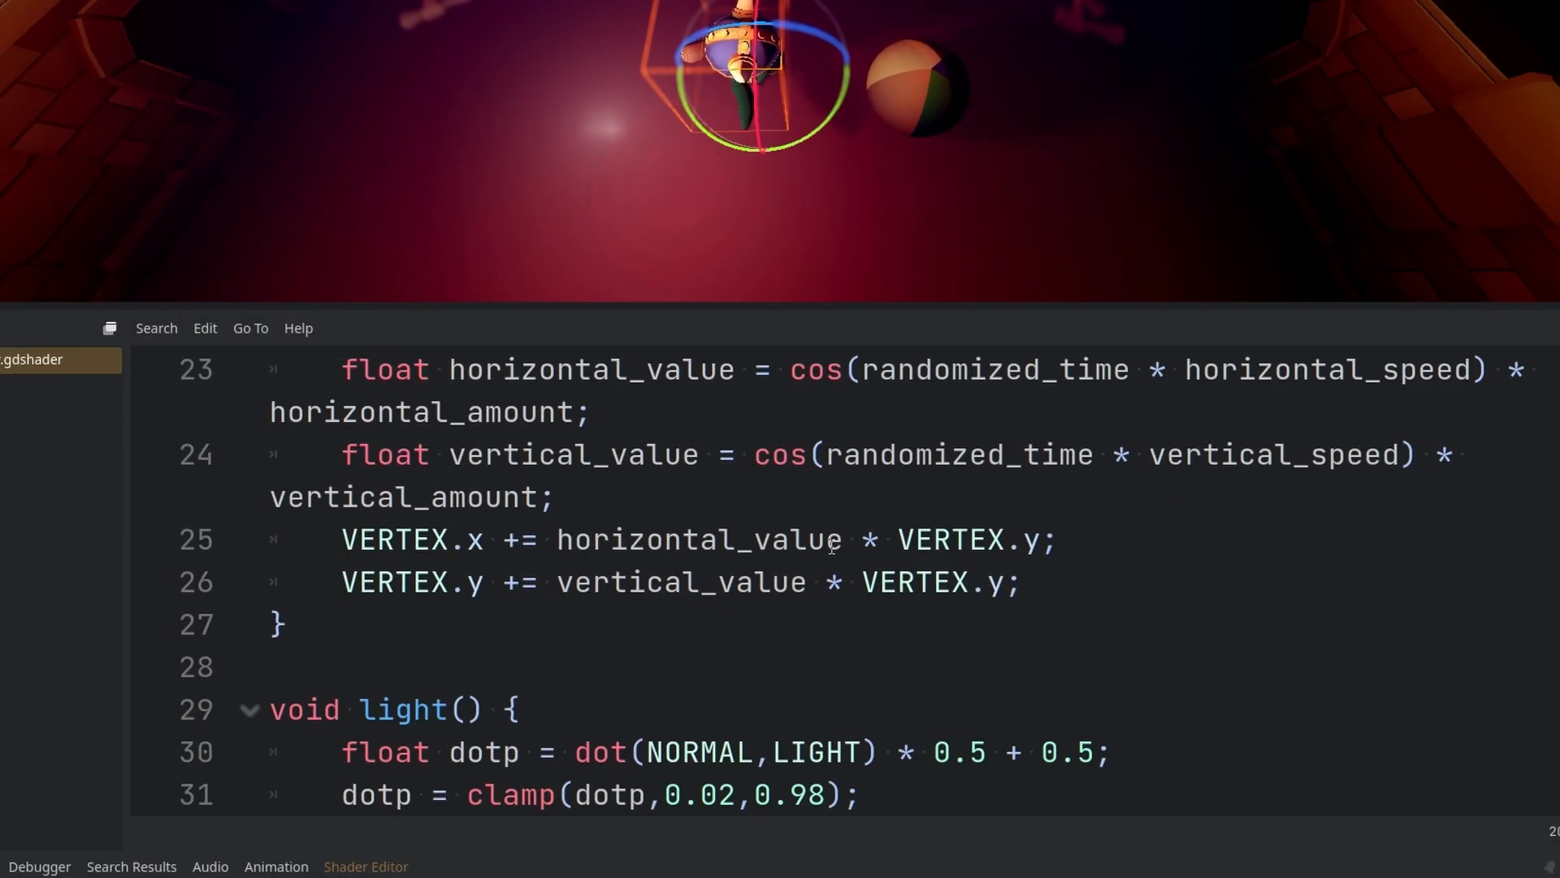